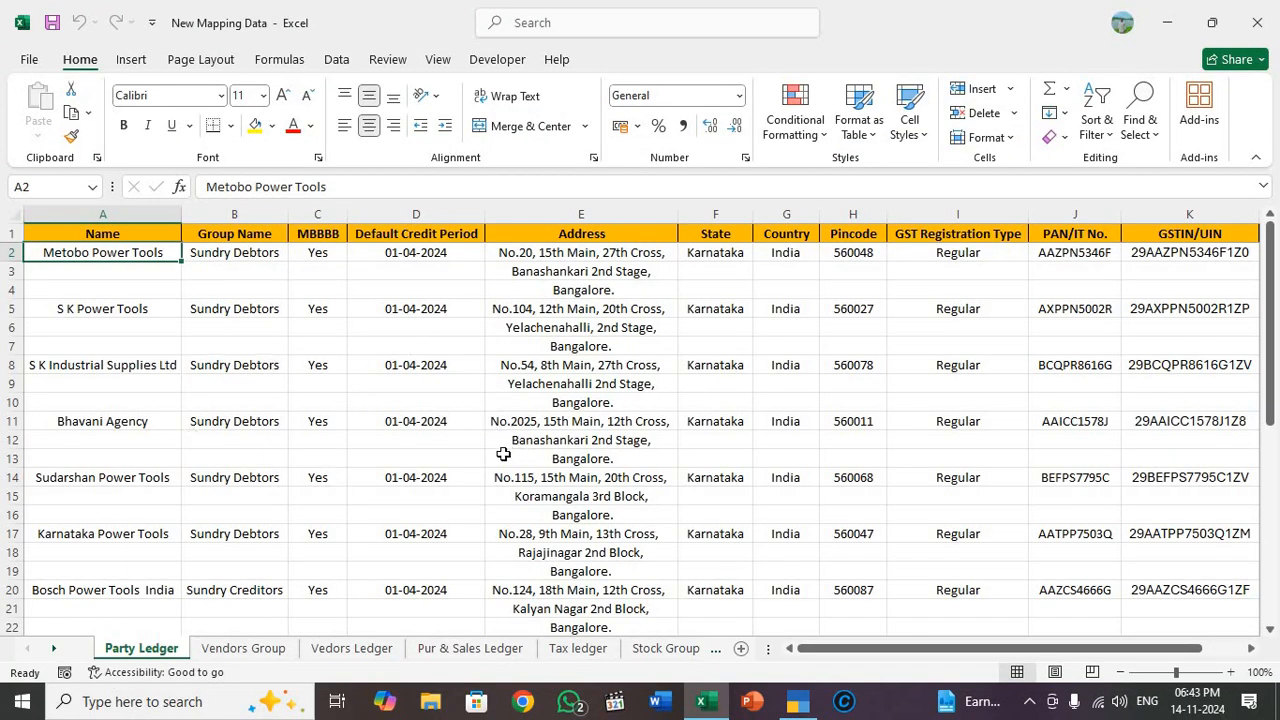
mouse_move(410, 432)
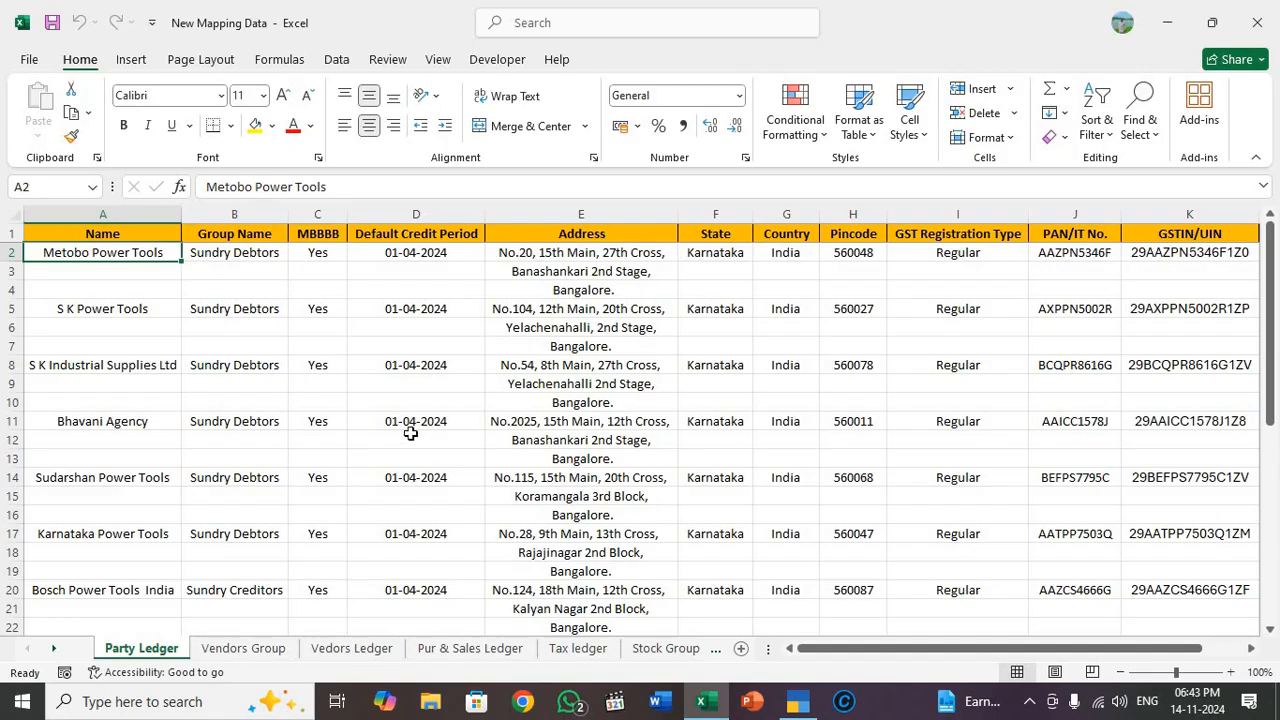
Review the Party Ledger sheet's Name column, then switch over to TallyPrime.
click(102, 232)
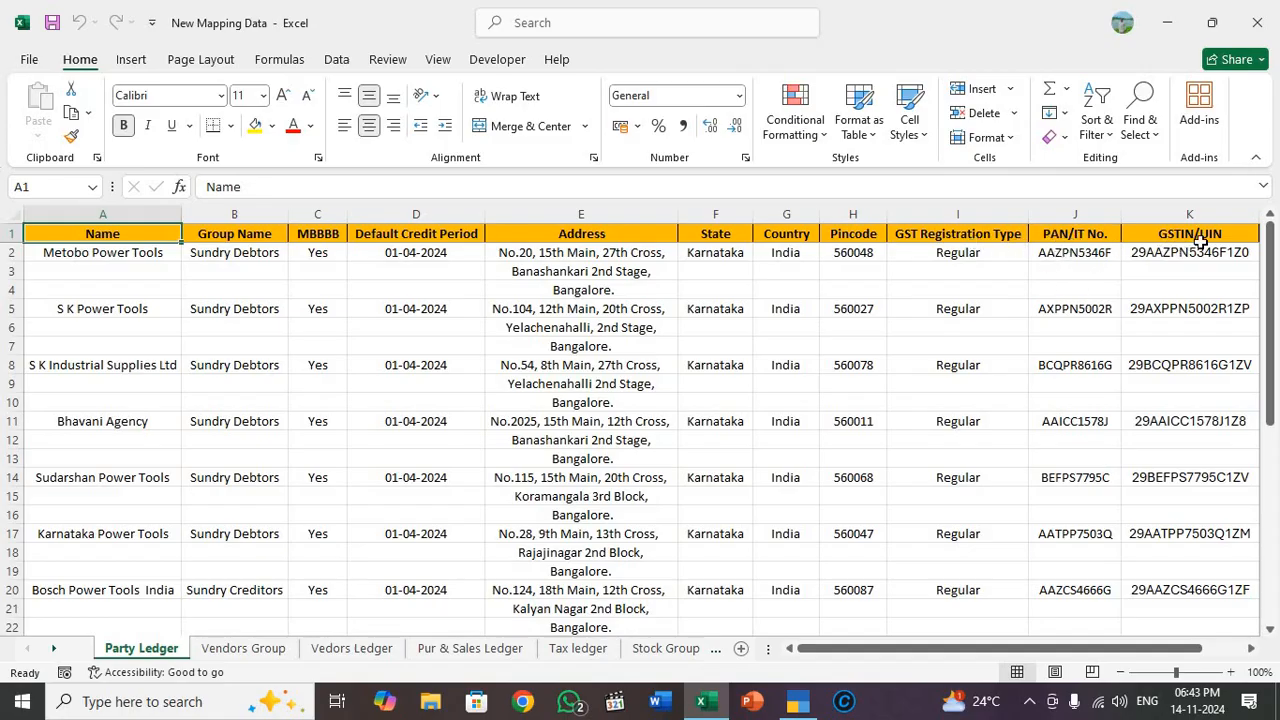
mouse_move(280, 278)
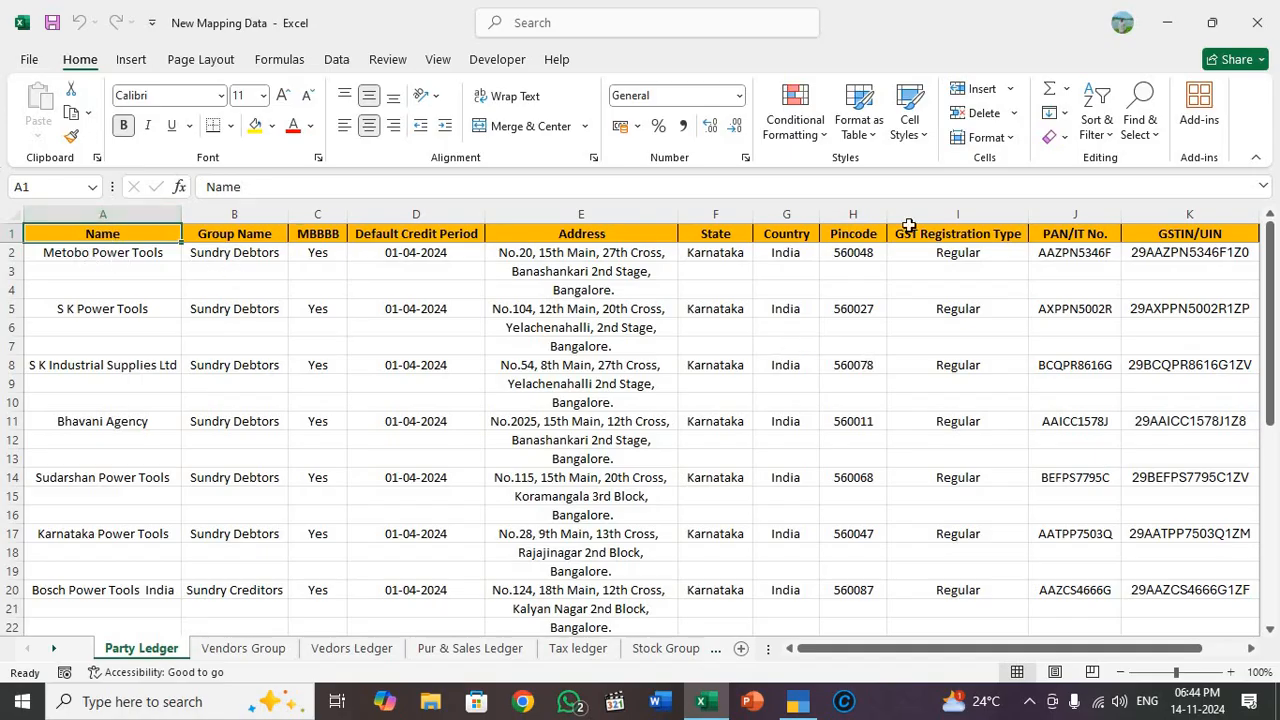
mouse_move(724, 336)
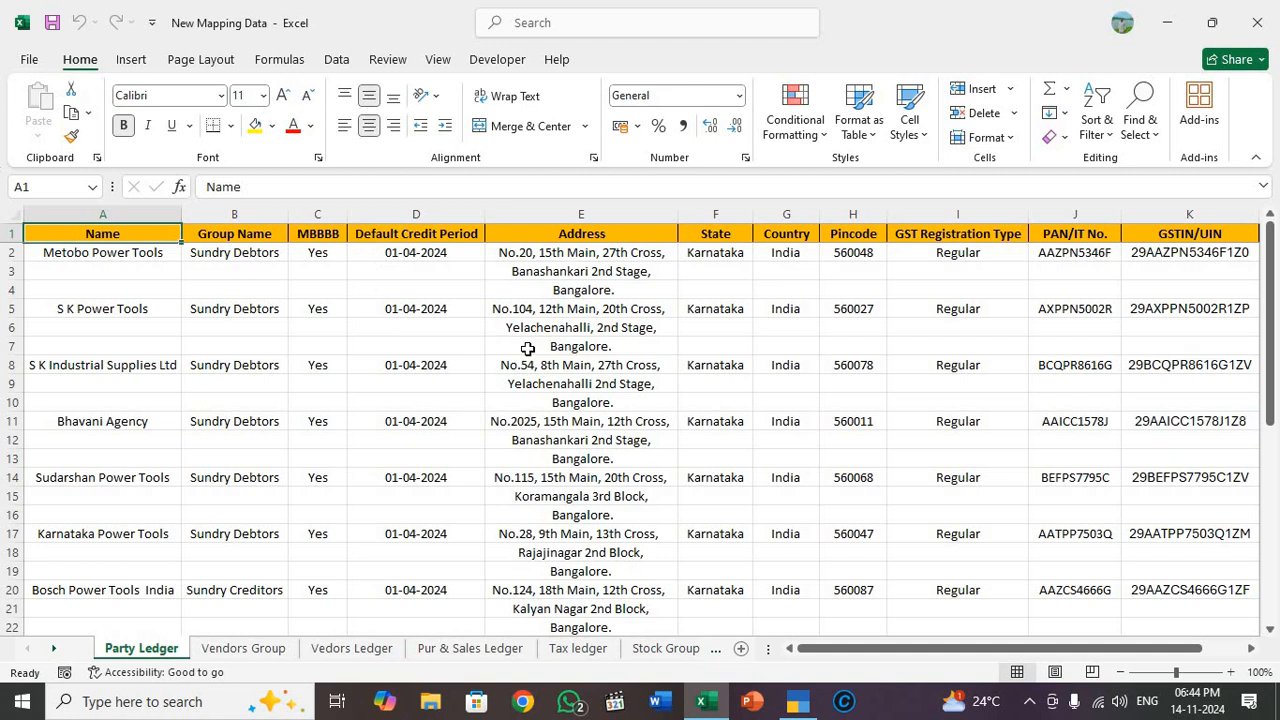
mouse_move(610, 352)
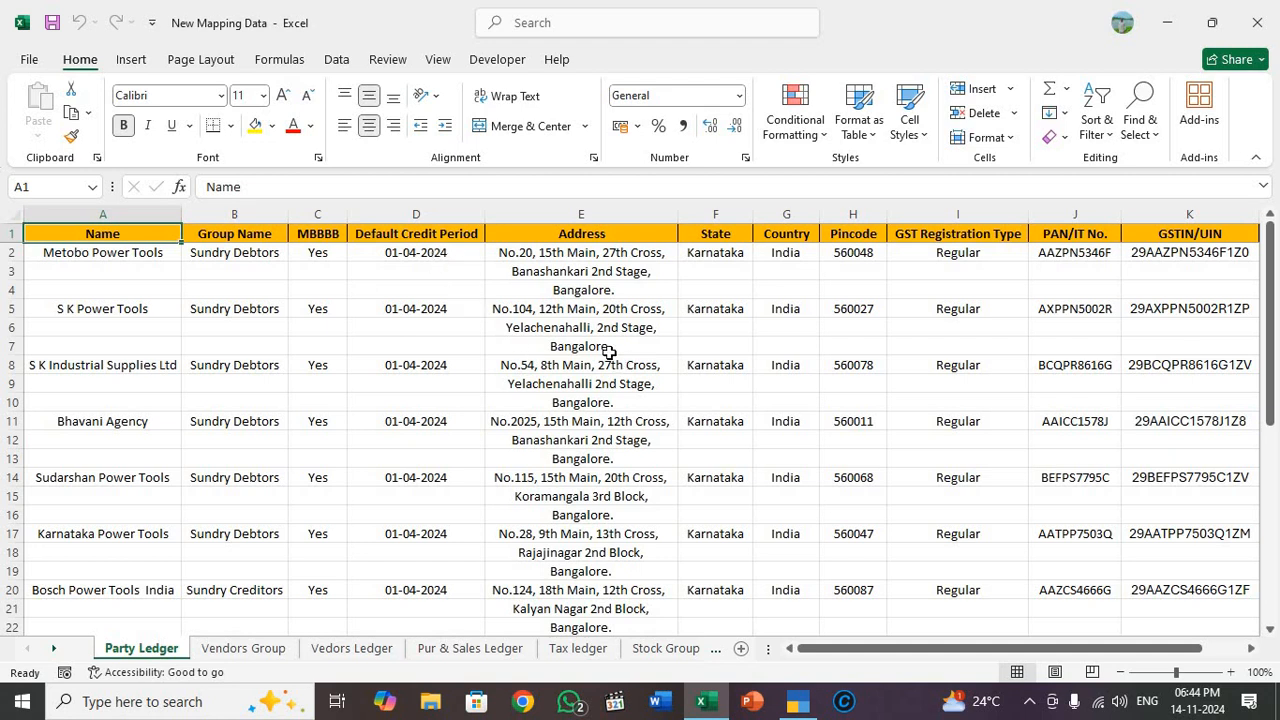
mouse_move(1020, 292)
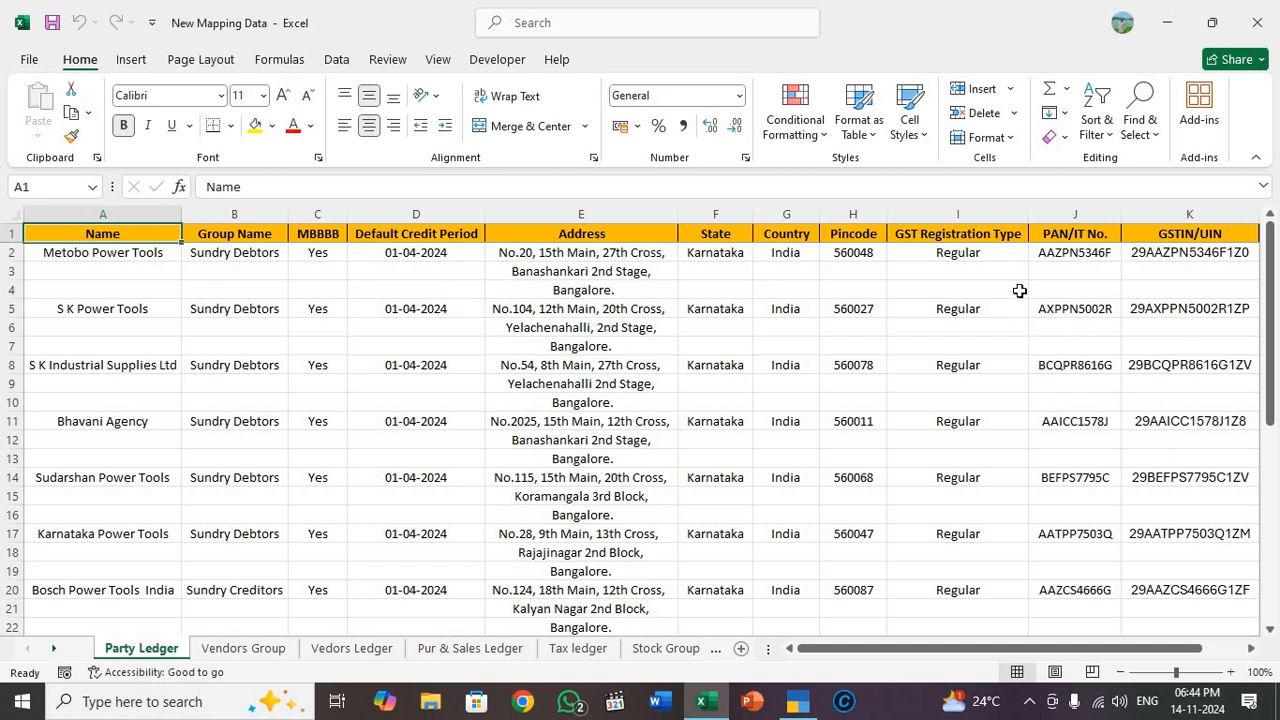
mouse_move(1044, 354)
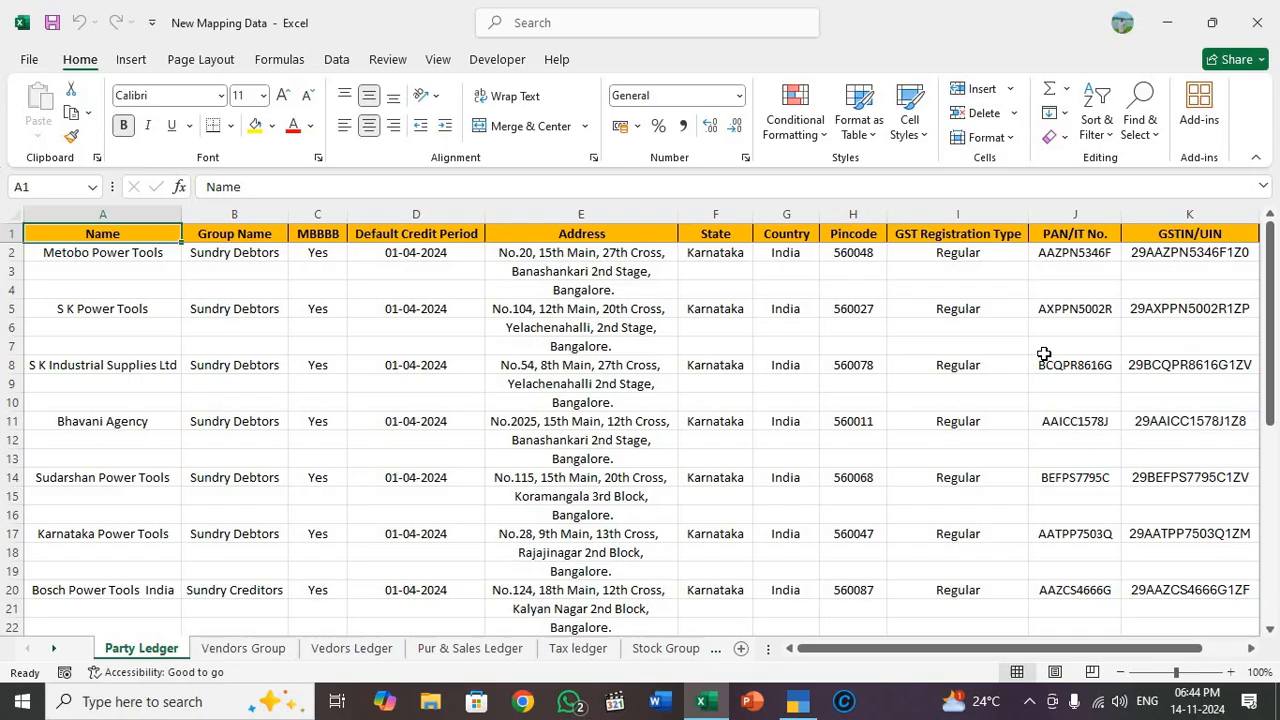
click(796, 700)
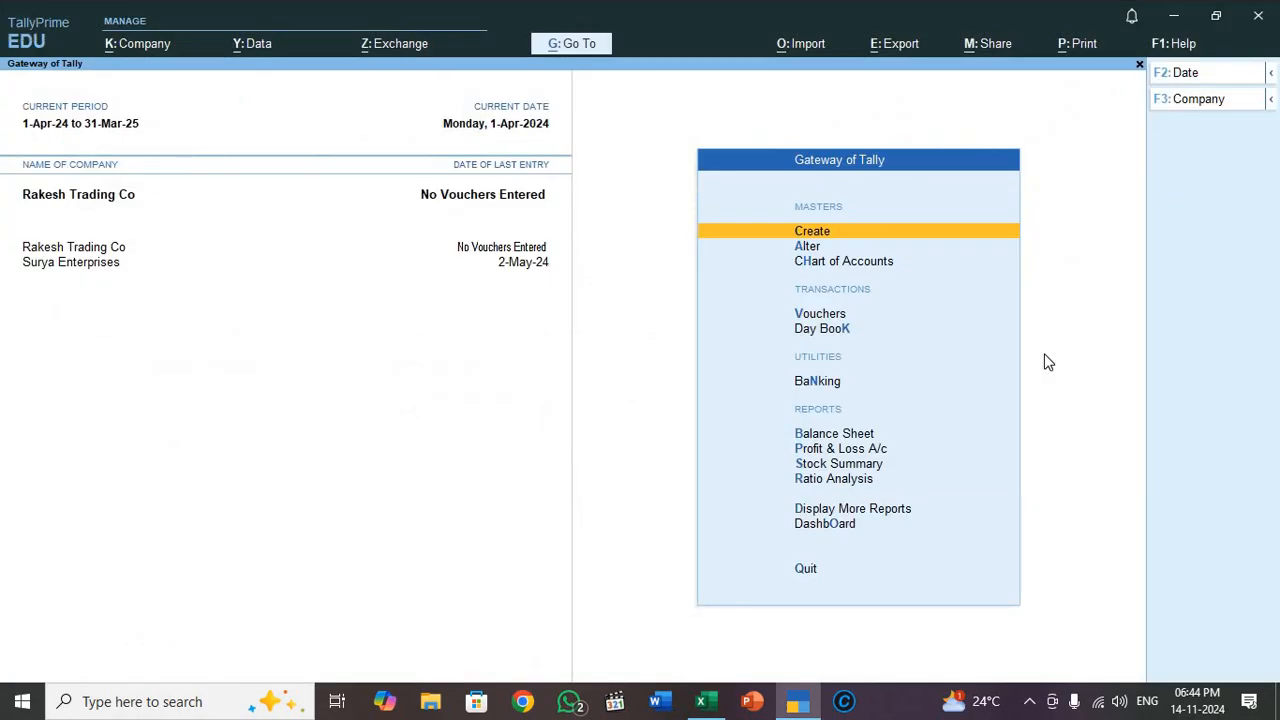
Begin a new ledger named Dadsadsaasd via Create > Ledger, glancing at the Excel party sheet.
click(812, 232)
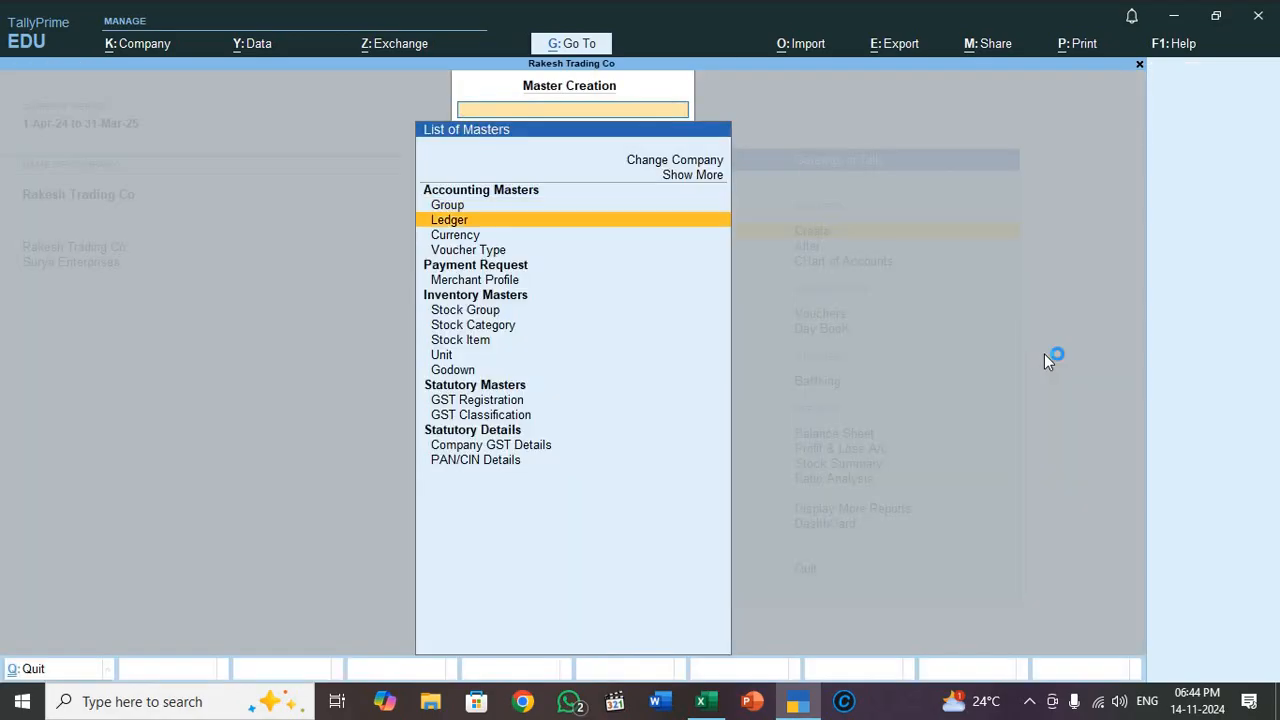
click(448, 218)
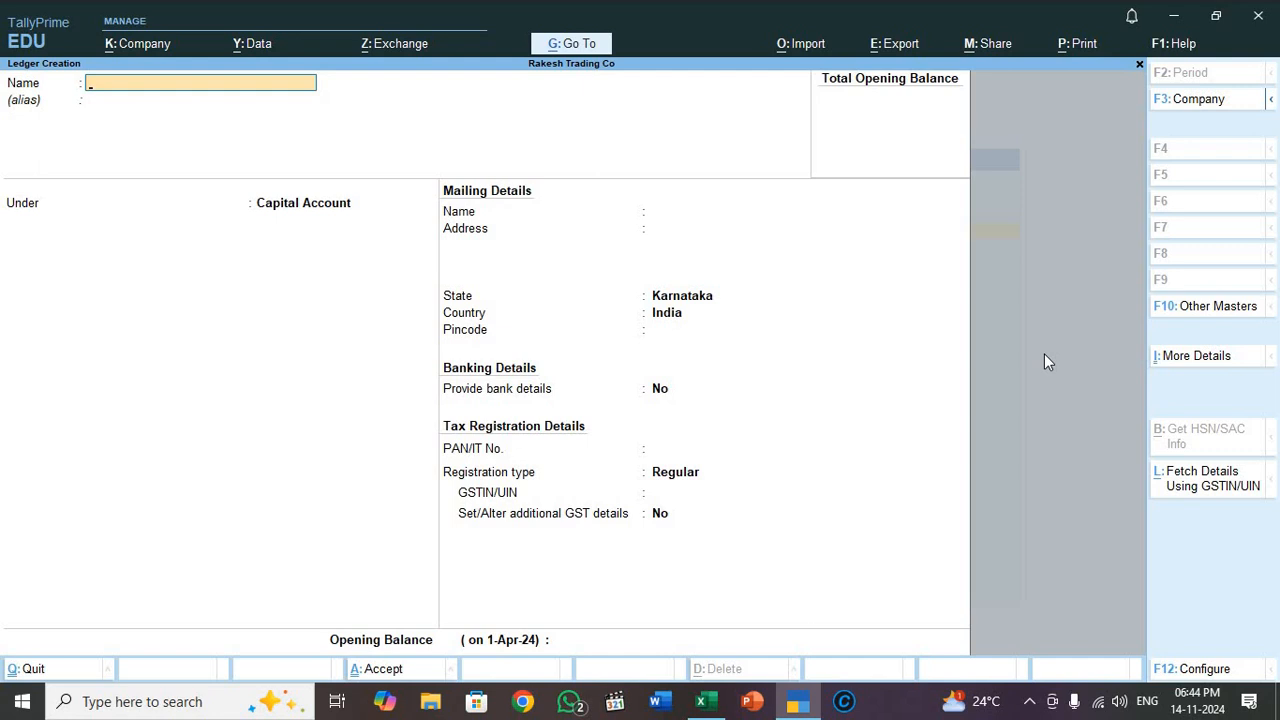
click(704, 700)
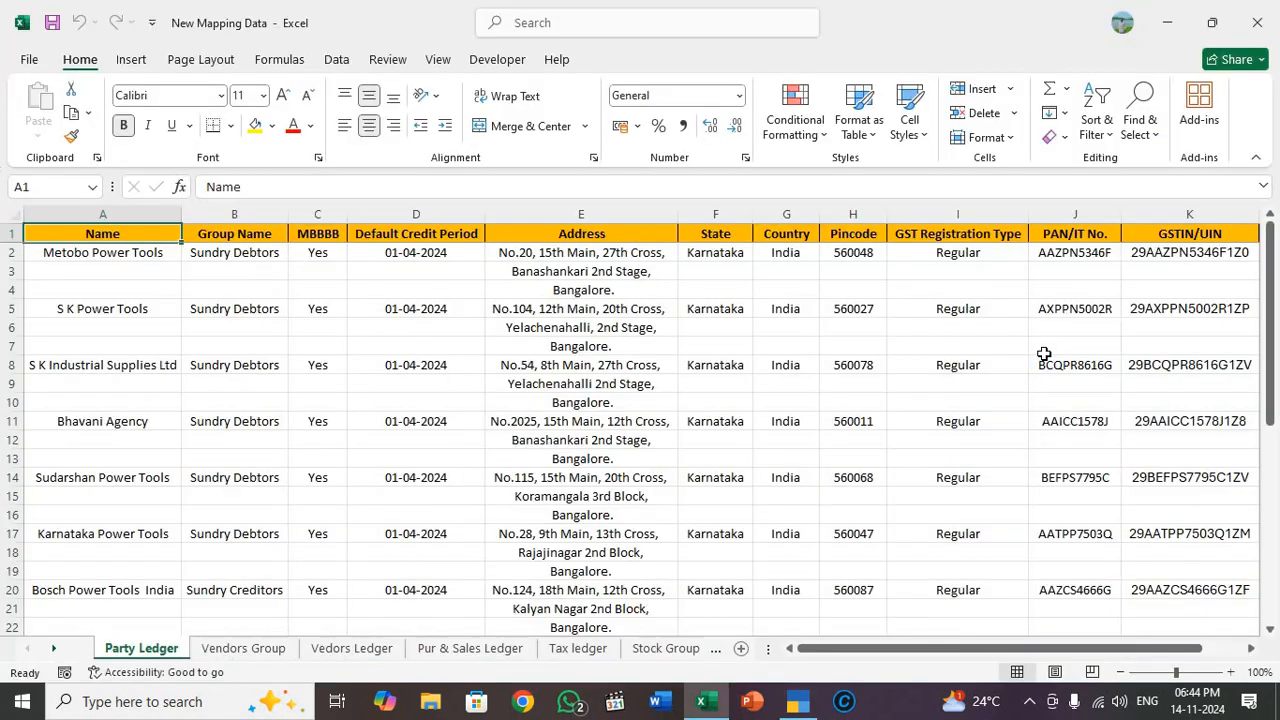
click(102, 232)
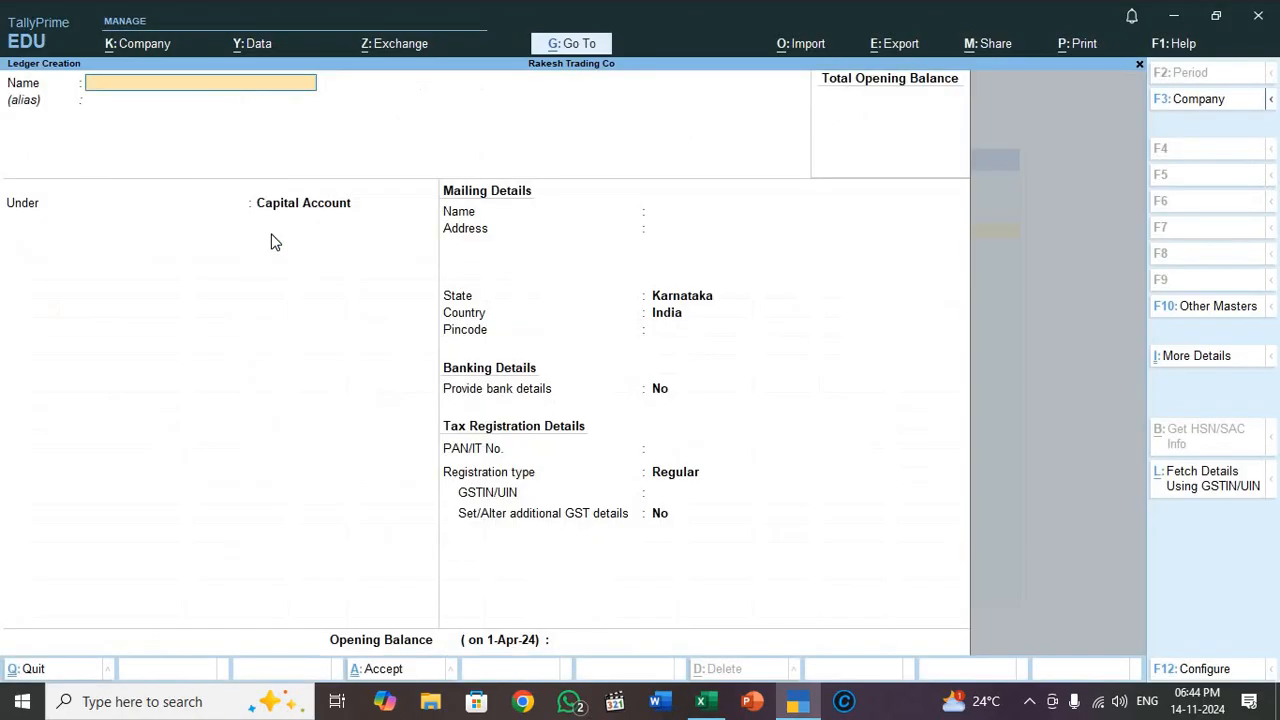
text(Dadsadsaasd)
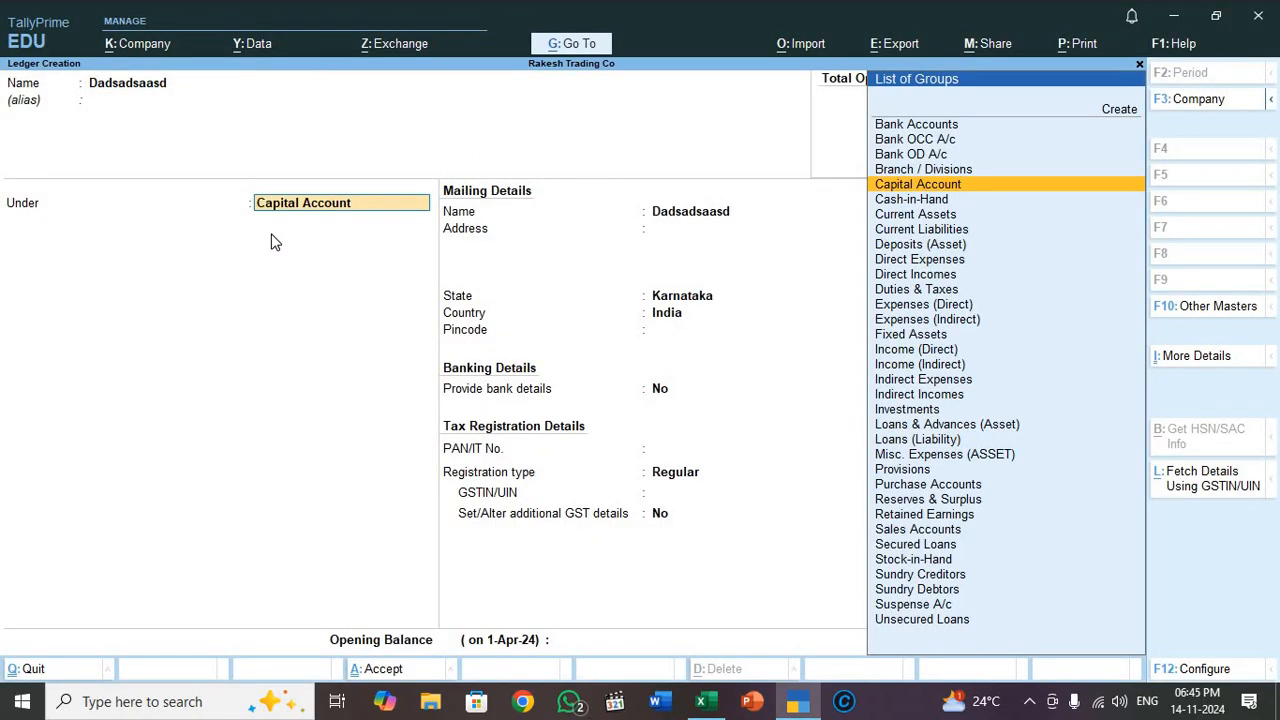
Place the new ledger under the Sundry Debtors group.
click(704, 700)
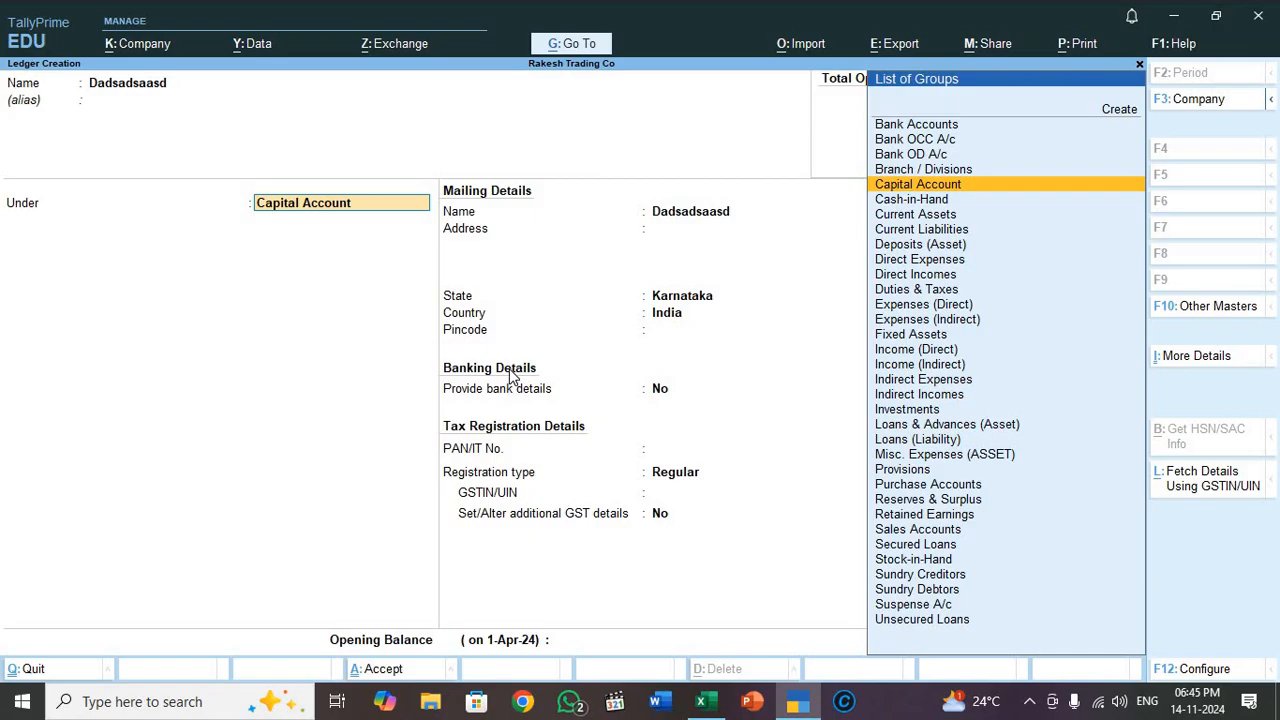
text(Sund)
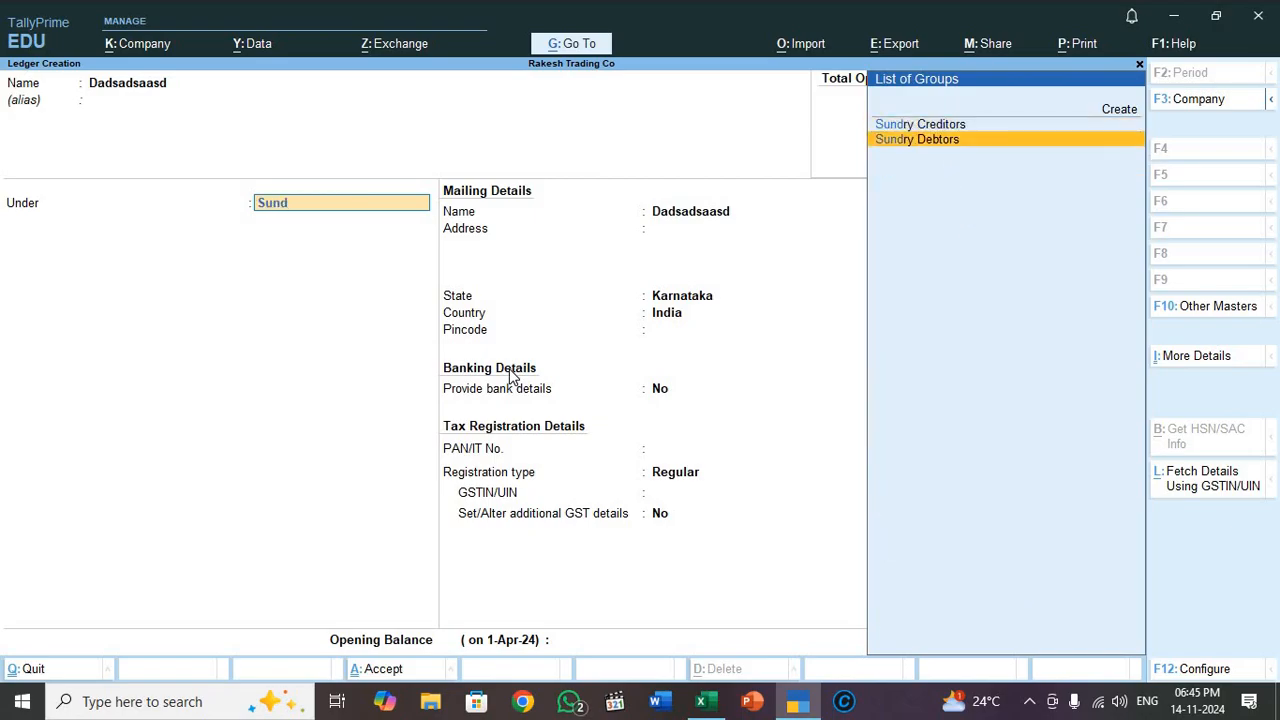
click(916, 140)
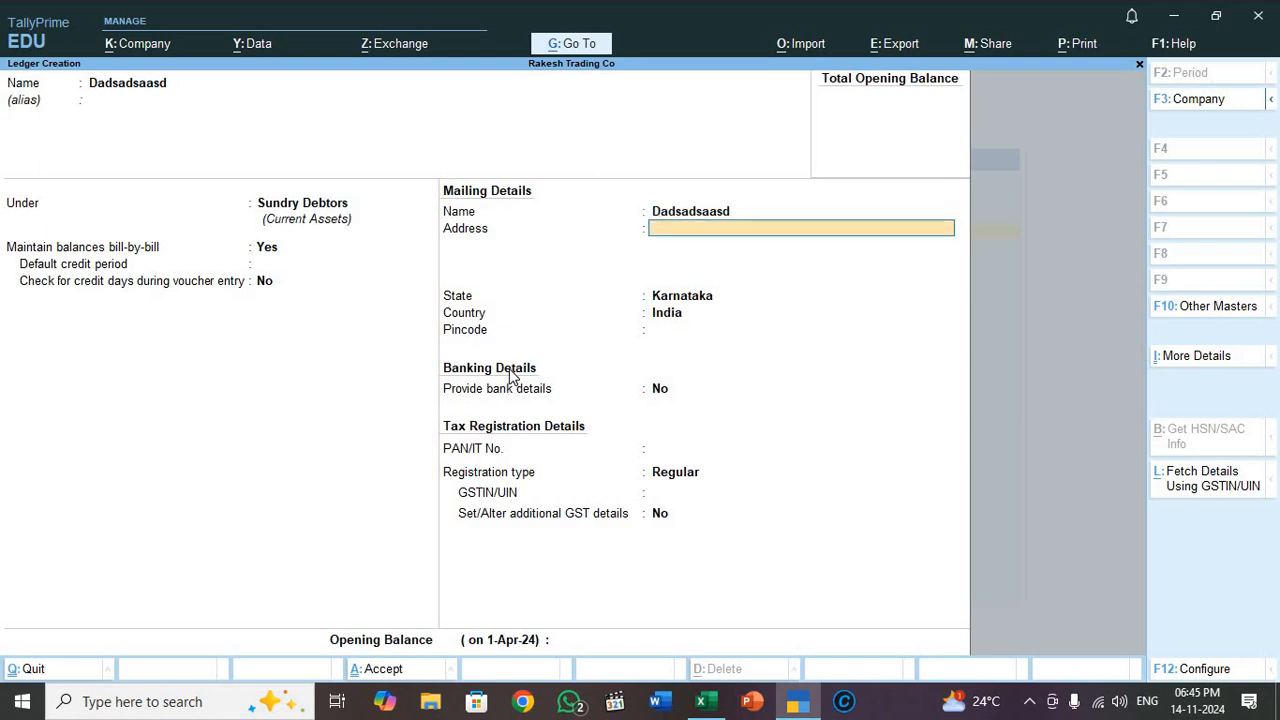
Keep Karnataka as the ledger's state, checking the Excel sheet's column headings along the way.
click(704, 700)
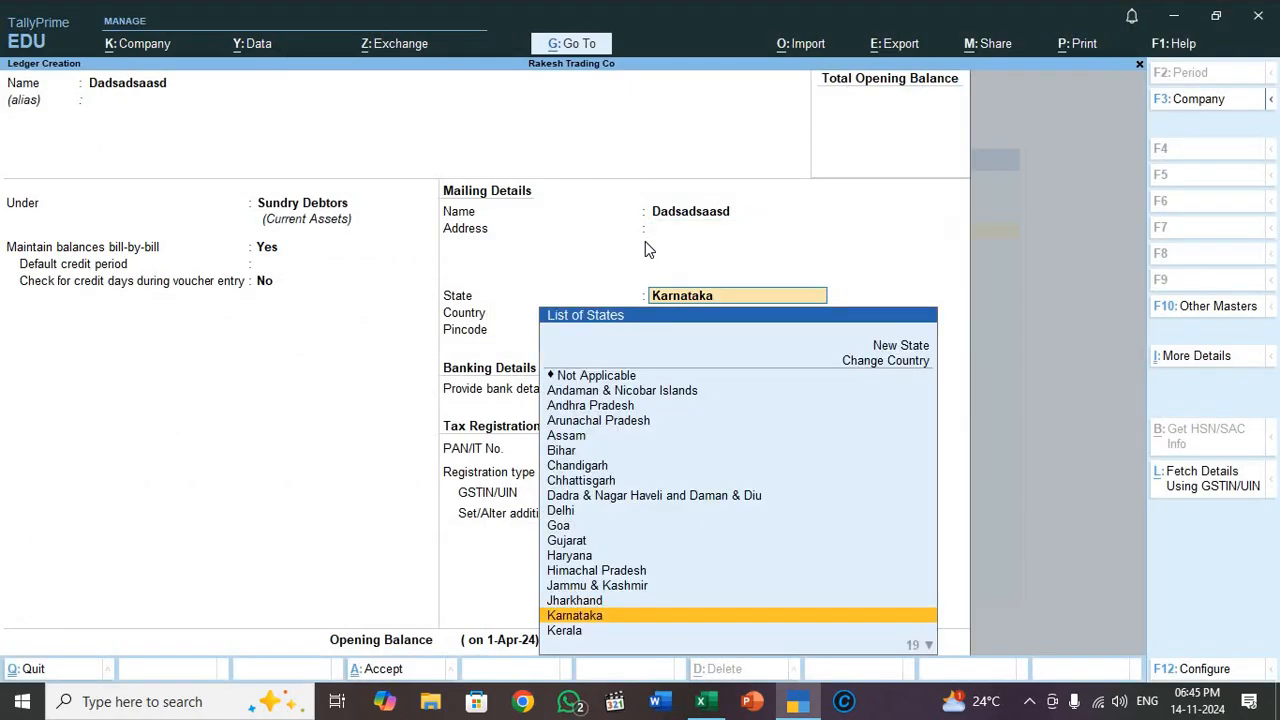
click(704, 700)
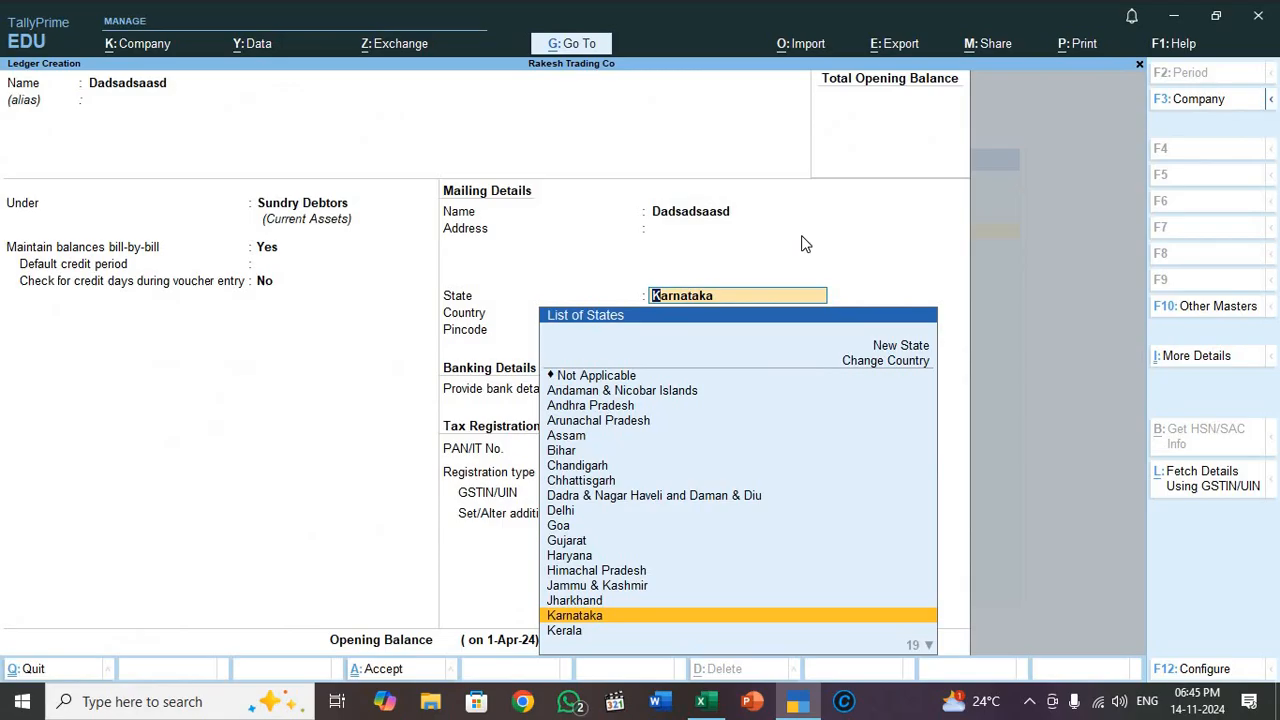
click(574, 616)
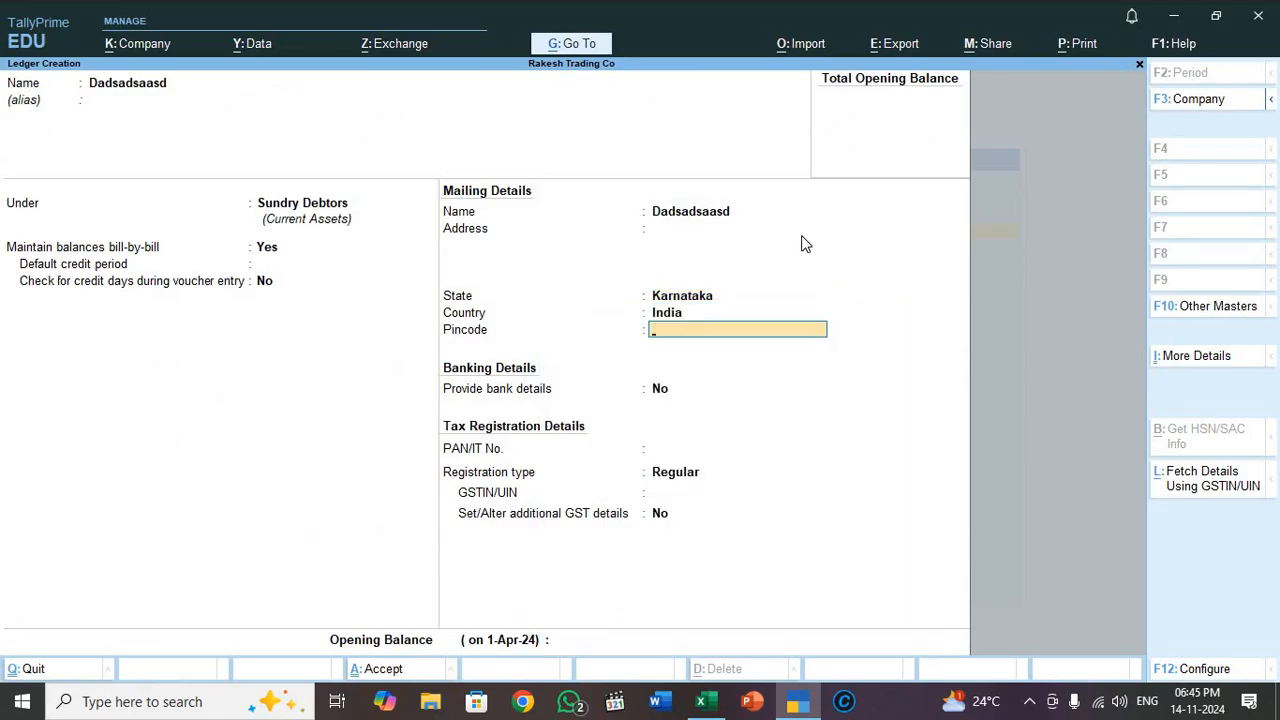
click(704, 700)
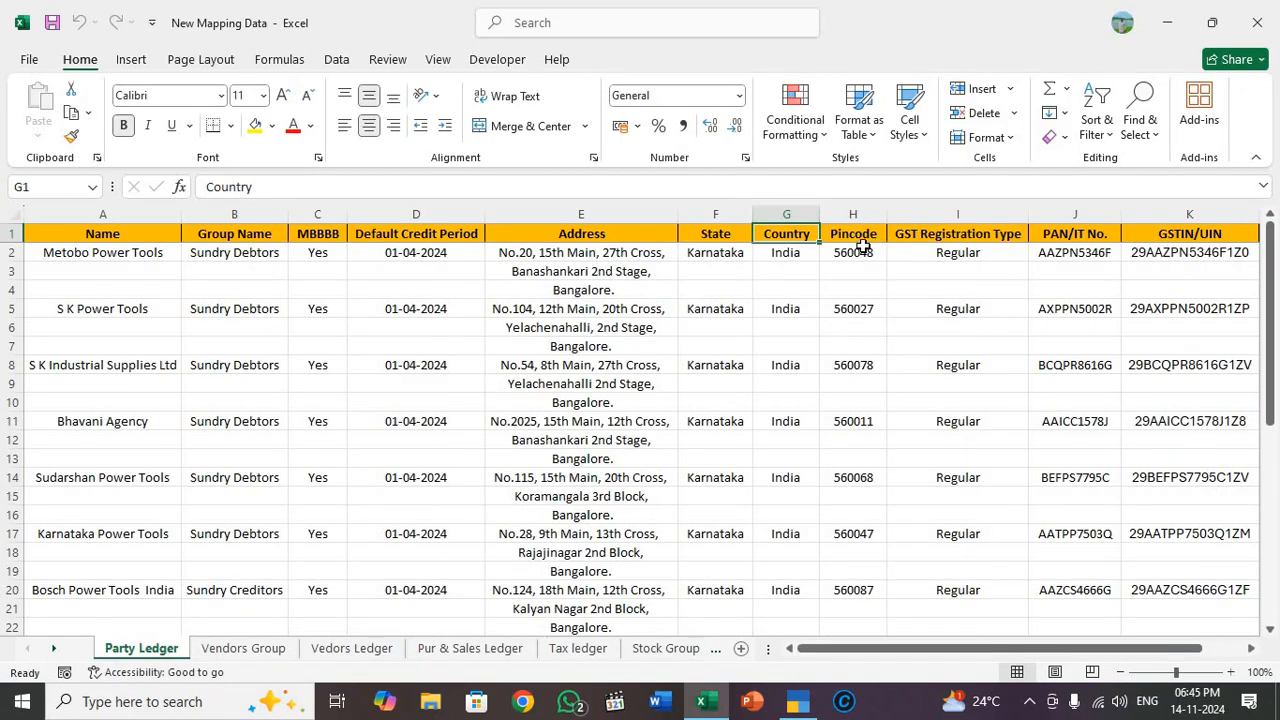
click(956, 232)
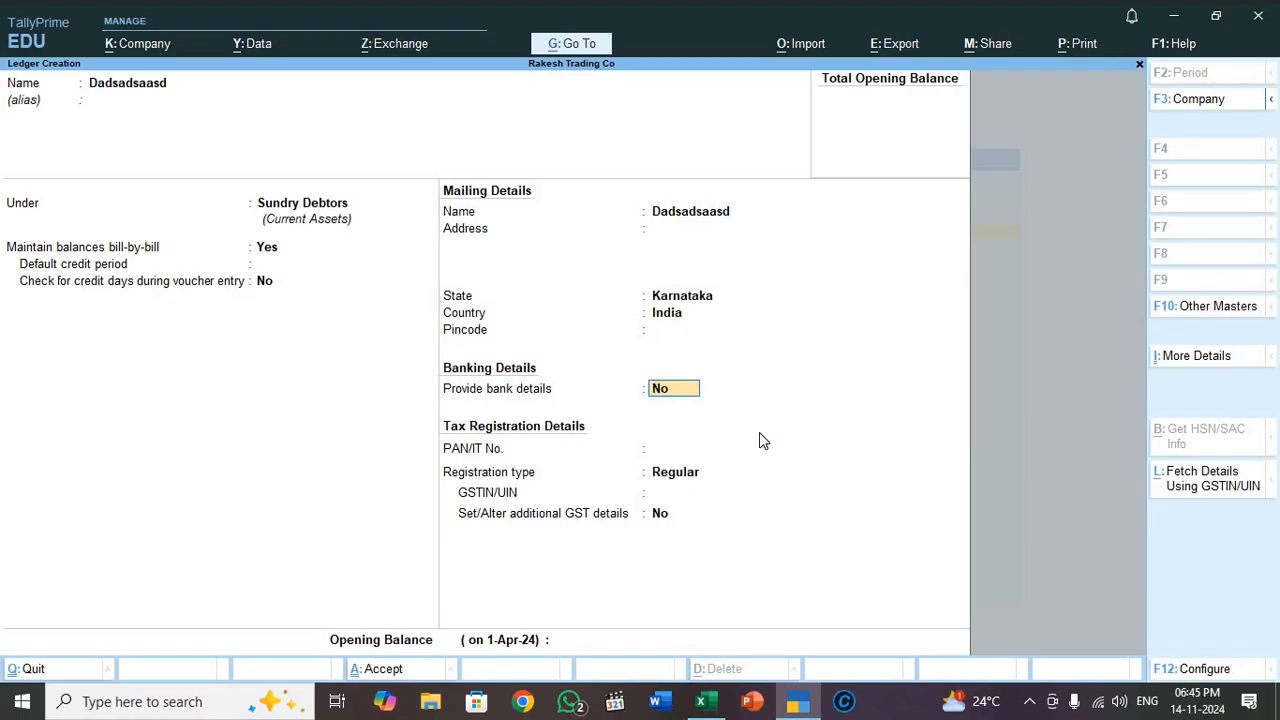
Leave PAN blank, keep Regular GST registration, then abandon the ledger without saving.
click(704, 700)
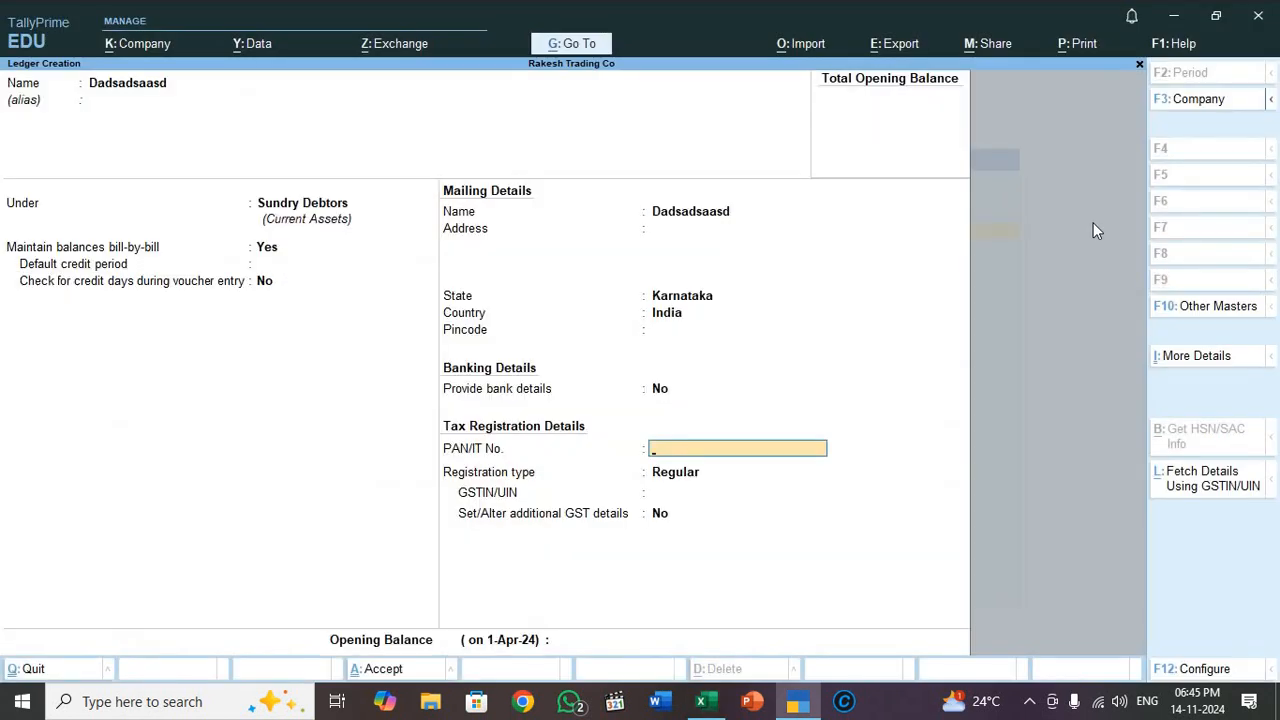
click(704, 700)
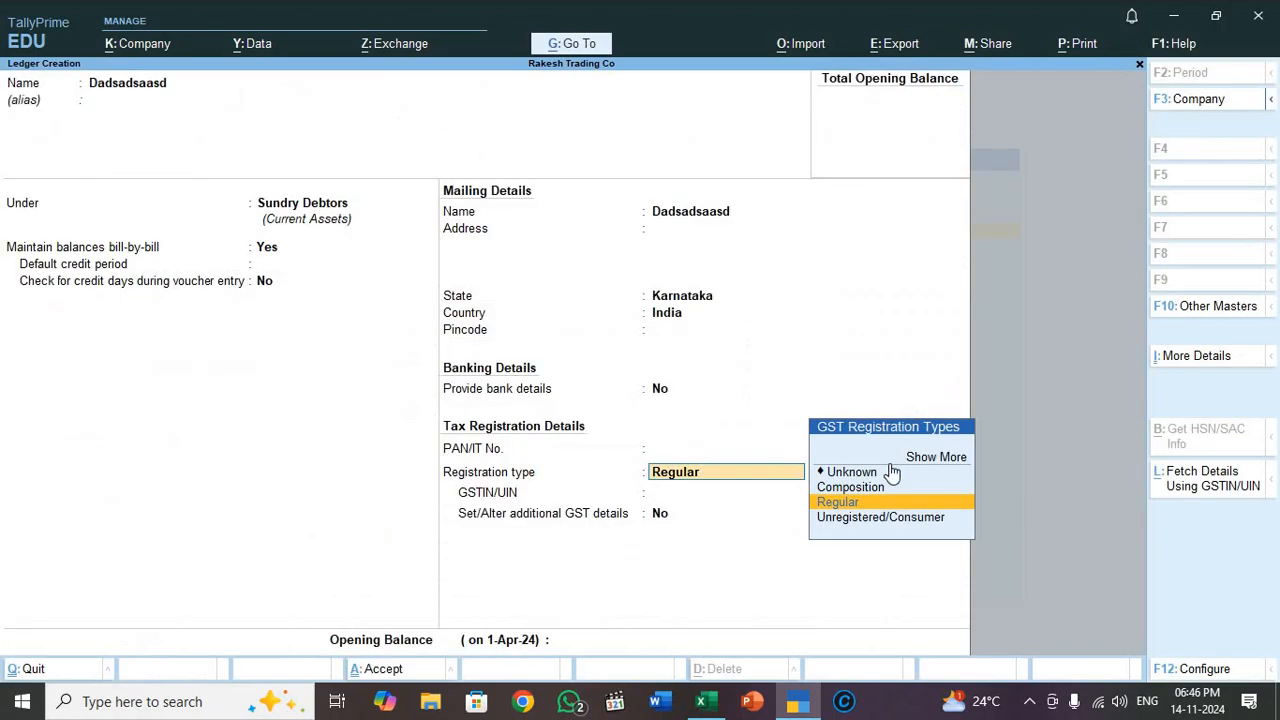
click(836, 500)
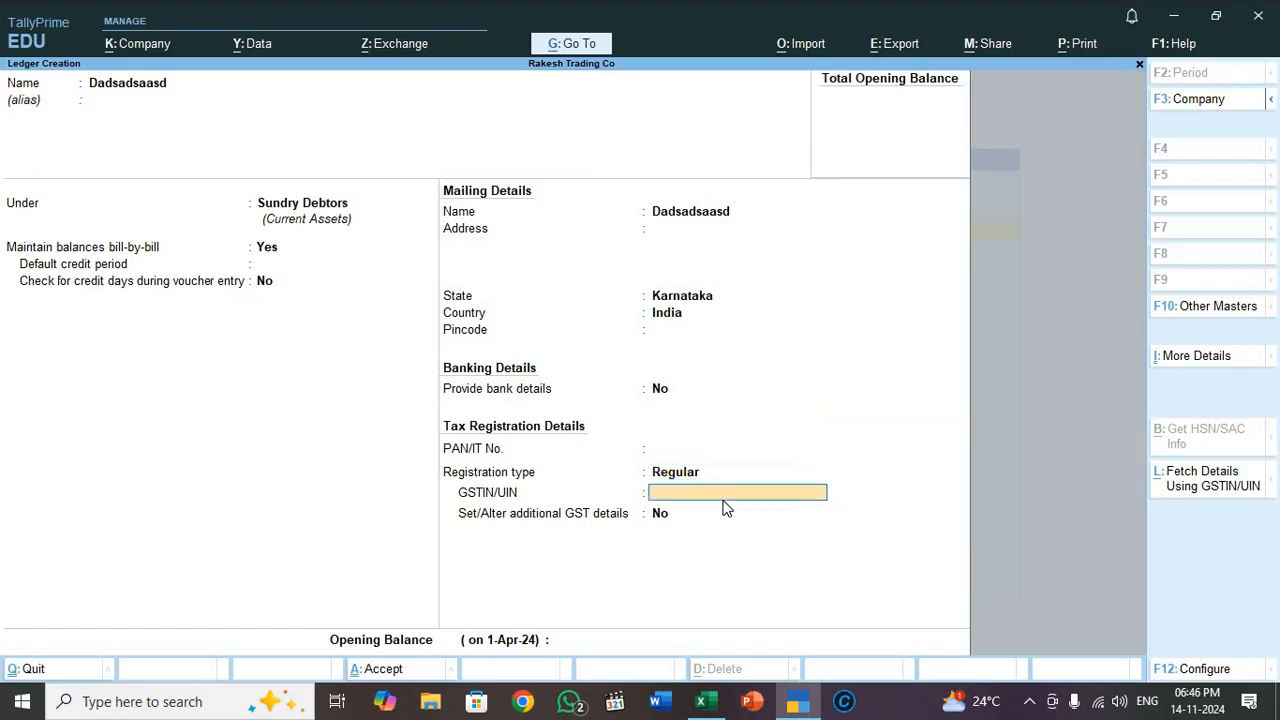
click(704, 700)
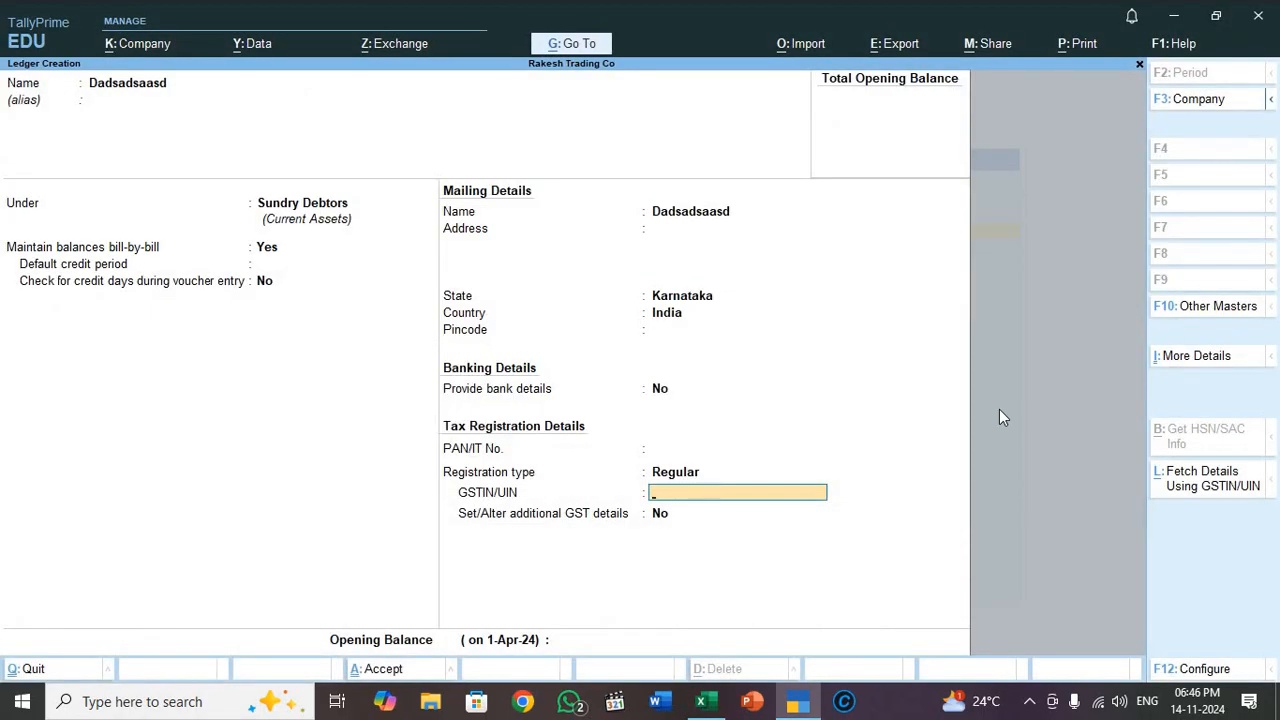
click(572, 44)
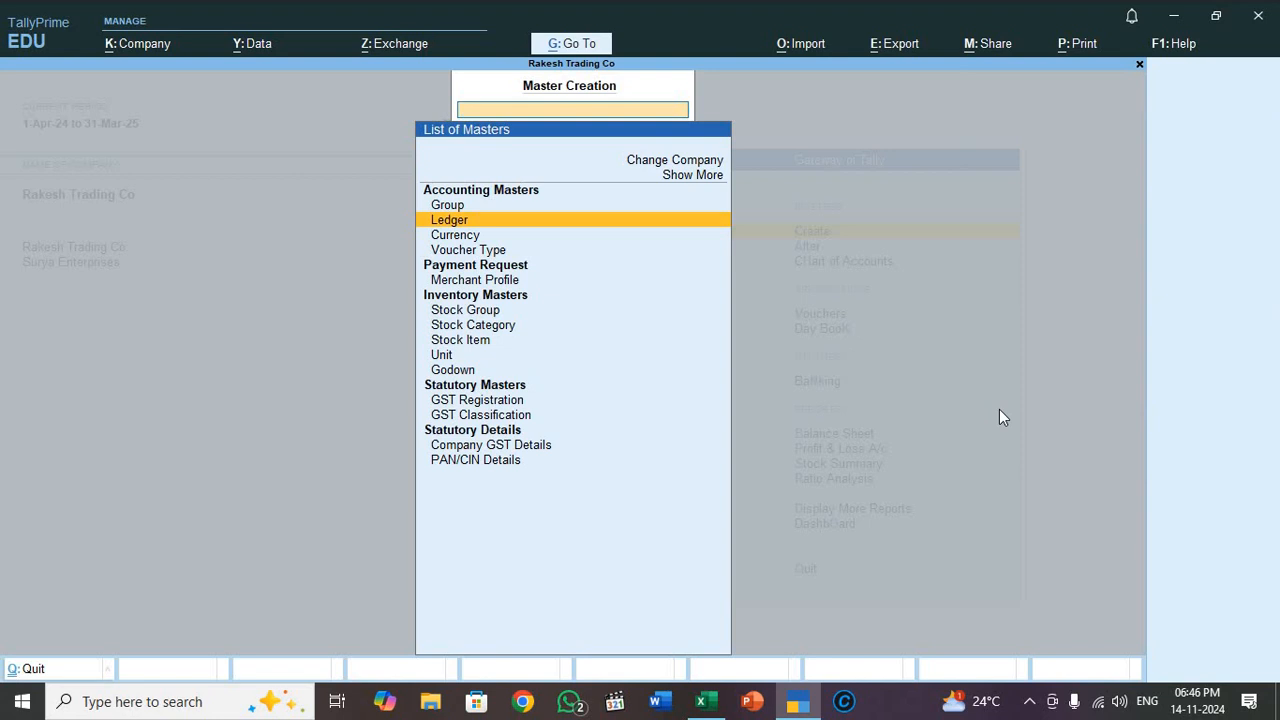
key(Escape)
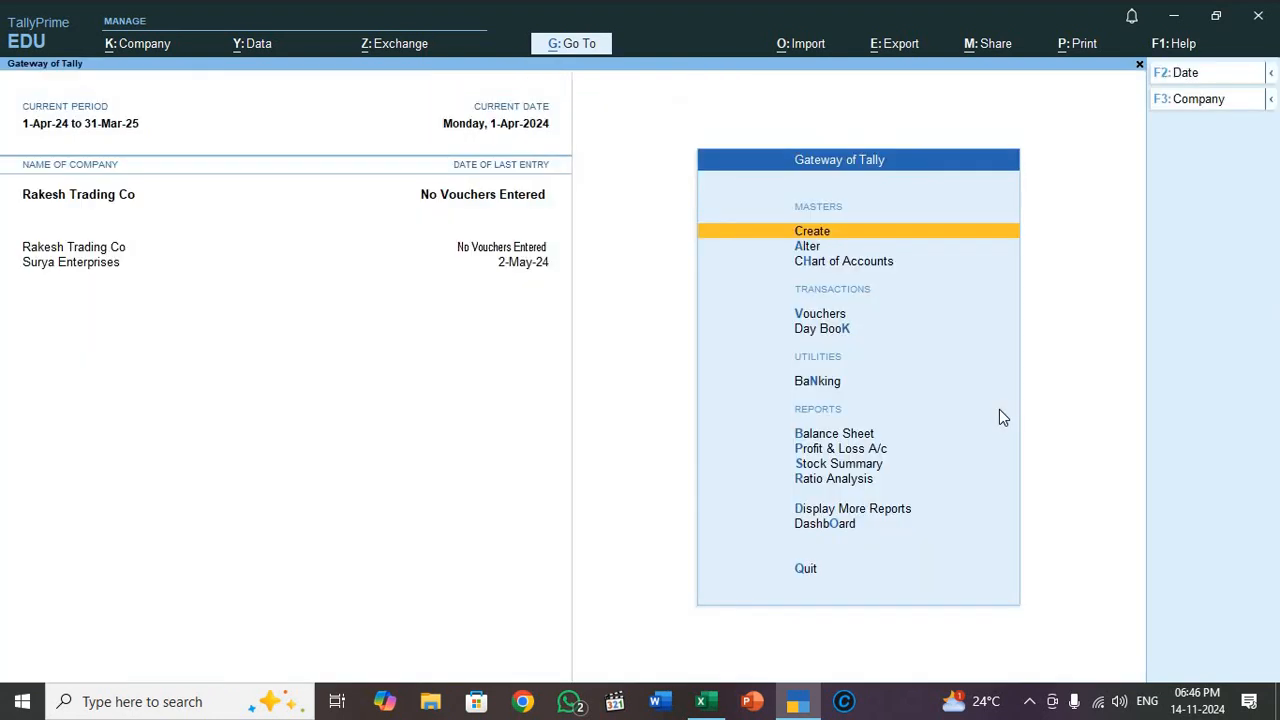
click(808, 246)
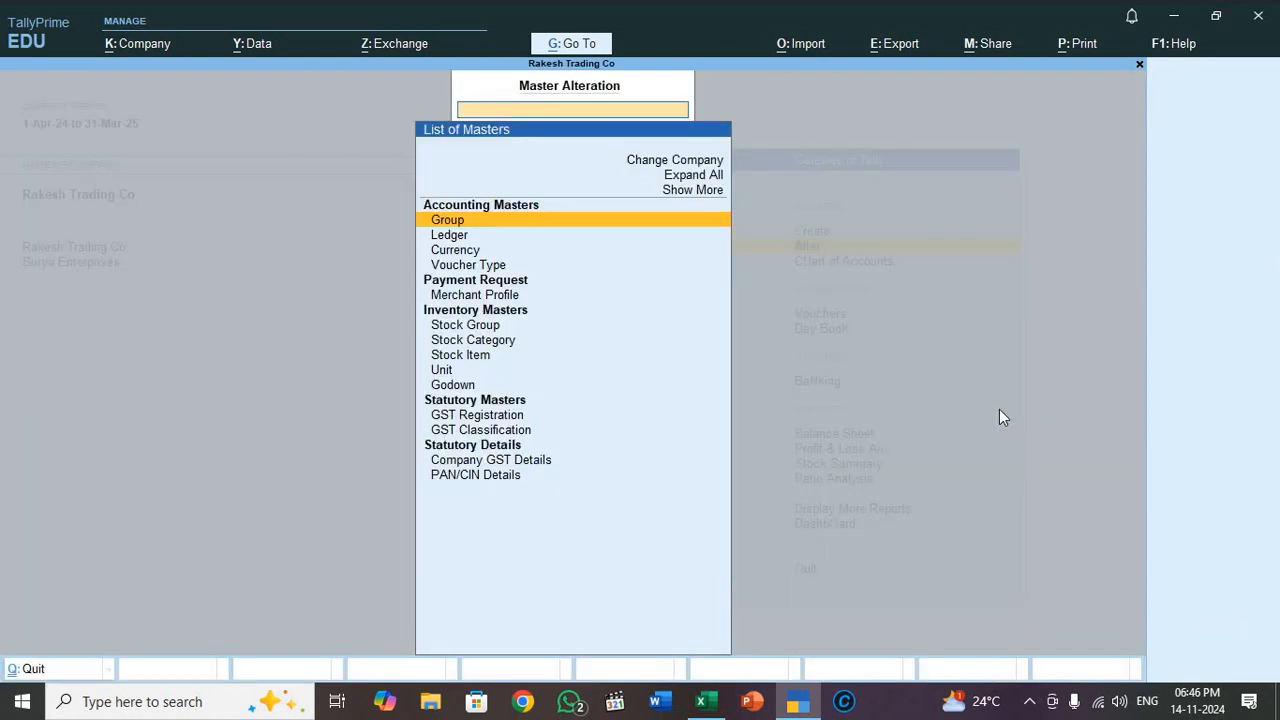
click(448, 234)
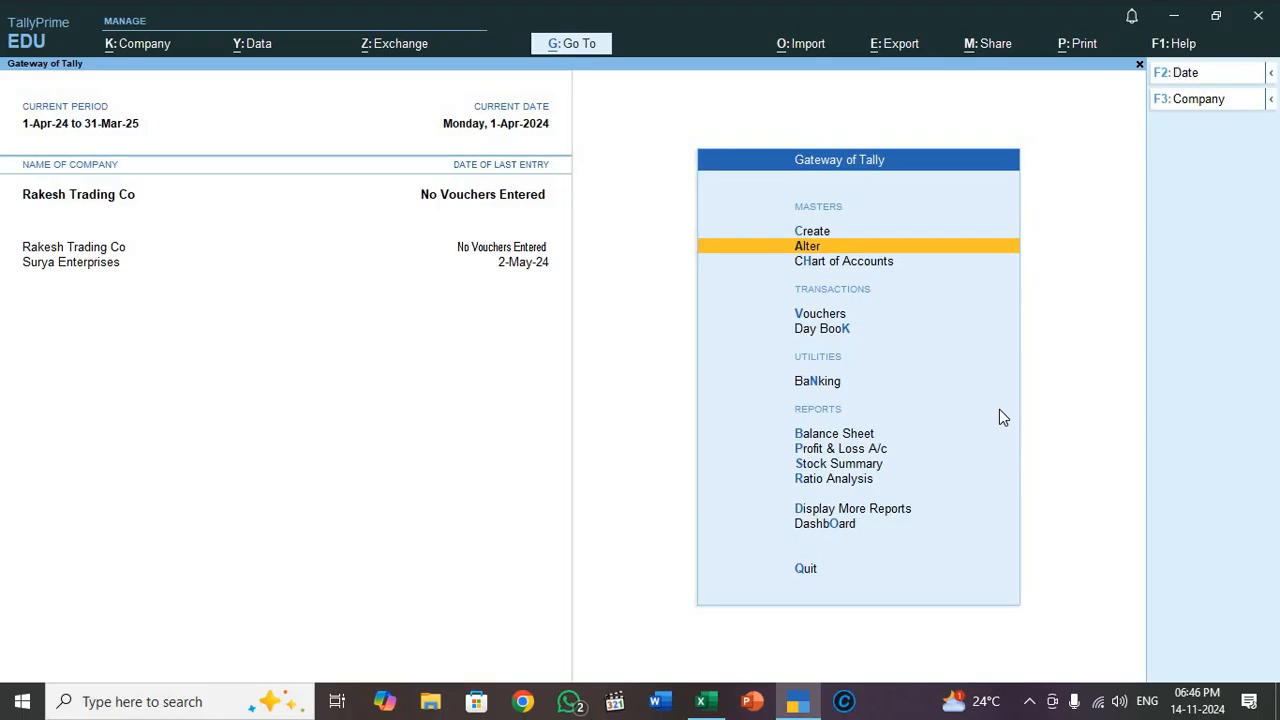
mouse_move(1066, 150)
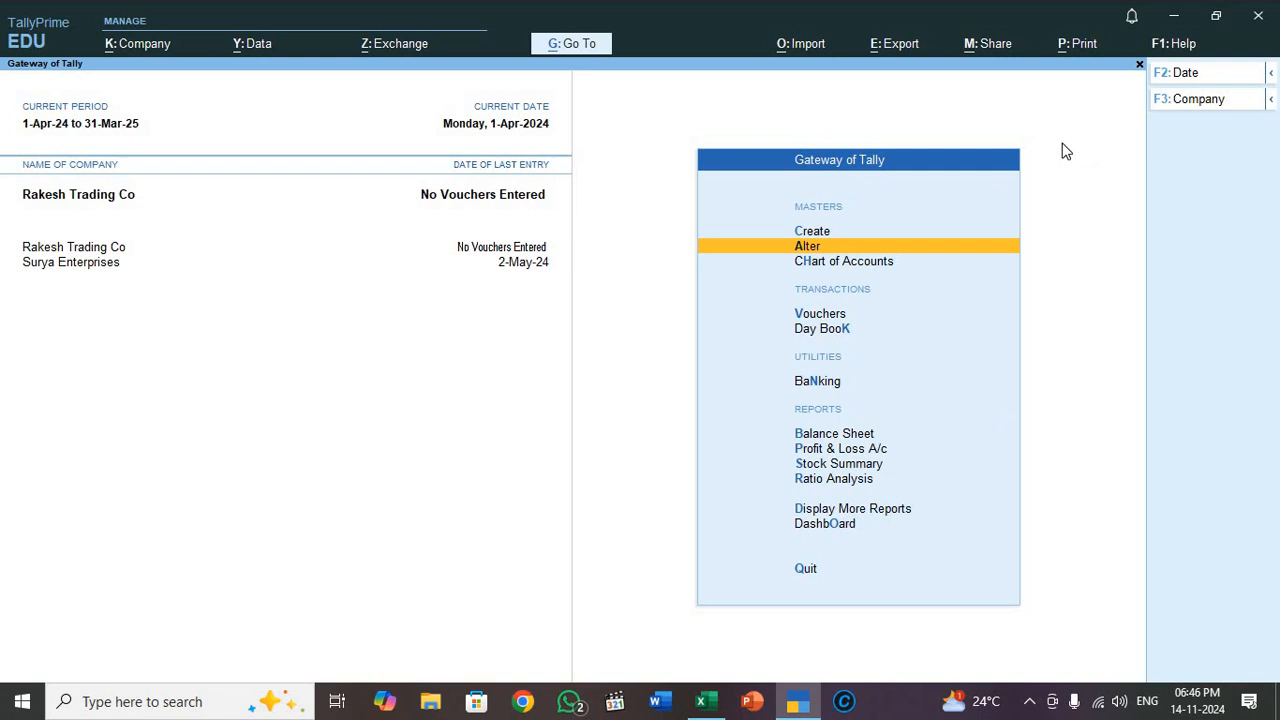
mouse_move(810, 50)
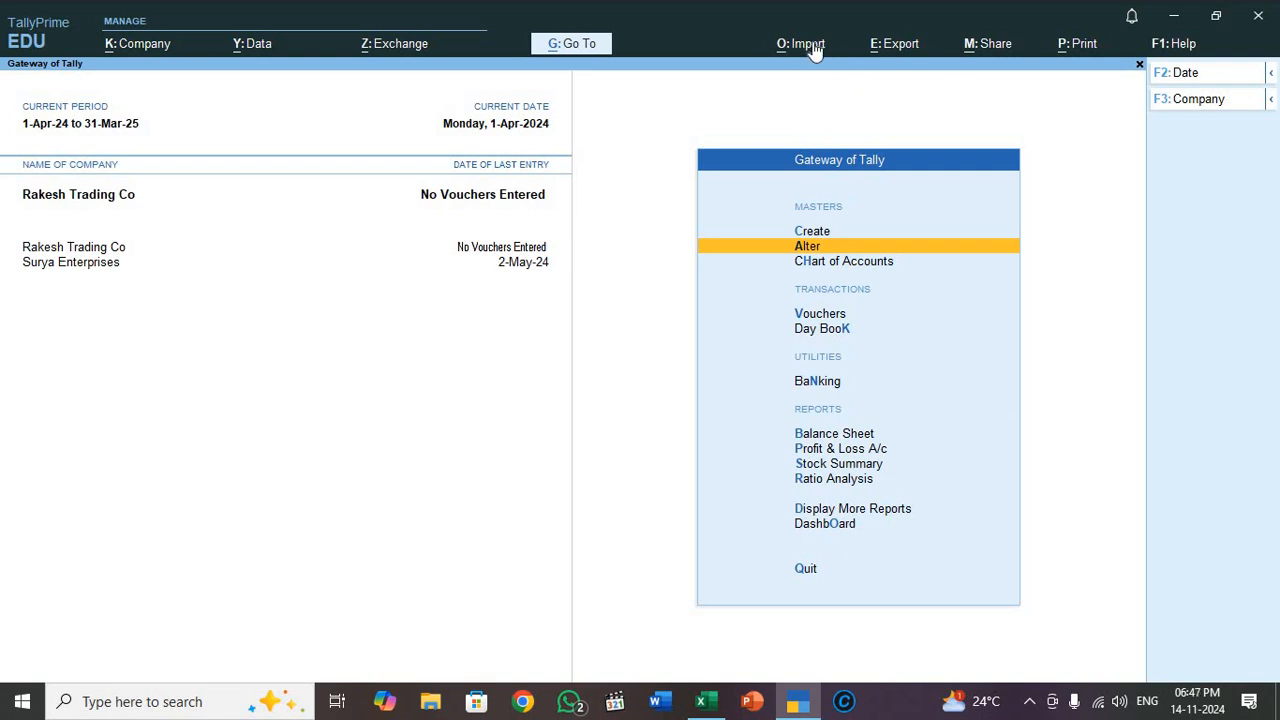
mouse_move(824, 52)
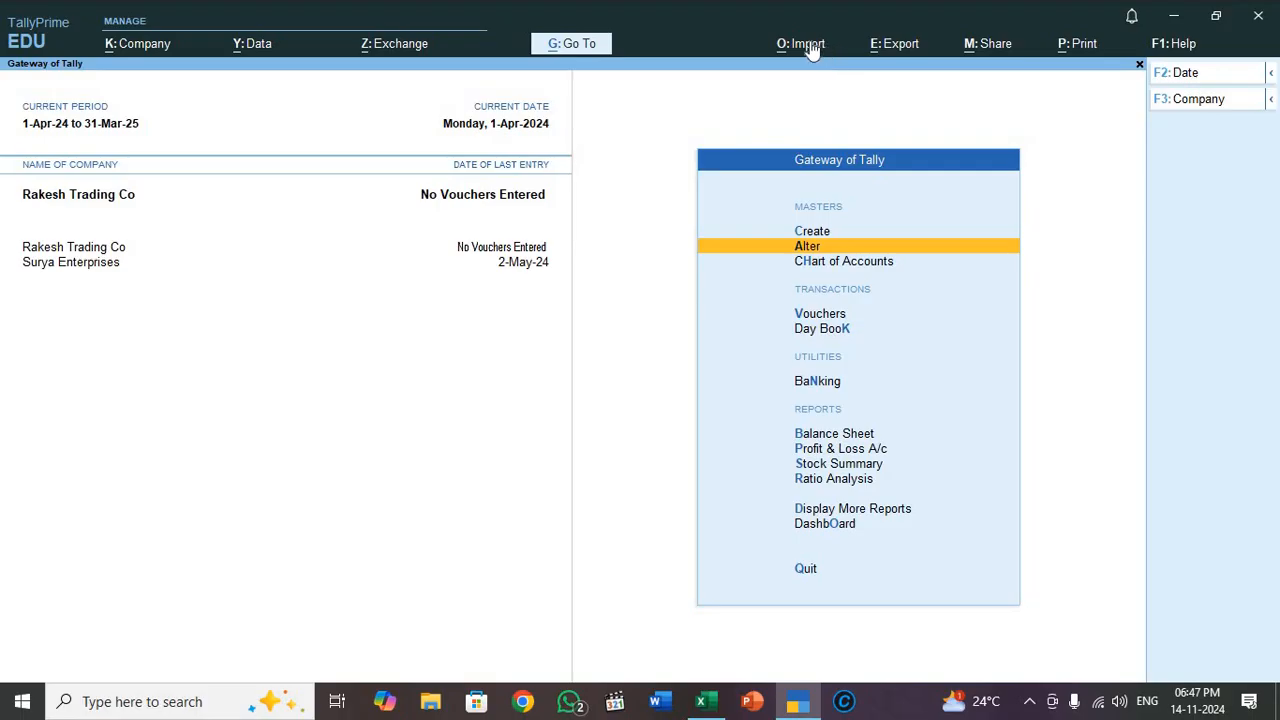
Go to Import > Manage to reach the mapping template options.
click(800, 44)
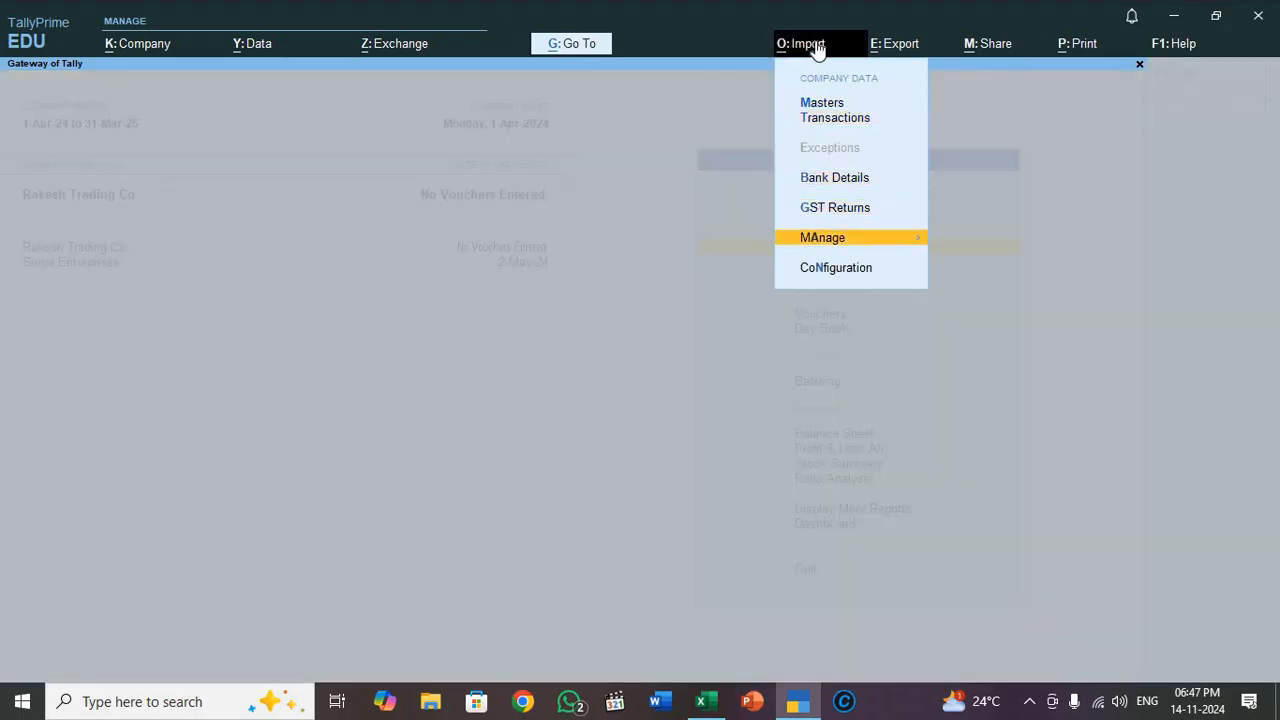
click(822, 236)
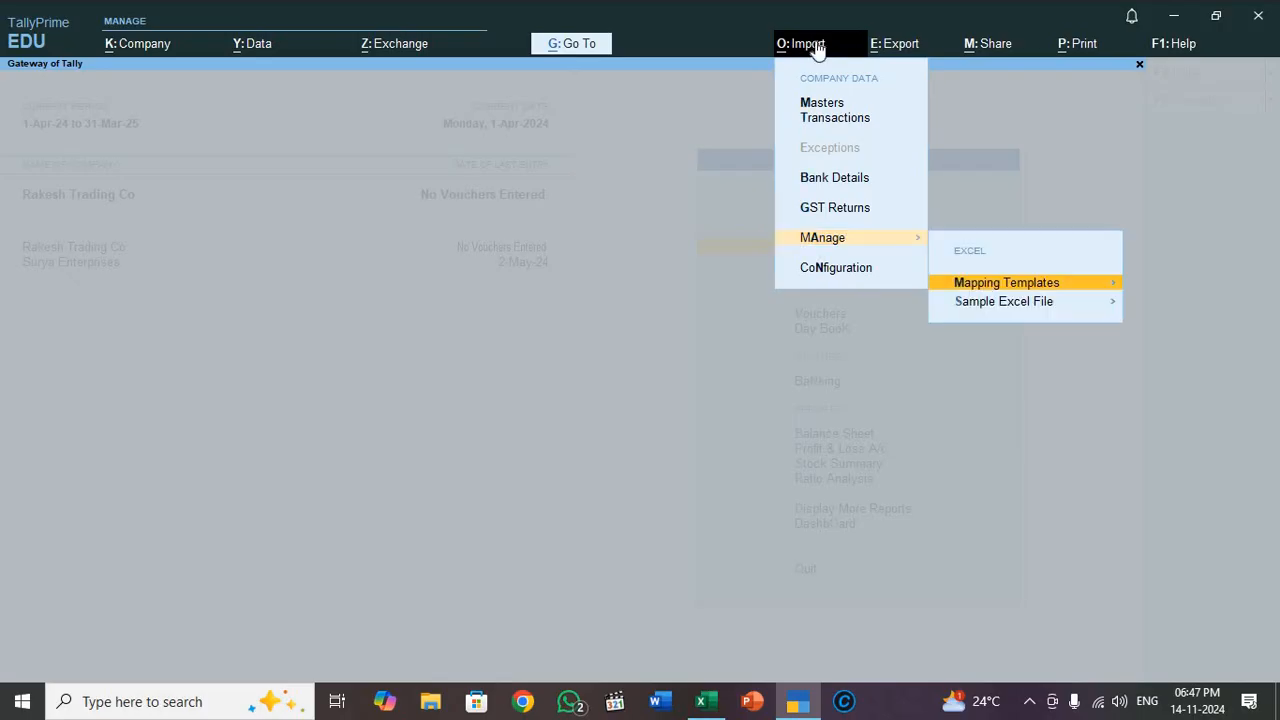
mouse_move(984, 300)
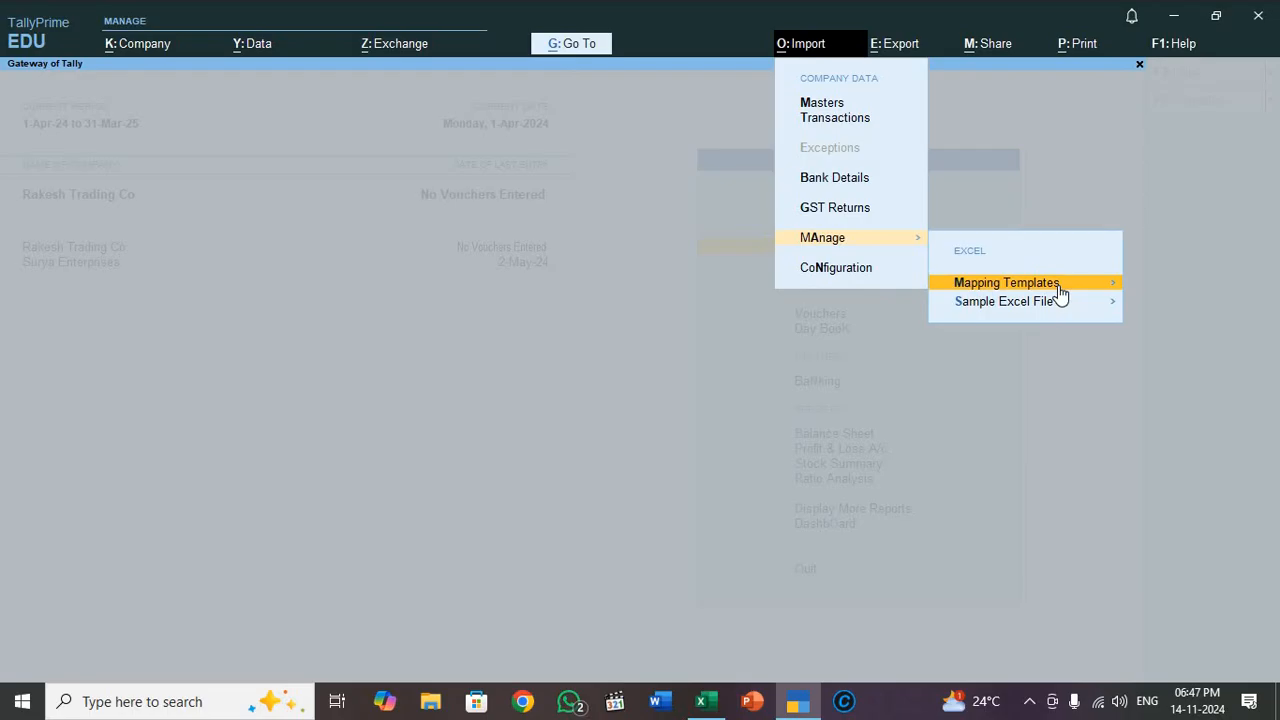
mouse_move(1050, 322)
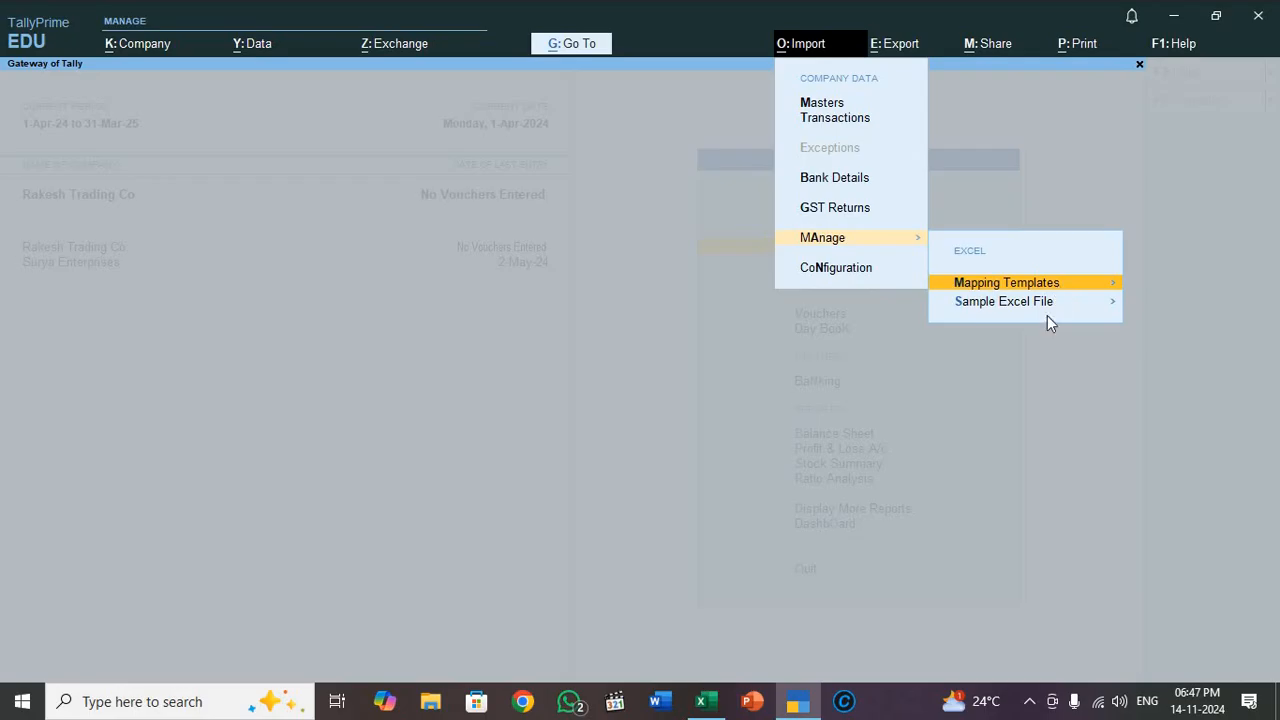
mouse_move(1058, 320)
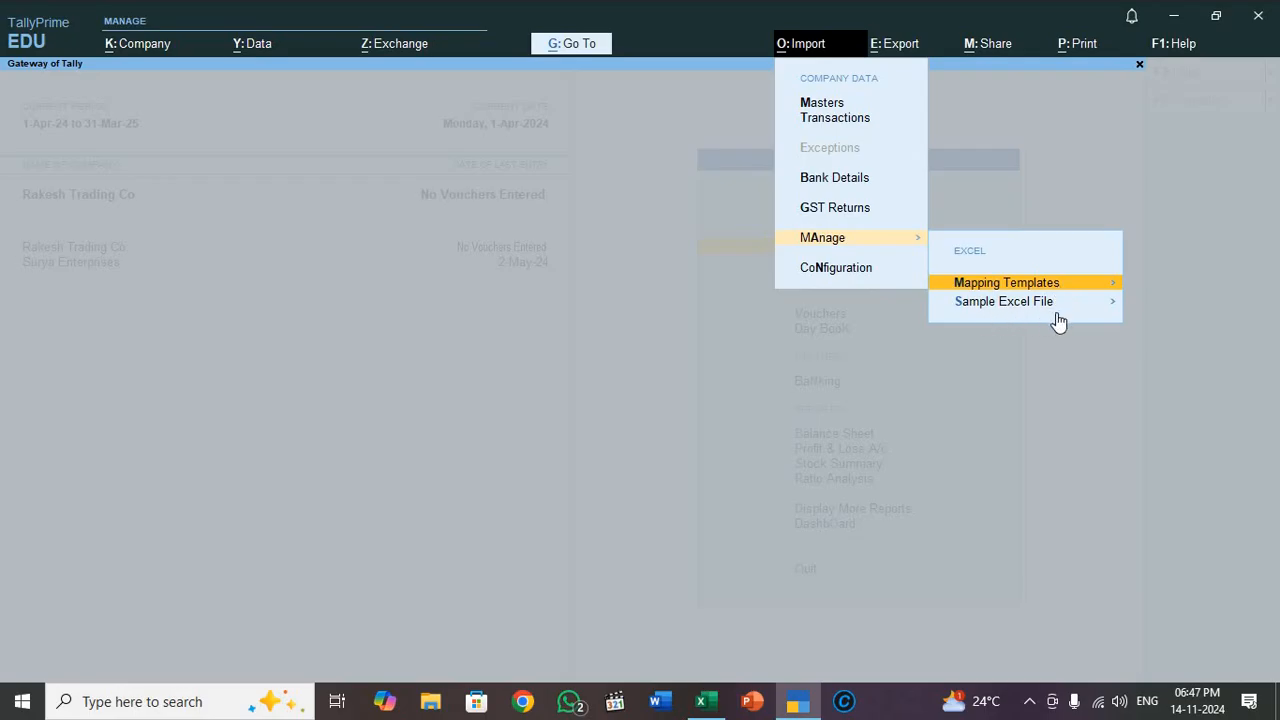
mouse_move(1058, 320)
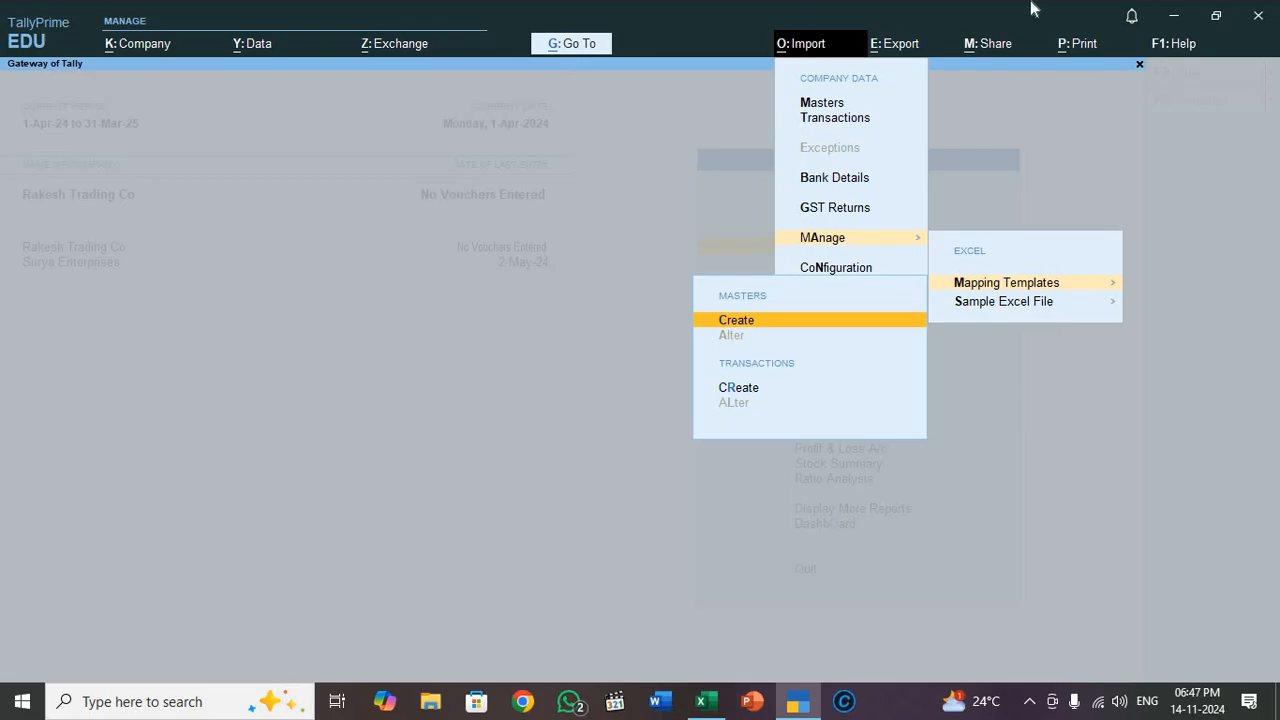
mouse_move(758, 340)
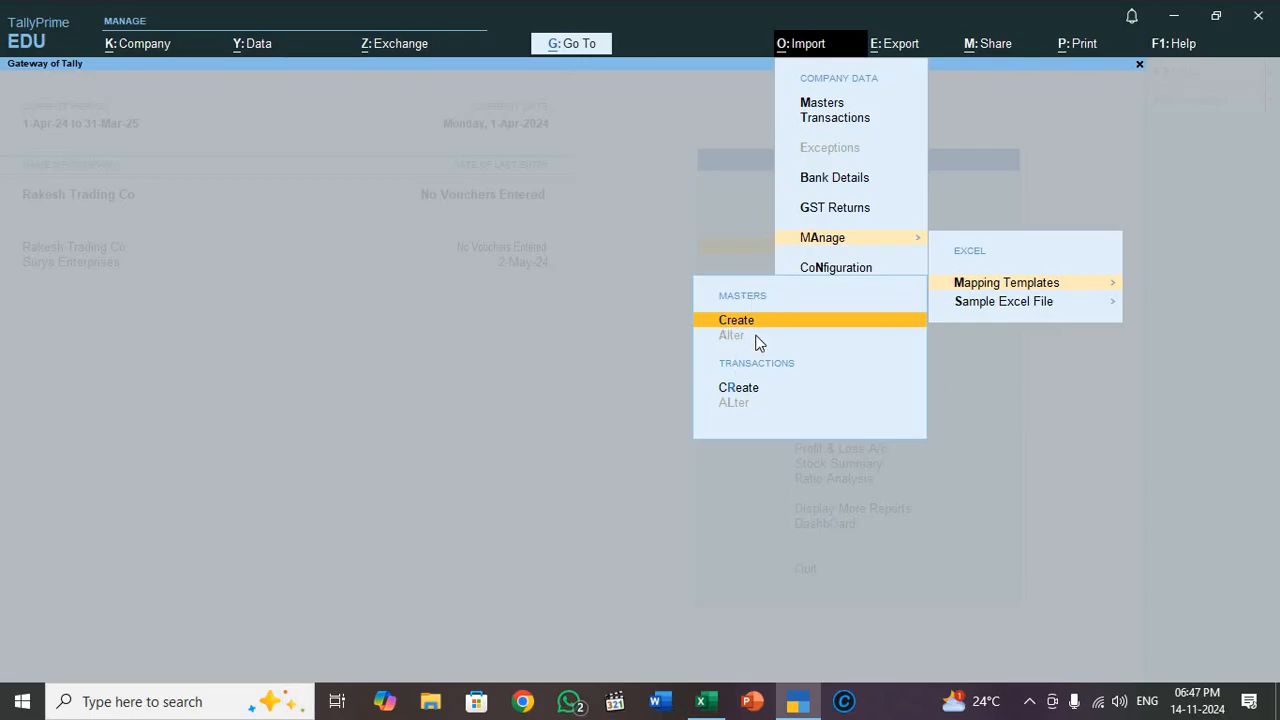
mouse_move(738, 390)
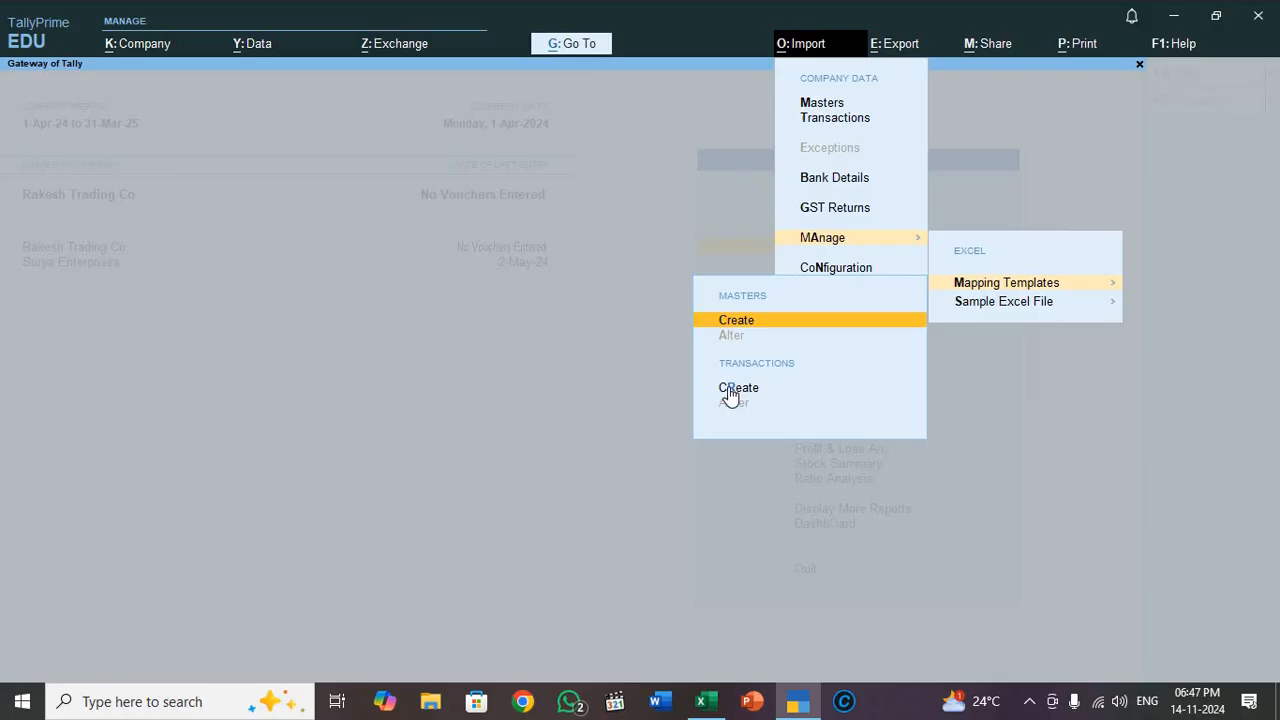
mouse_move(808, 350)
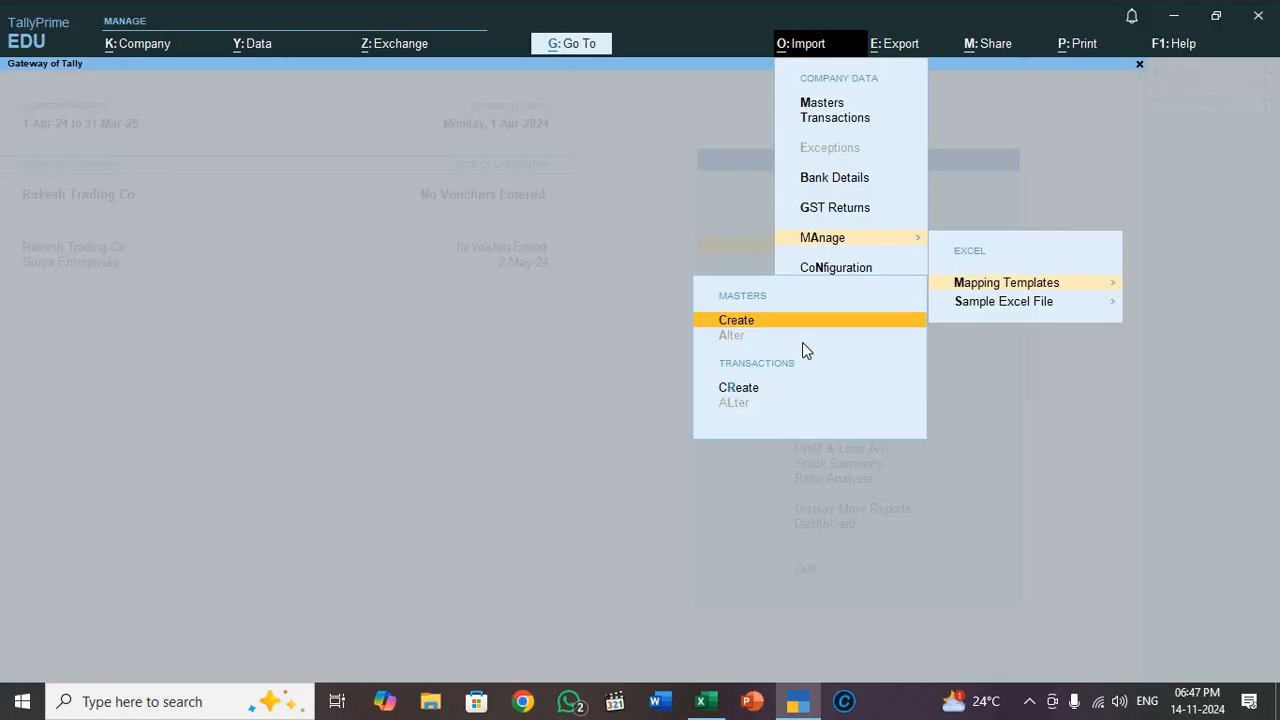
mouse_move(802, 352)
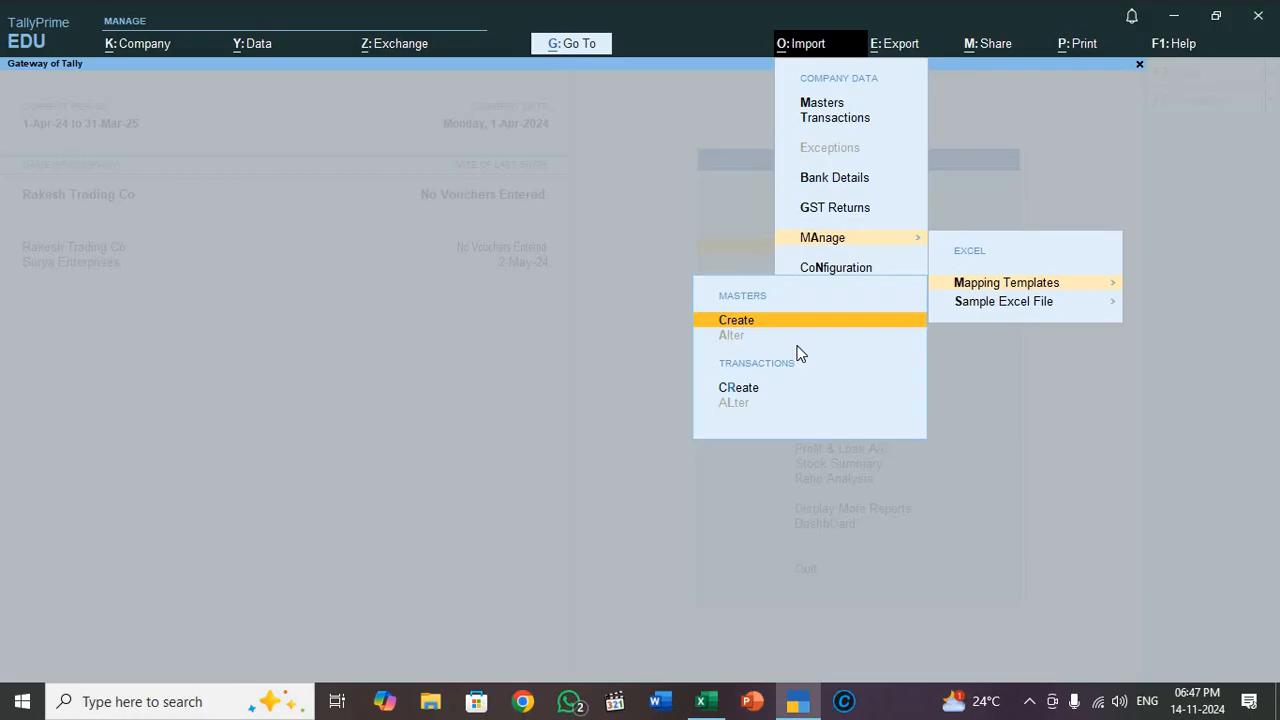
mouse_move(784, 298)
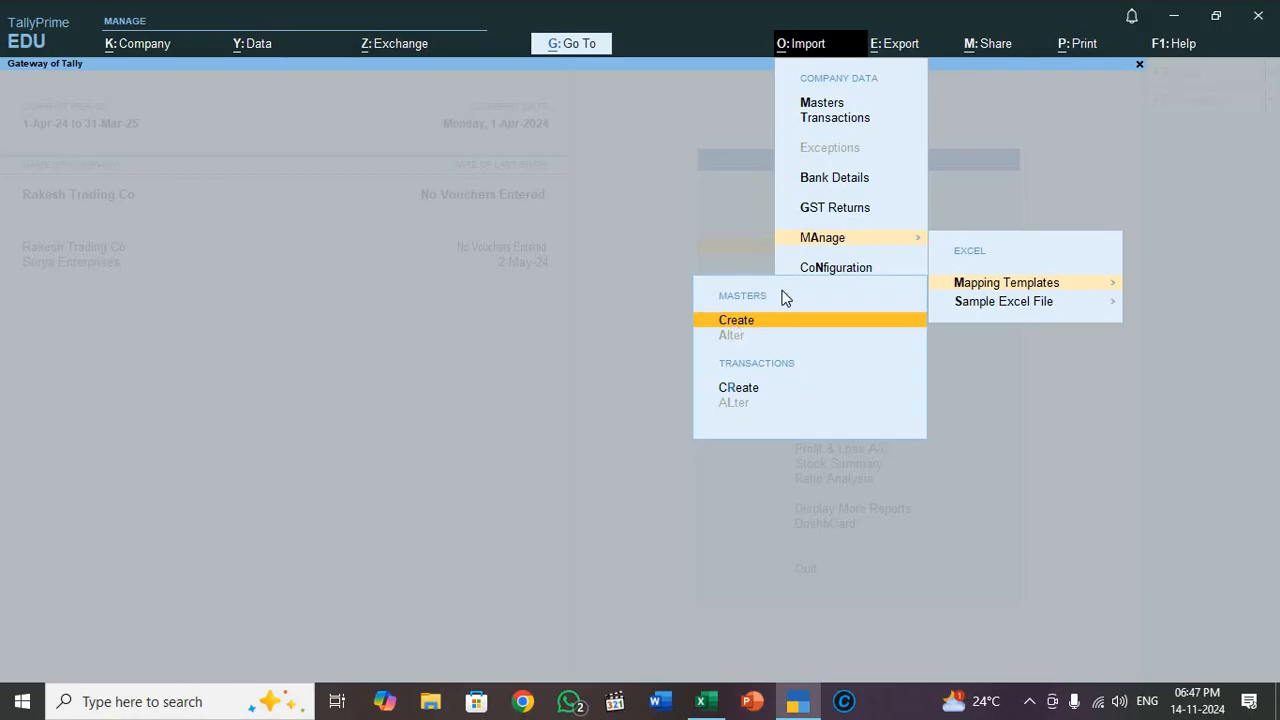
mouse_move(726, 330)
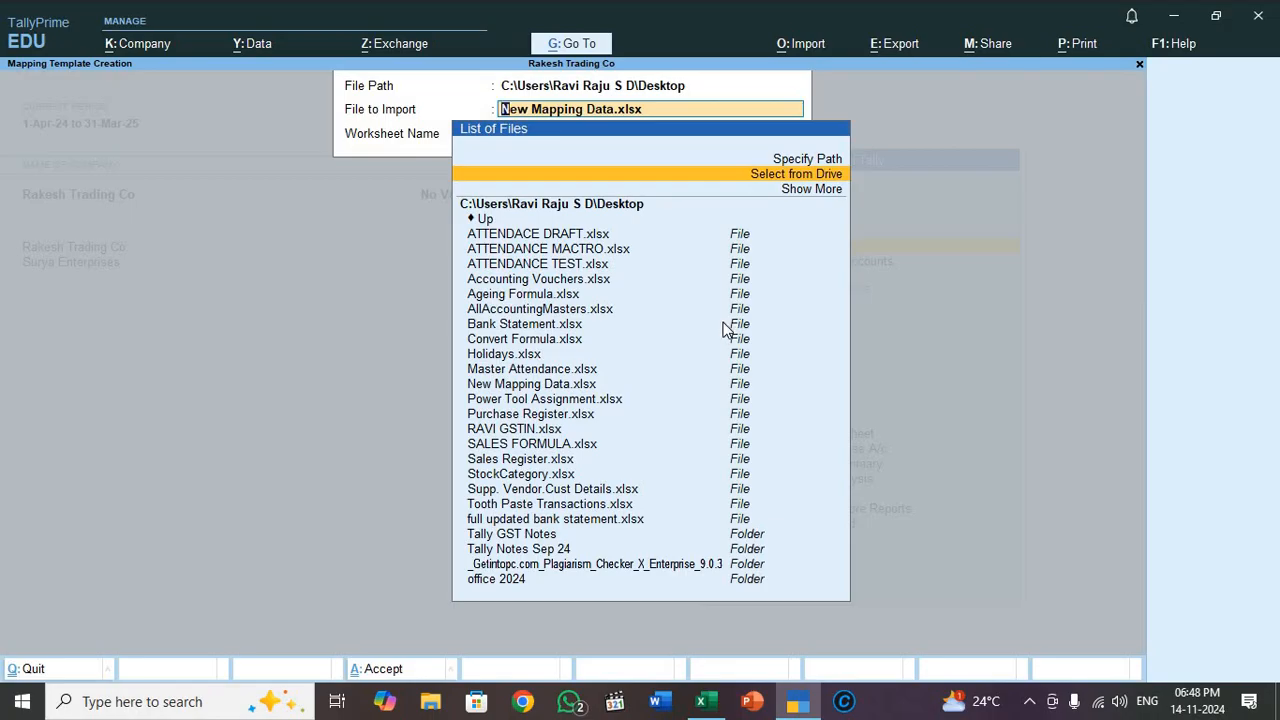
Choose New Mapping Data.xlsx from the Desktop and accept Party Ledger as its worksheet.
click(796, 172)
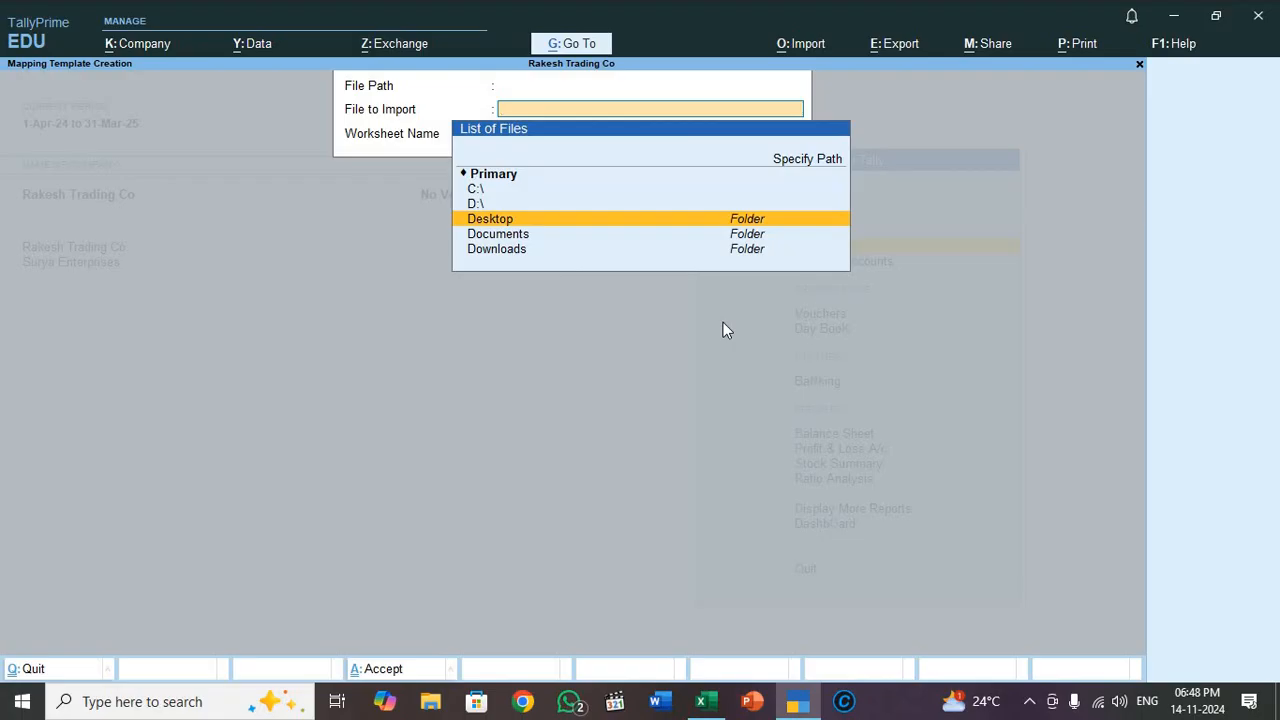
click(488, 218)
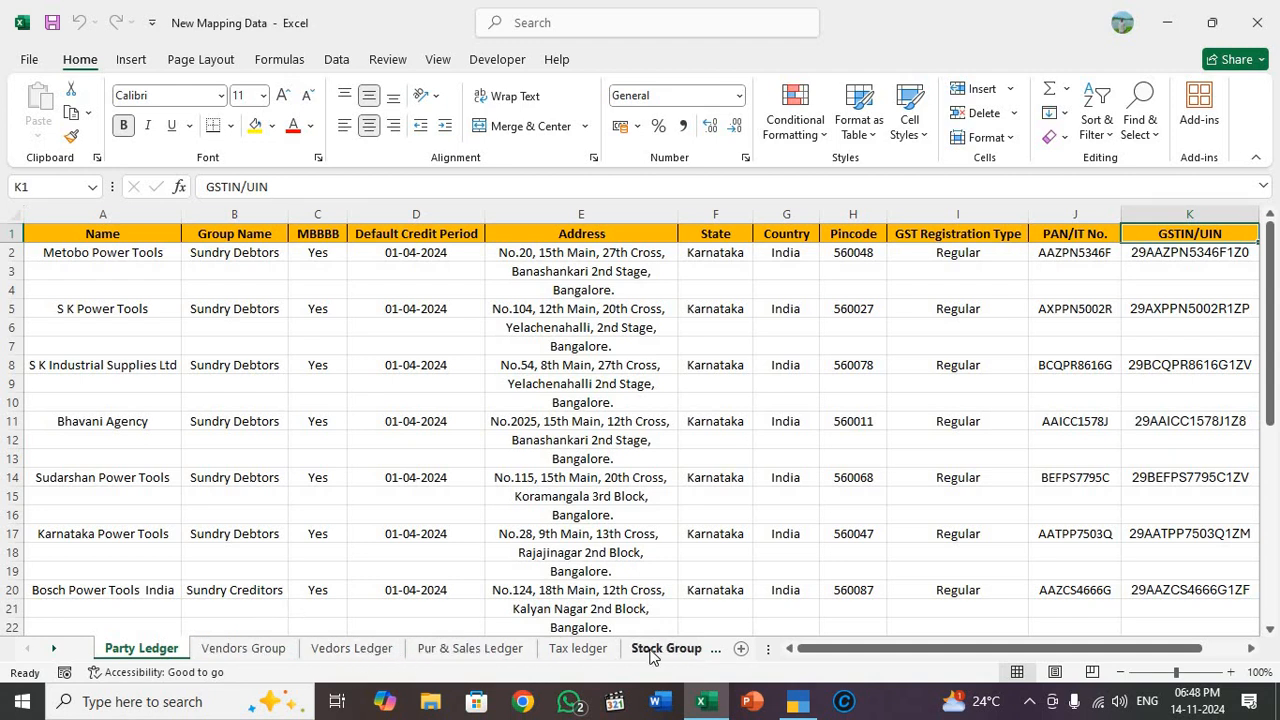
click(470, 648)
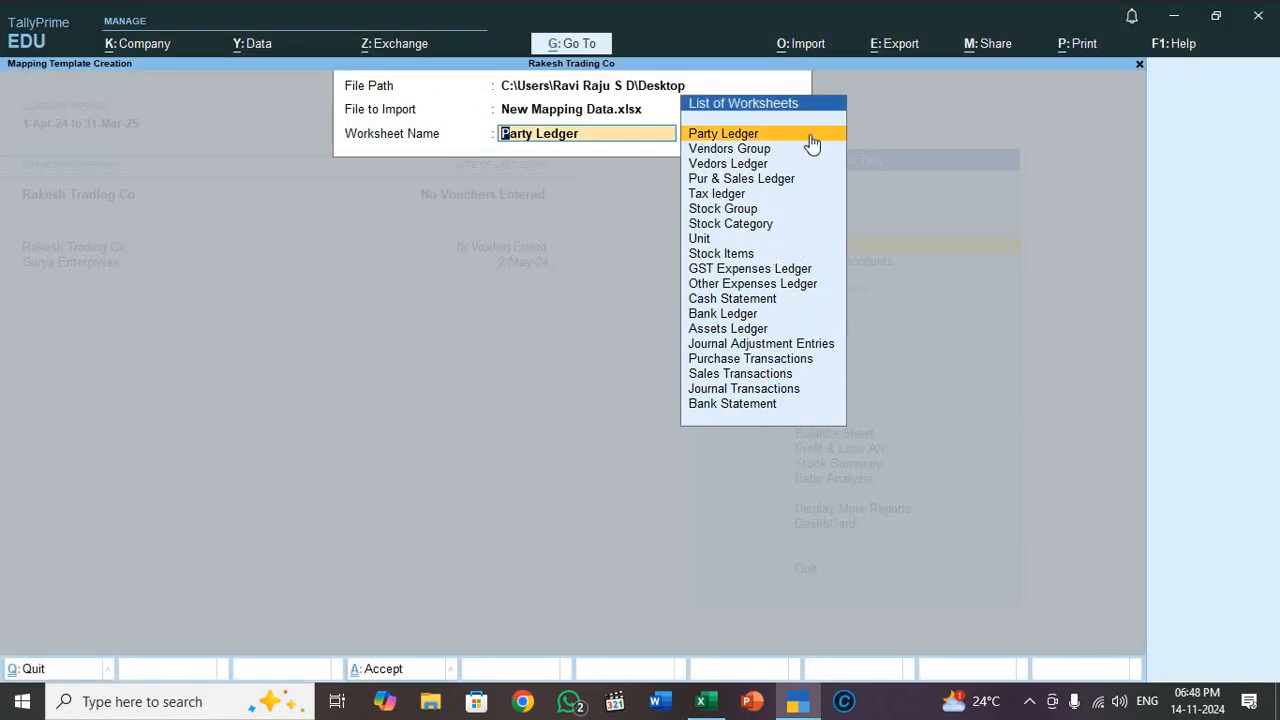
mouse_move(752, 404)
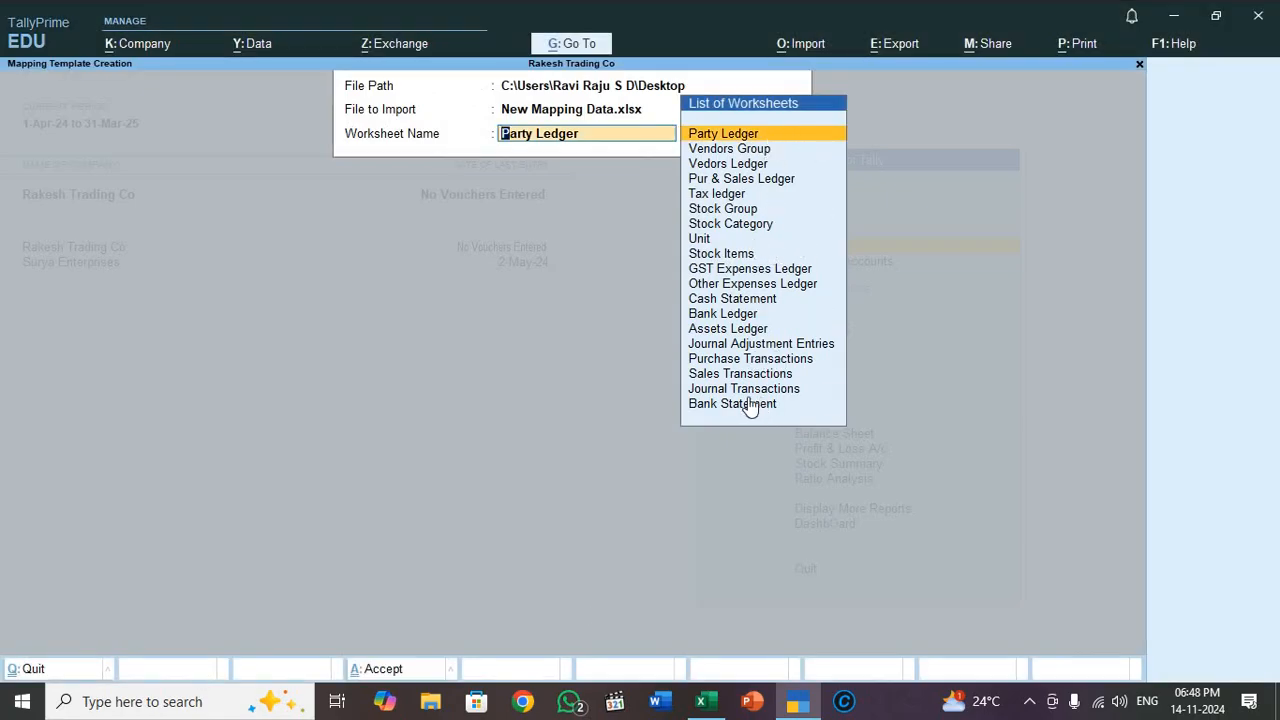
mouse_move(750, 268)
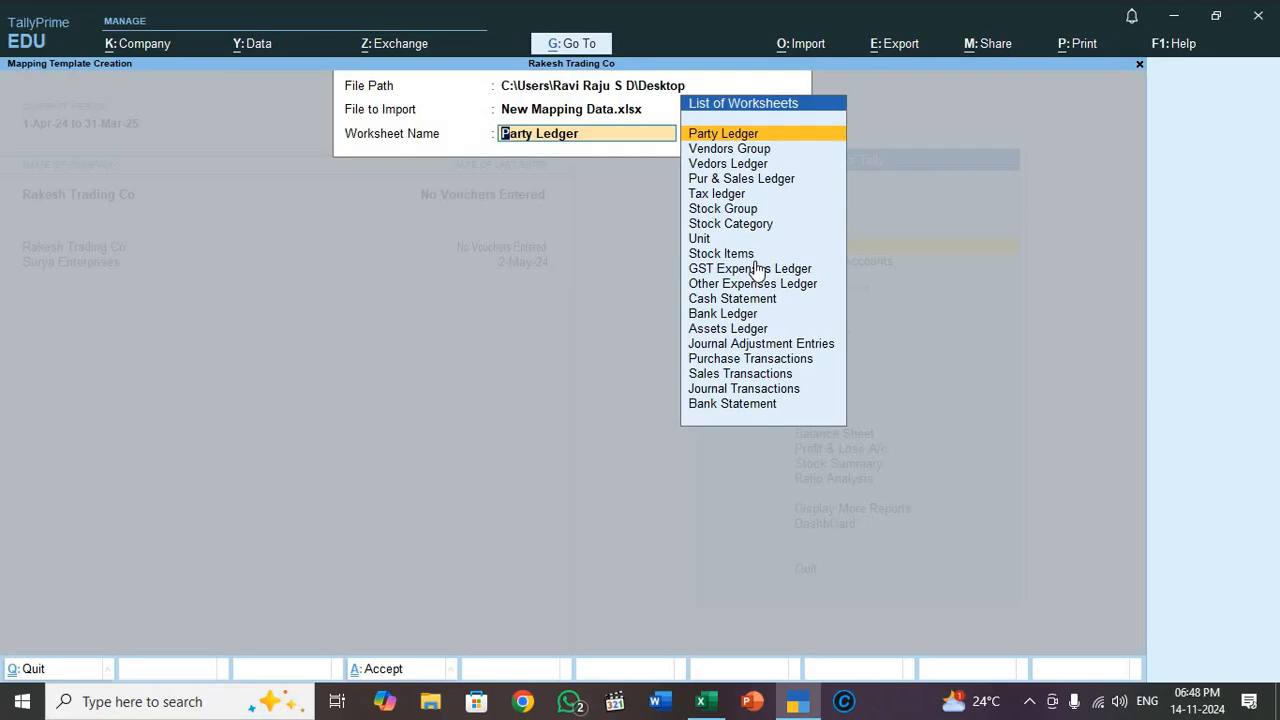
click(724, 132)
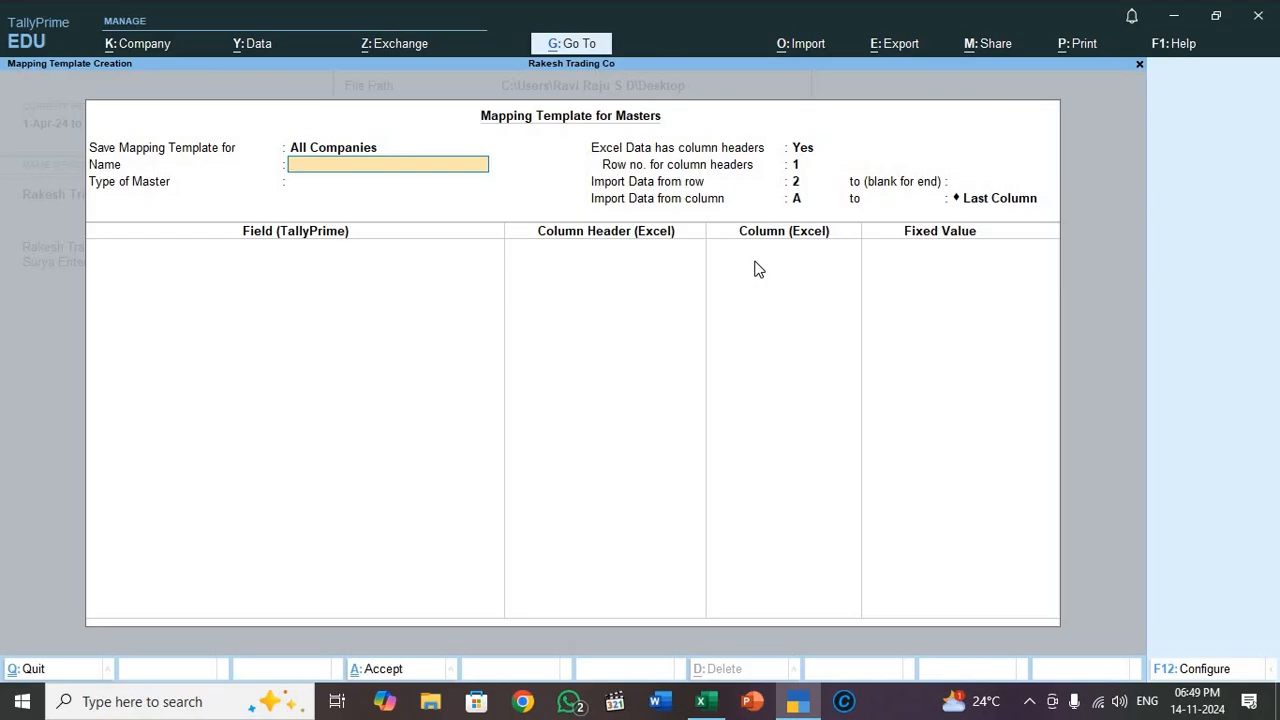
Name the template Party Ledger Import and set Ledger as its type of master.
text(Party Led)
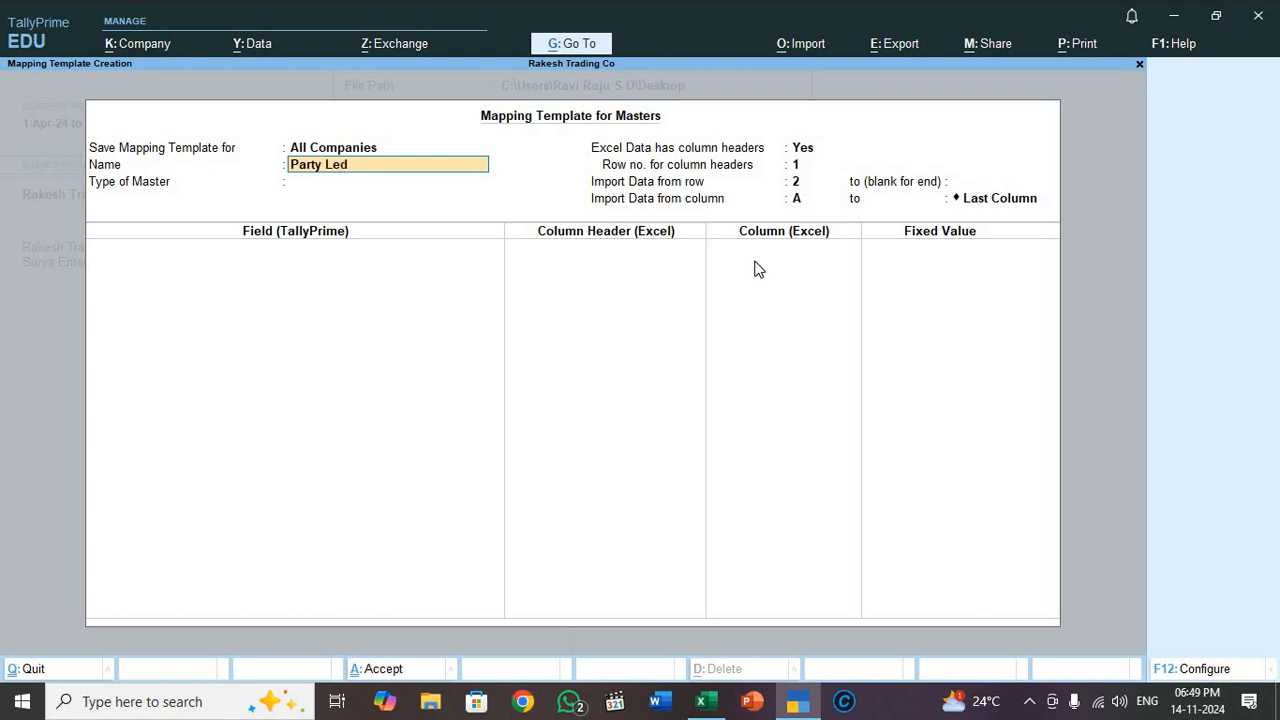
text(ger Import)
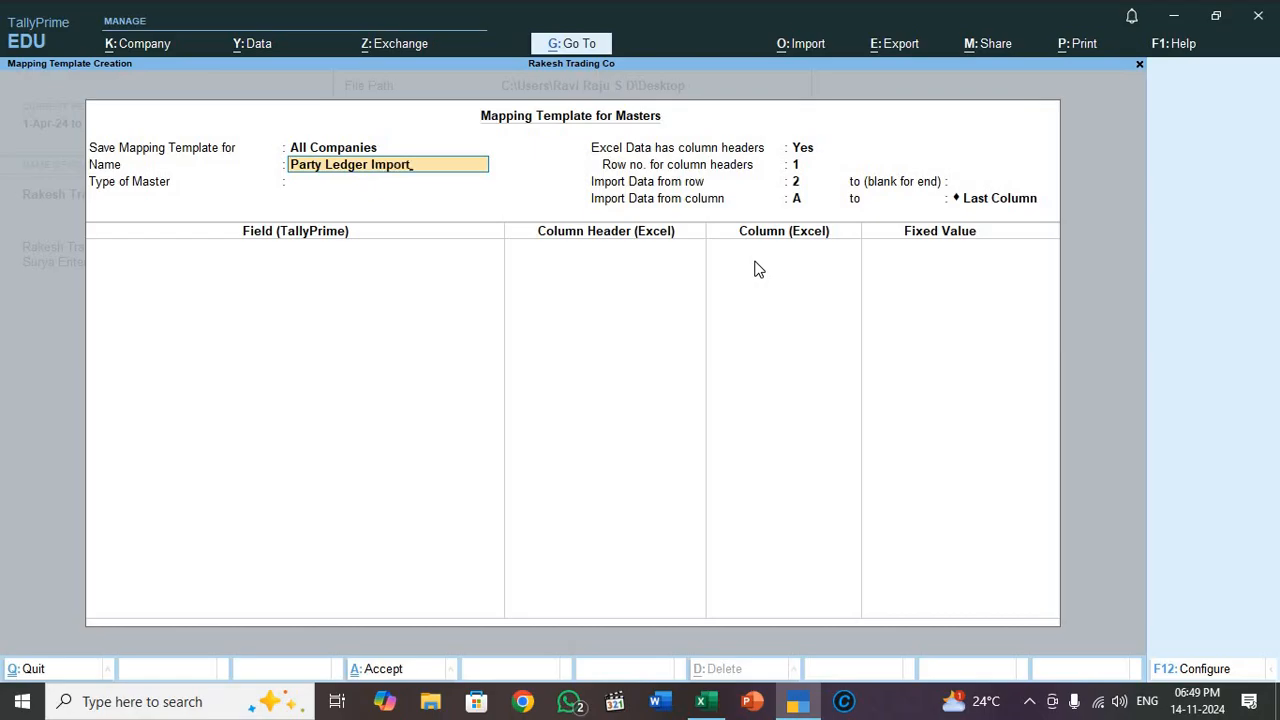
click(388, 180)
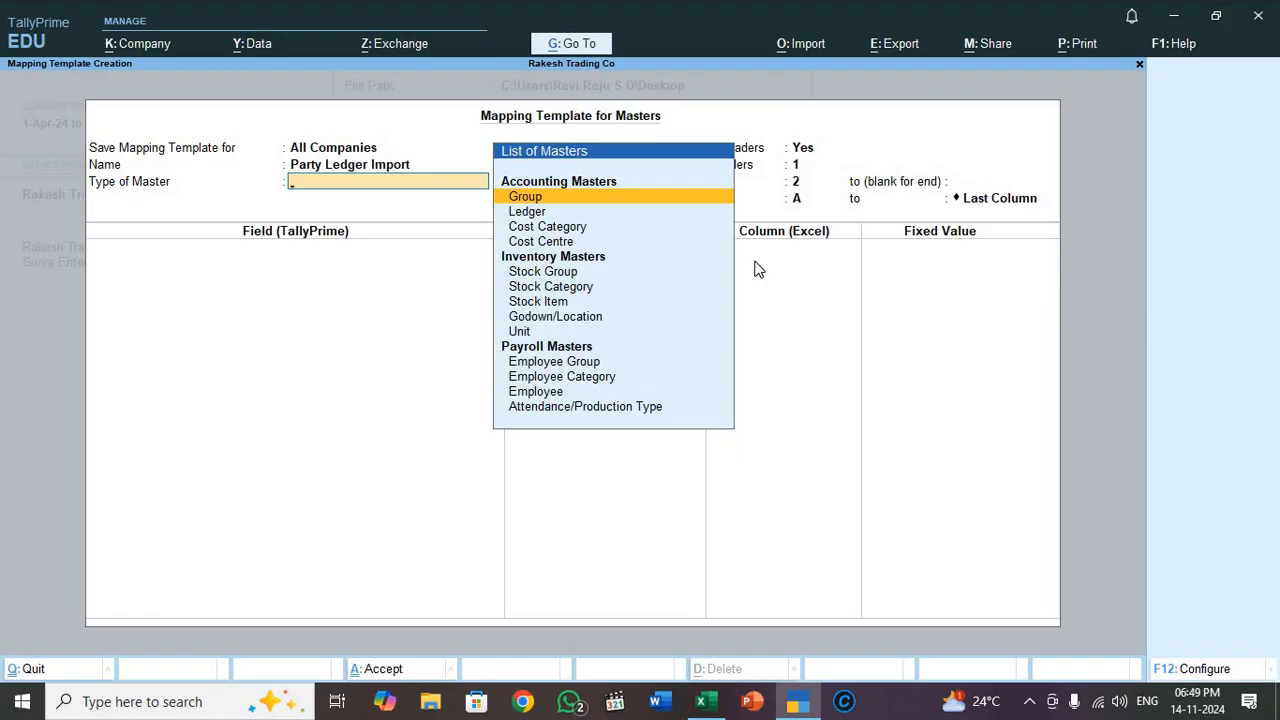
mouse_move(644, 278)
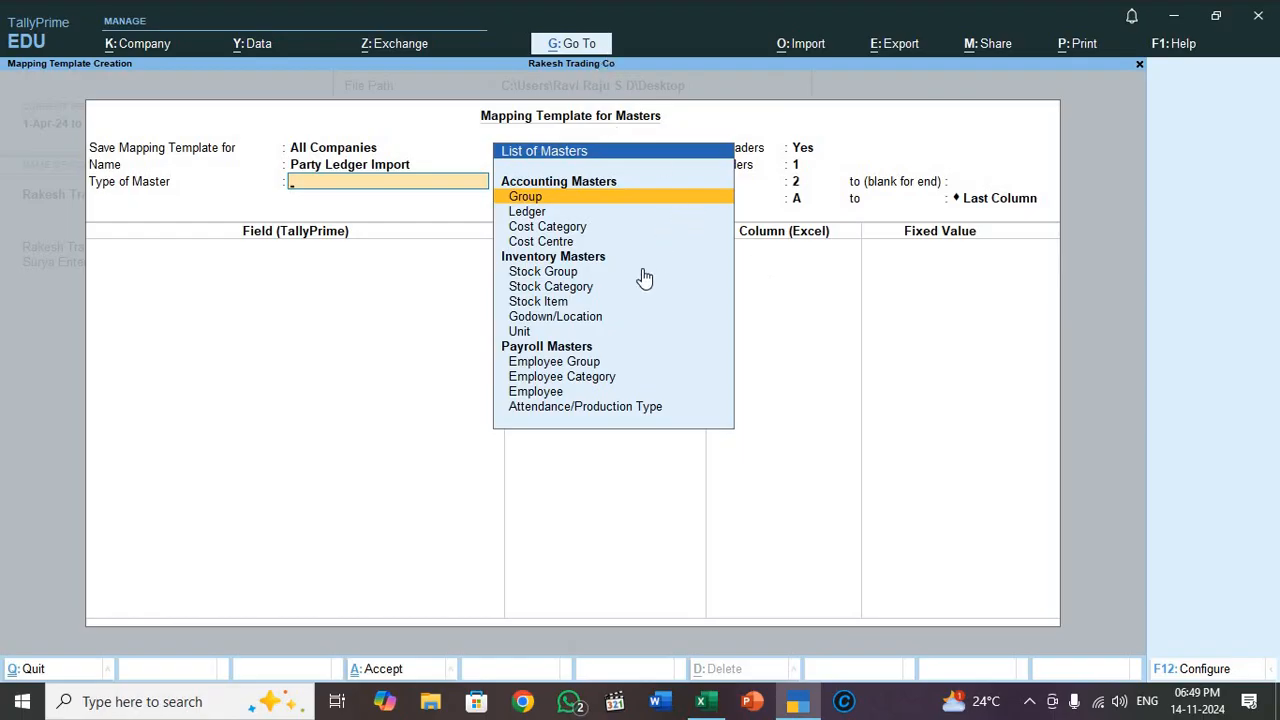
mouse_move(576, 264)
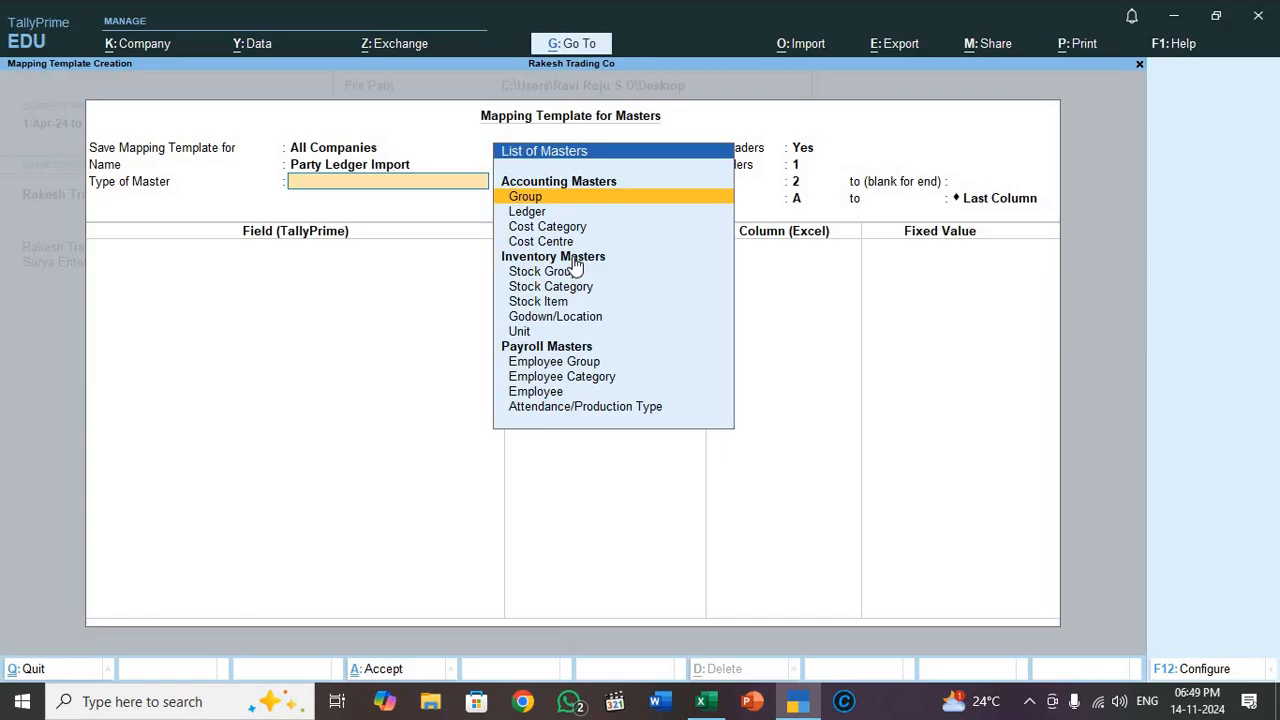
mouse_move(600, 364)
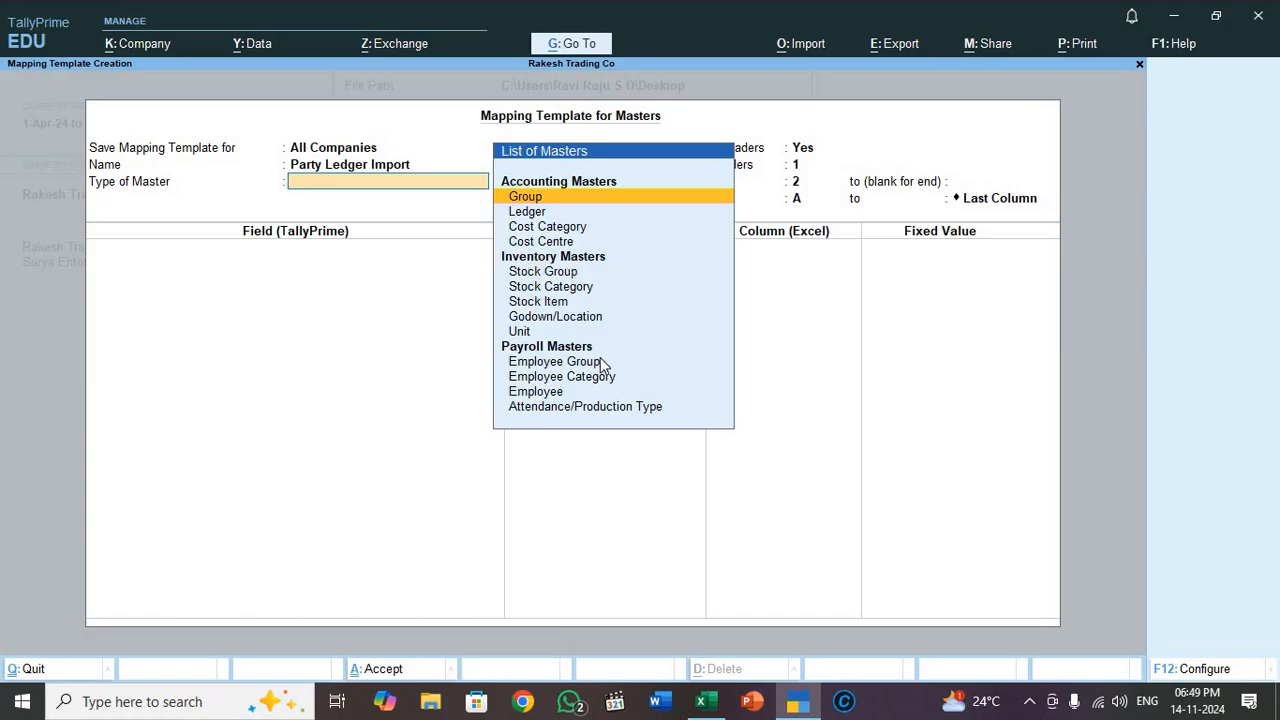
mouse_move(604, 378)
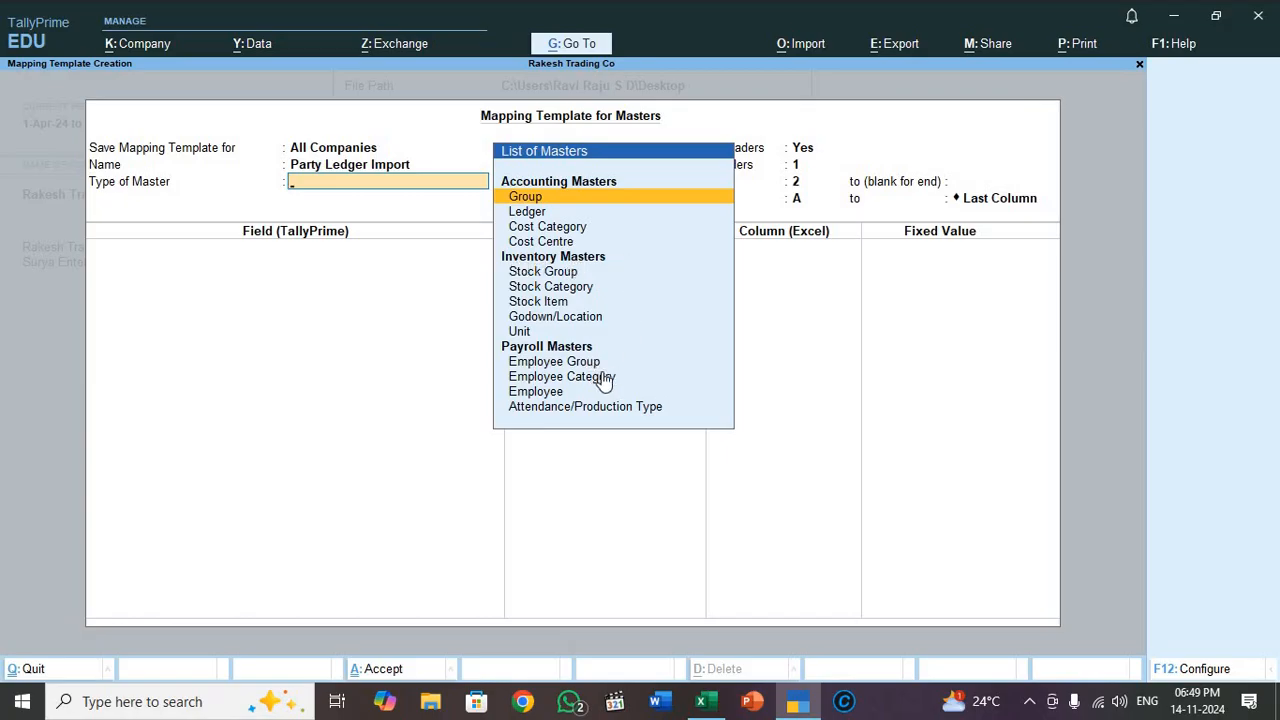
mouse_move(590, 206)
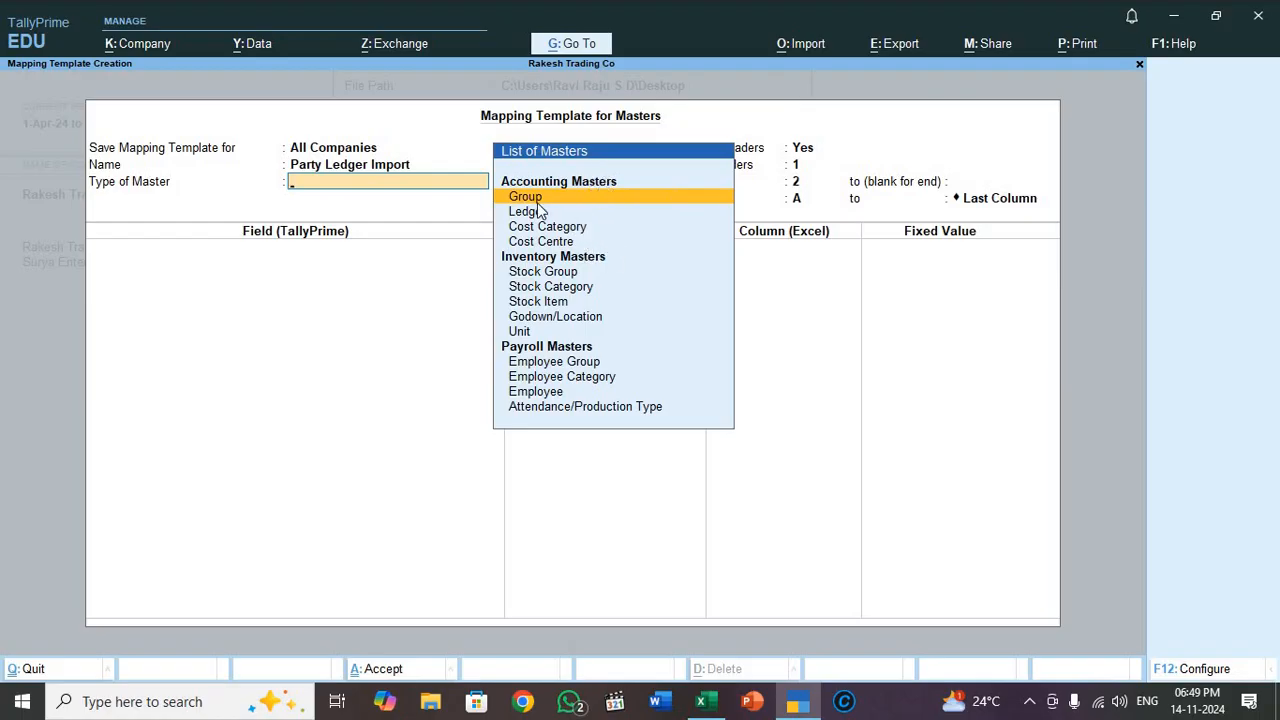
mouse_move(570, 240)
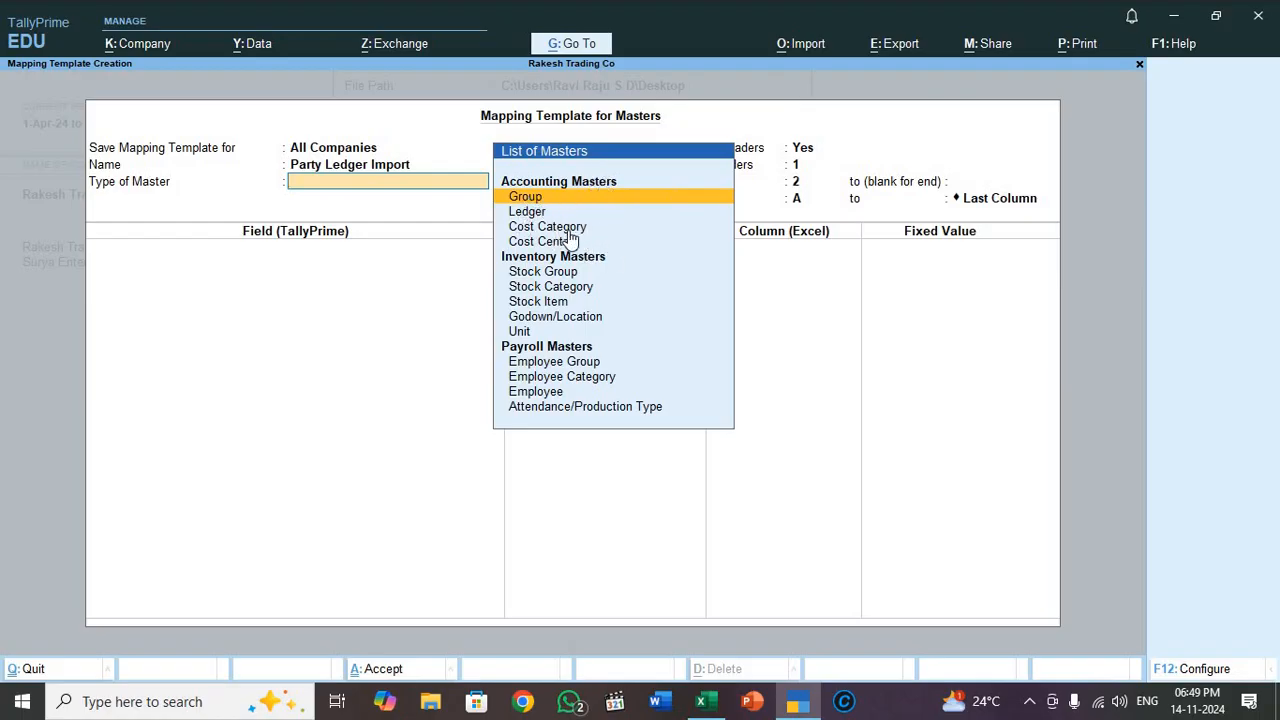
mouse_move(596, 260)
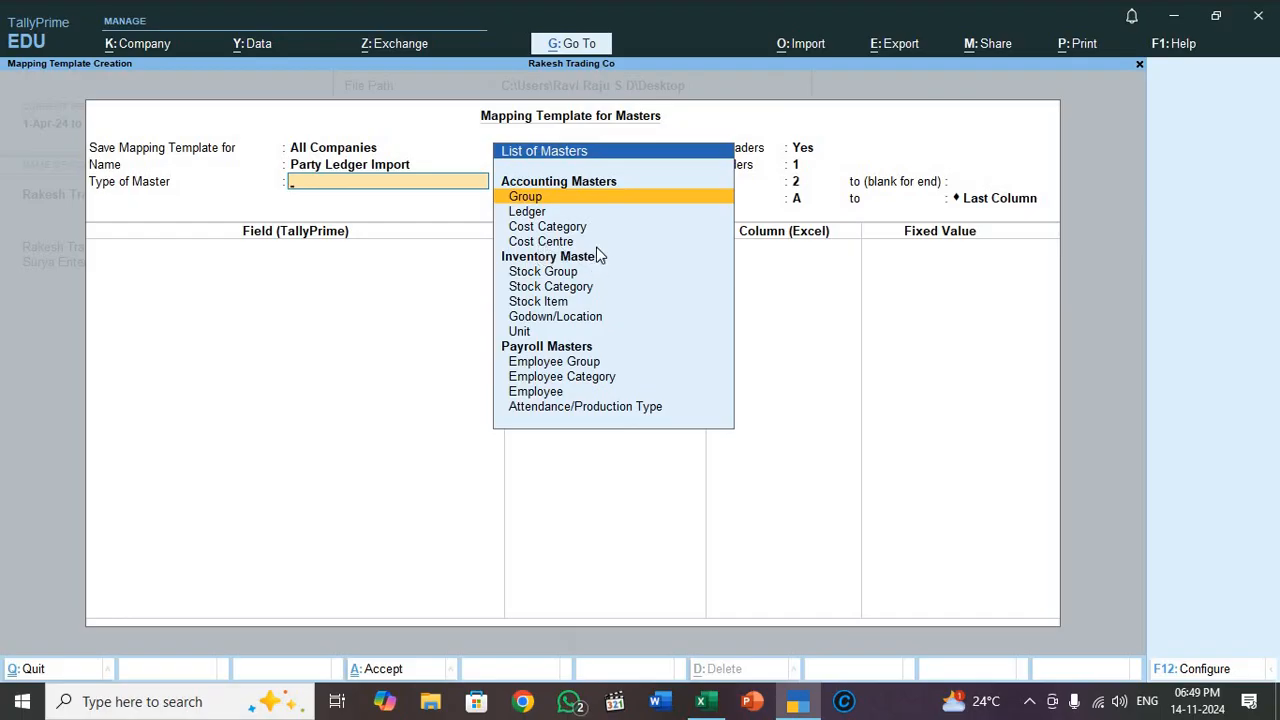
mouse_move(838, 248)
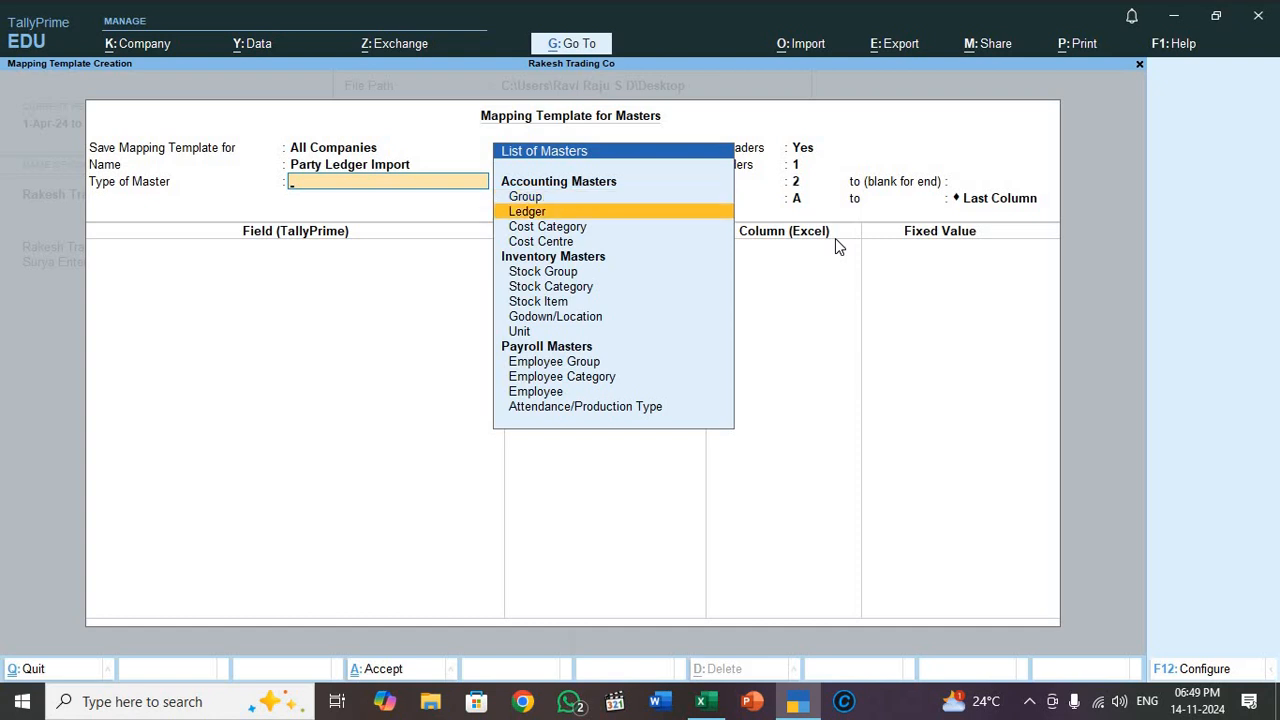
click(528, 212)
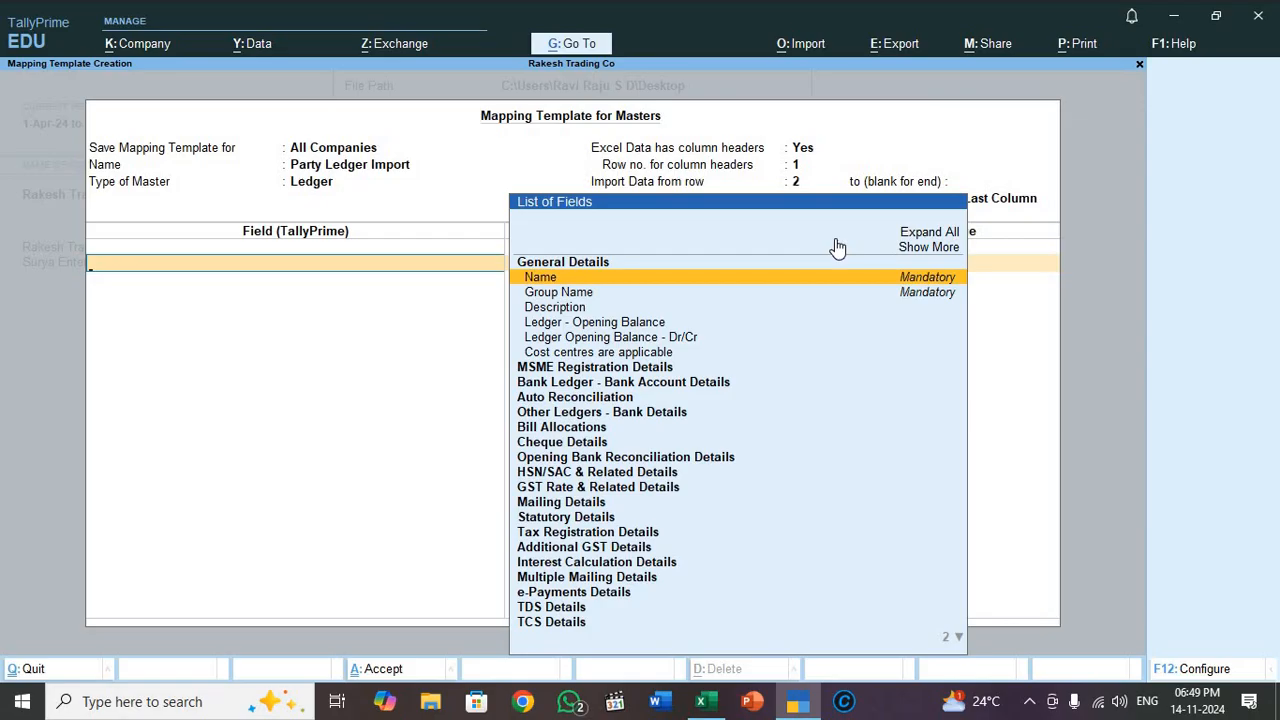
Add Name and Group Name as the template's first two ledger fields.
click(540, 276)
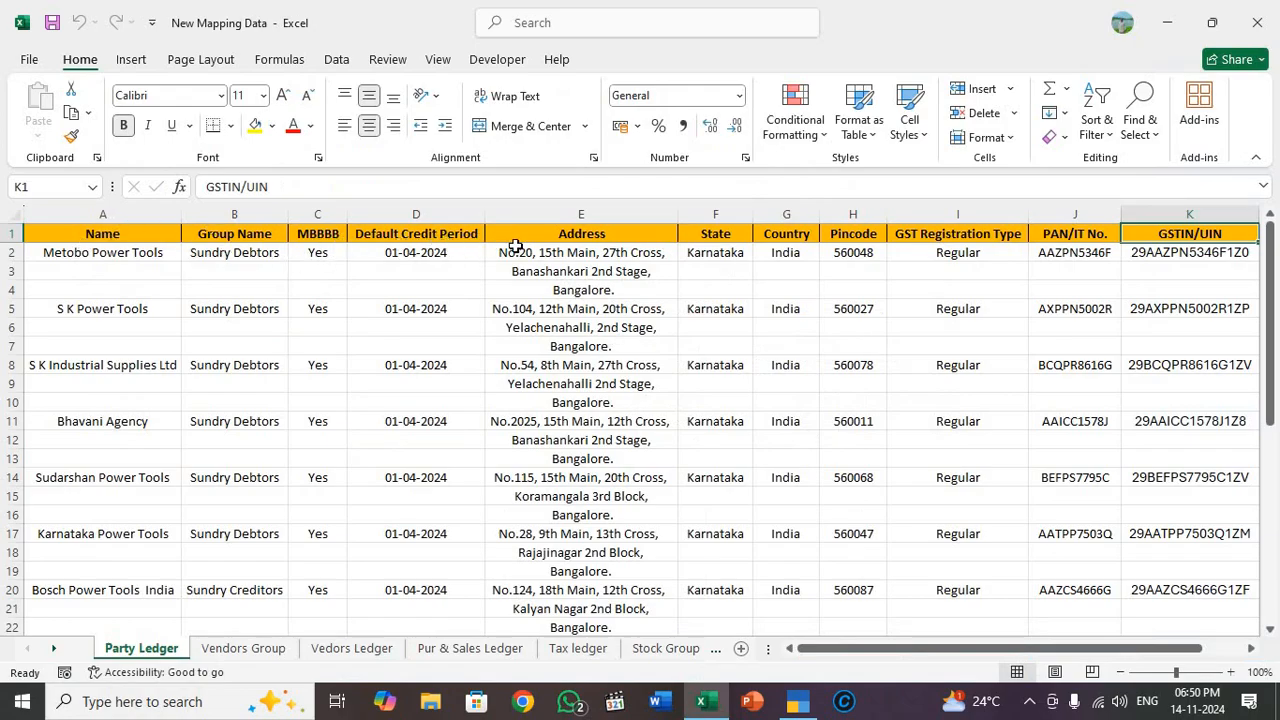
mouse_move(1120, 260)
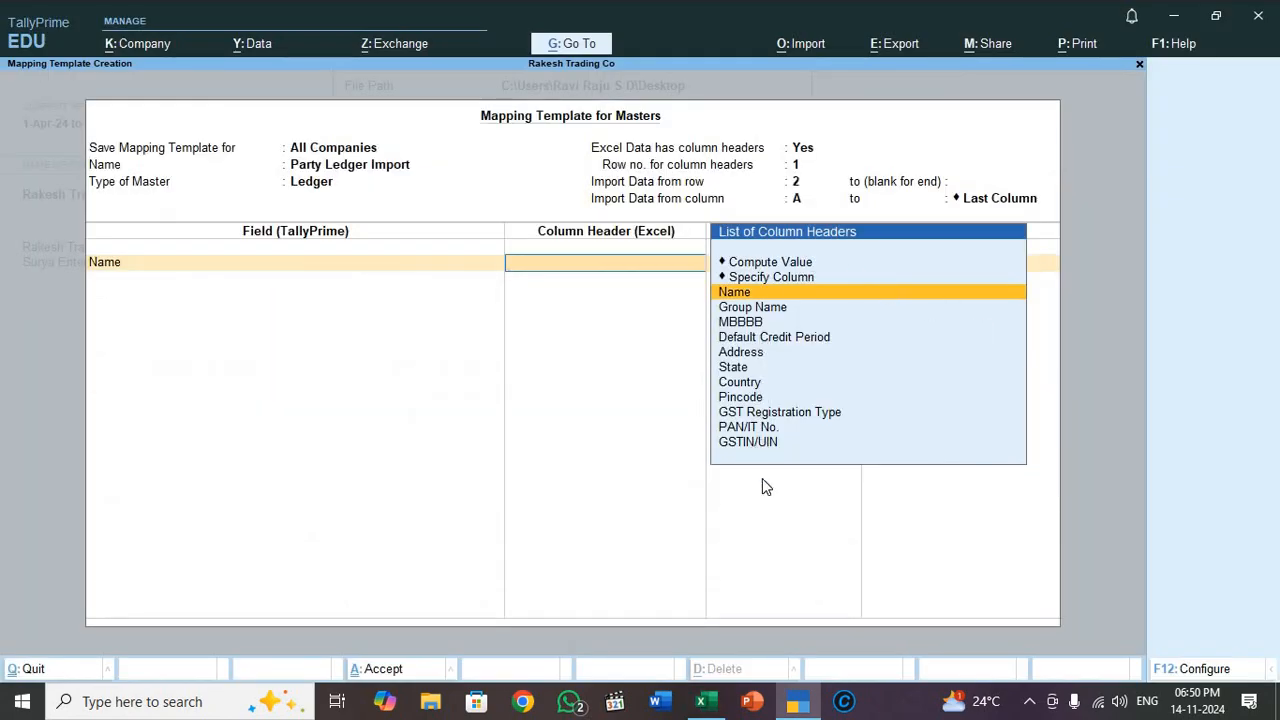
mouse_move(1224, 284)
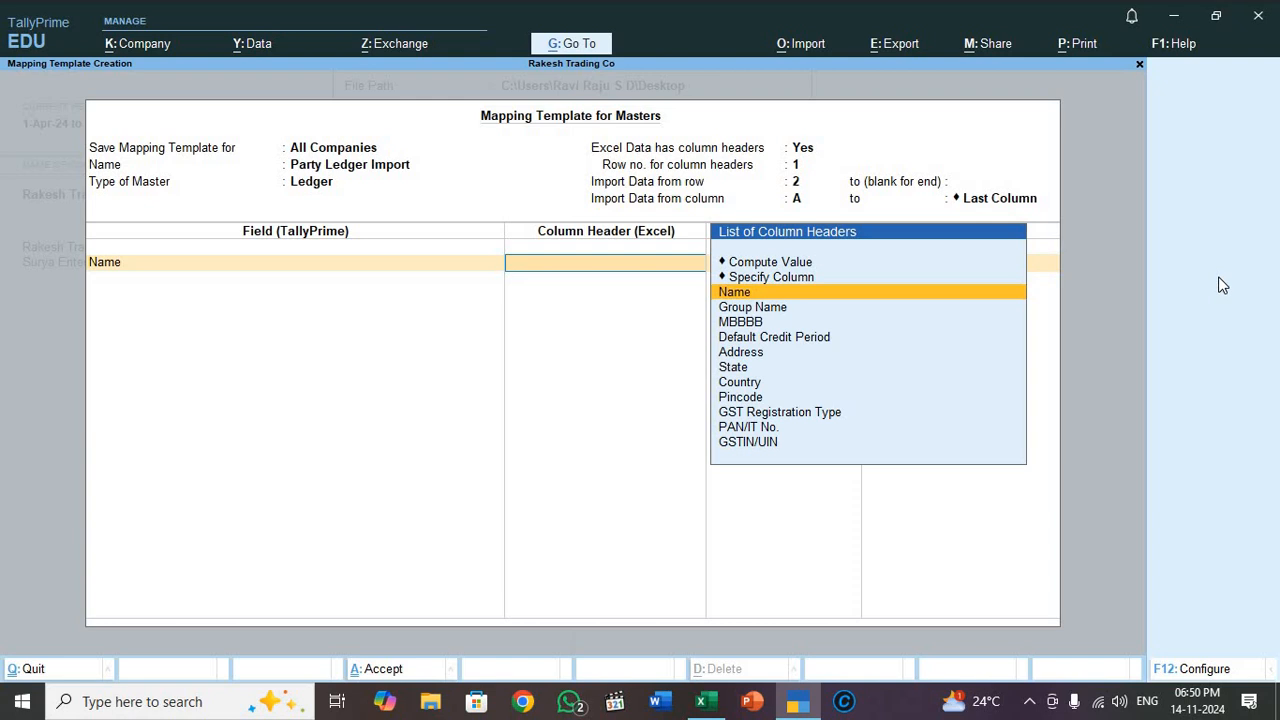
mouse_move(304, 228)
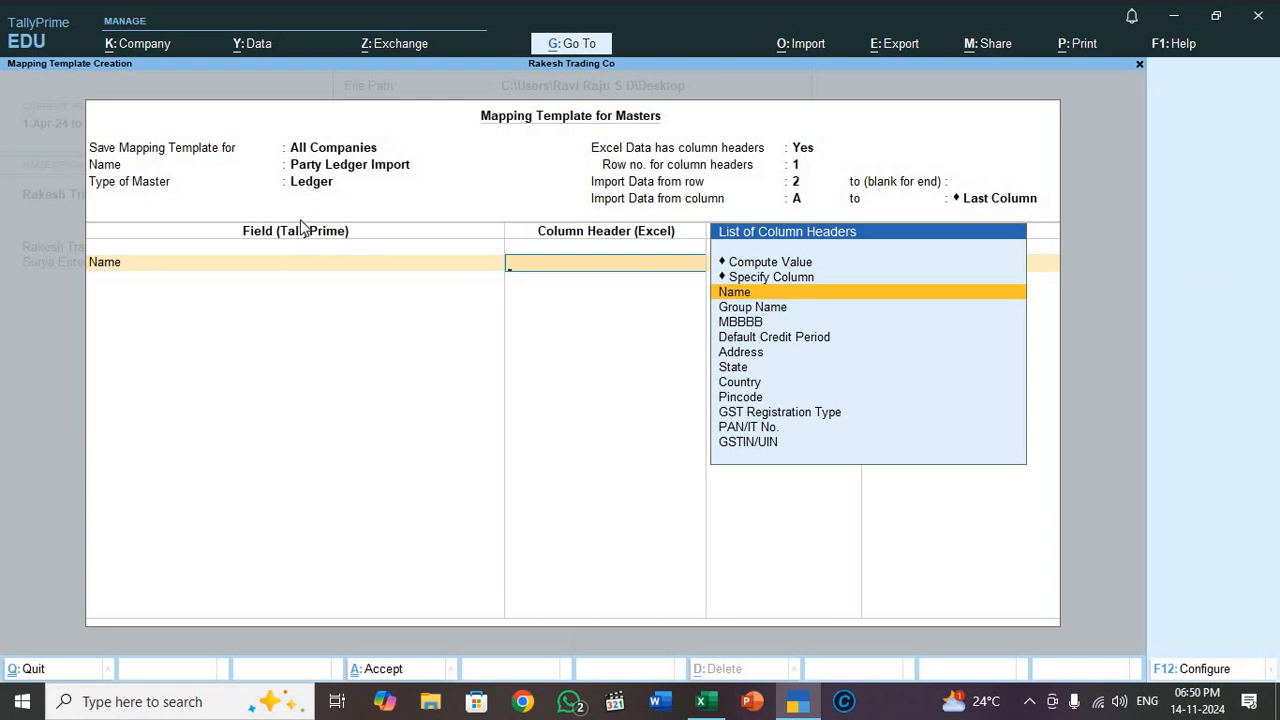
mouse_move(828, 278)
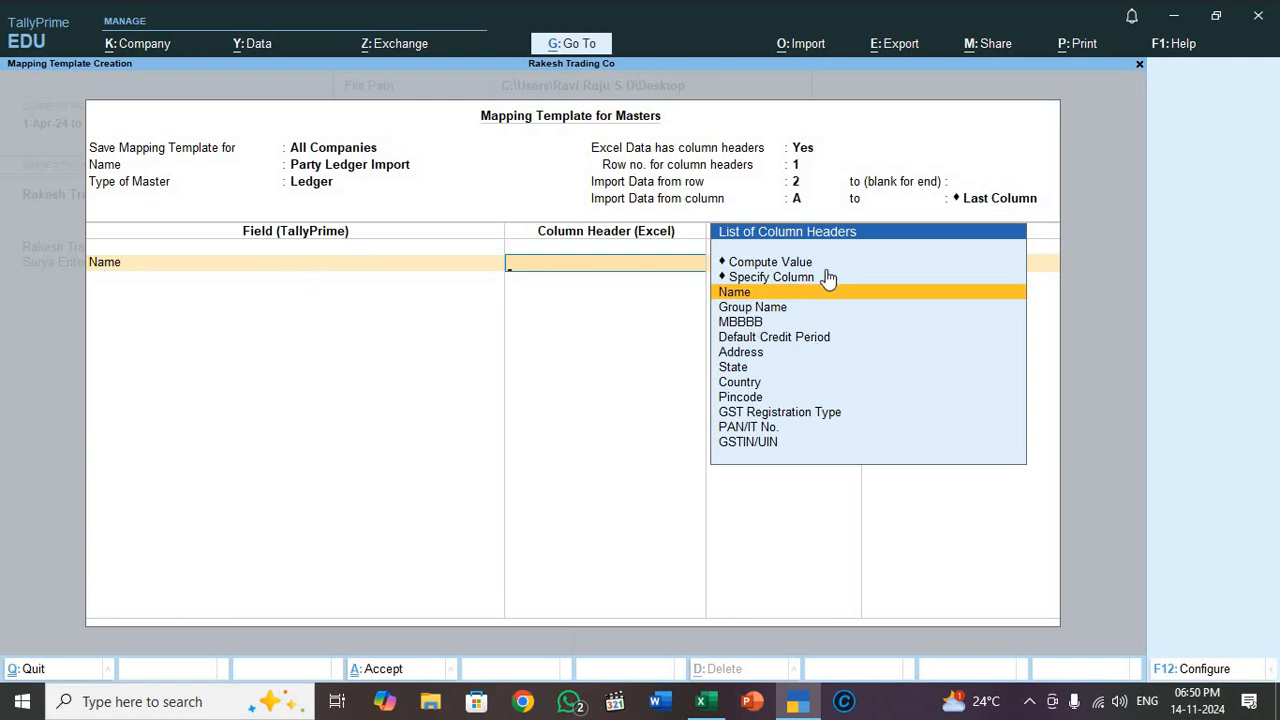
mouse_move(1100, 288)
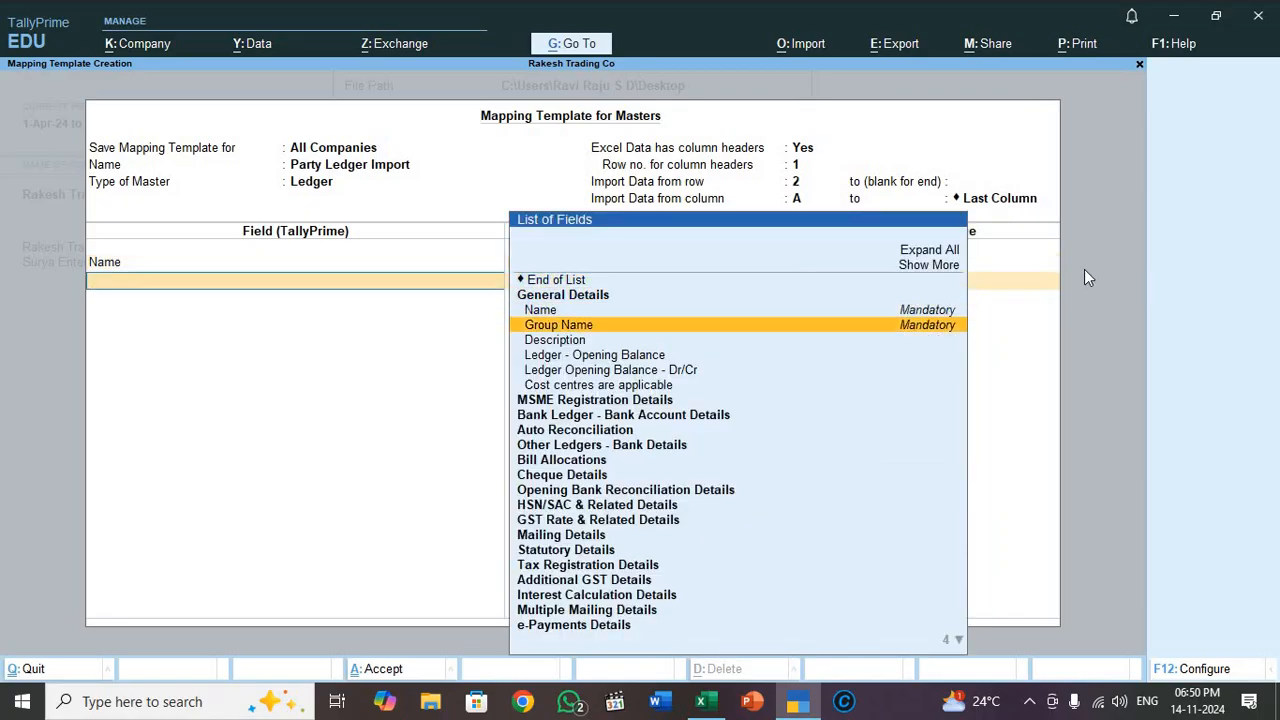
click(558, 324)
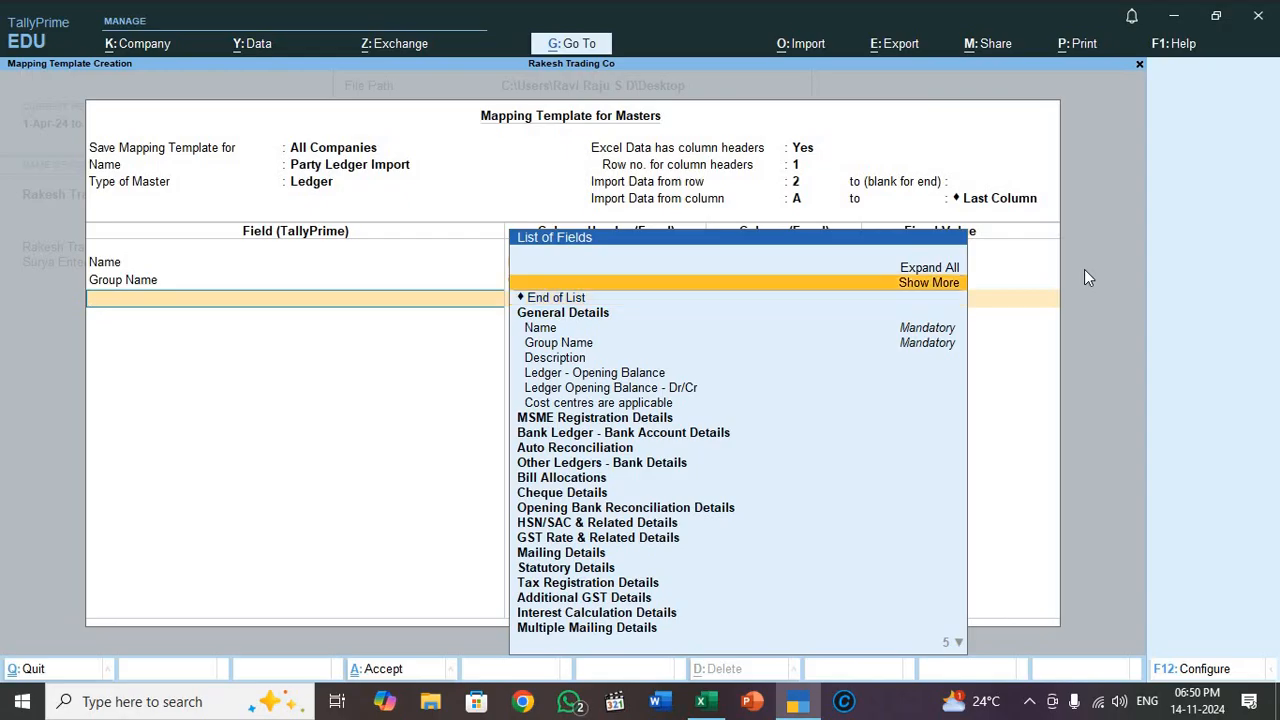
Expand the field list and add Maintain balances bill-by-bill and Default credit period.
click(928, 282)
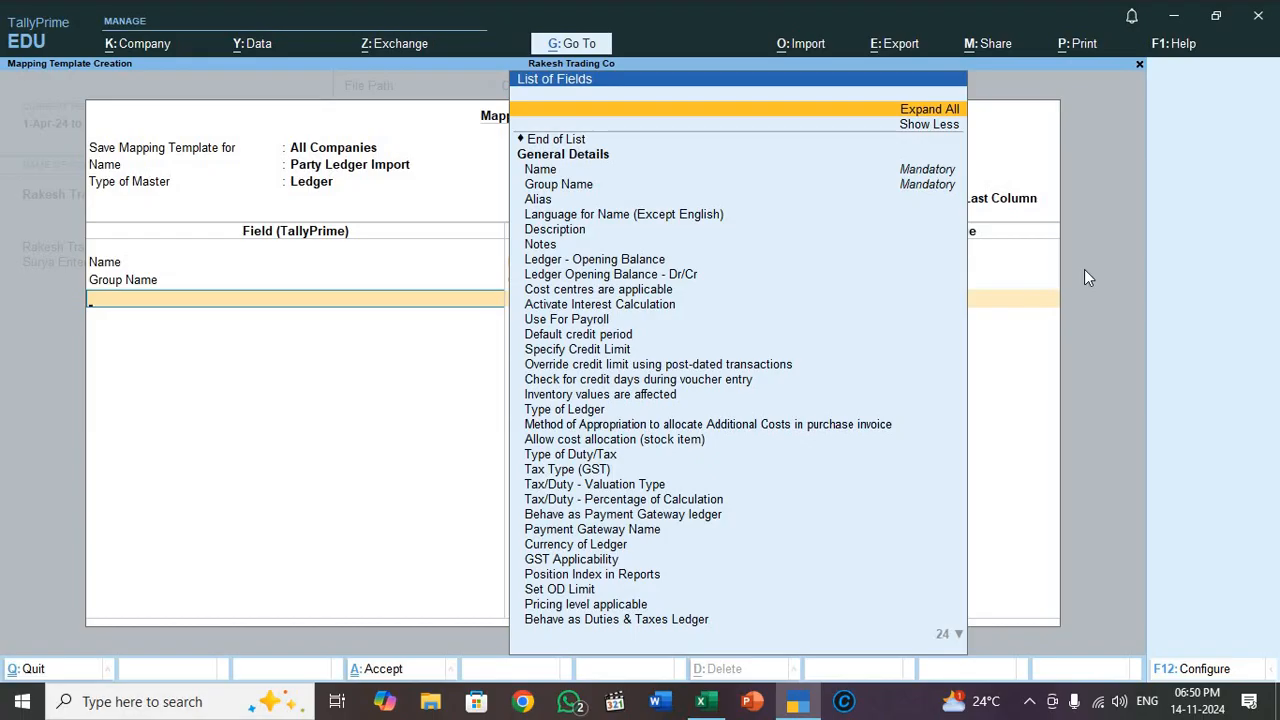
click(928, 108)
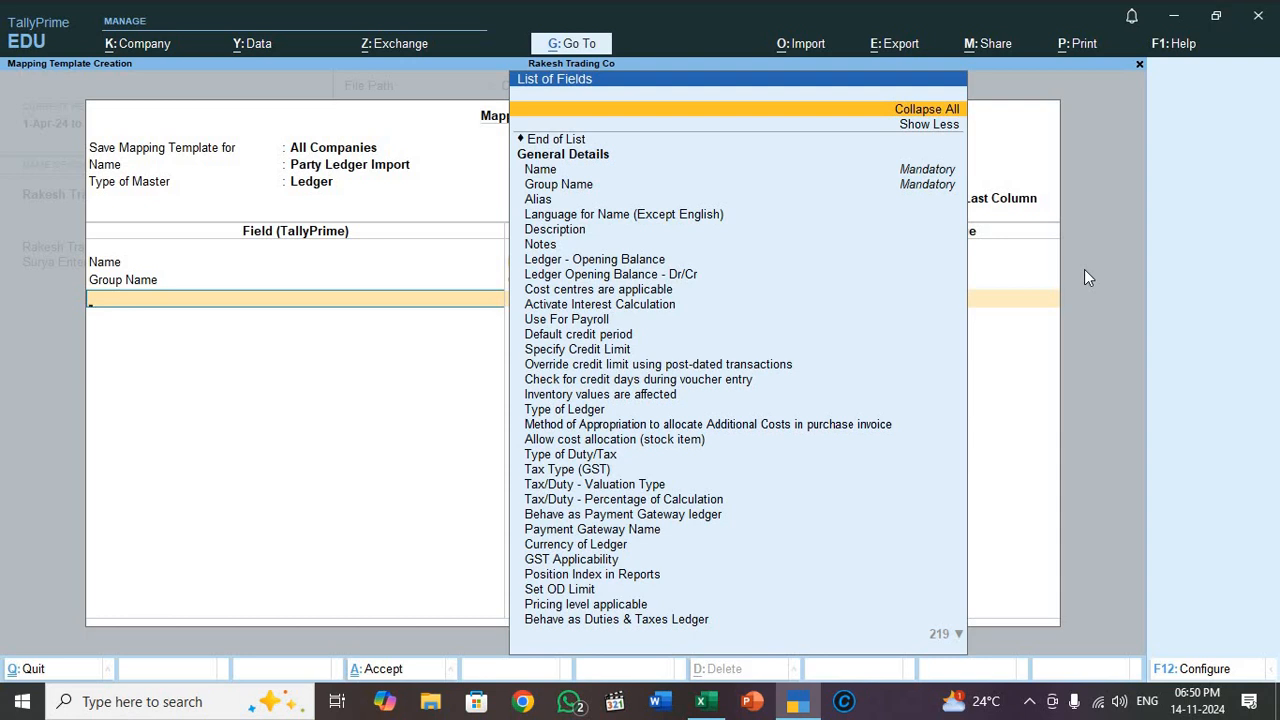
text(Maint)
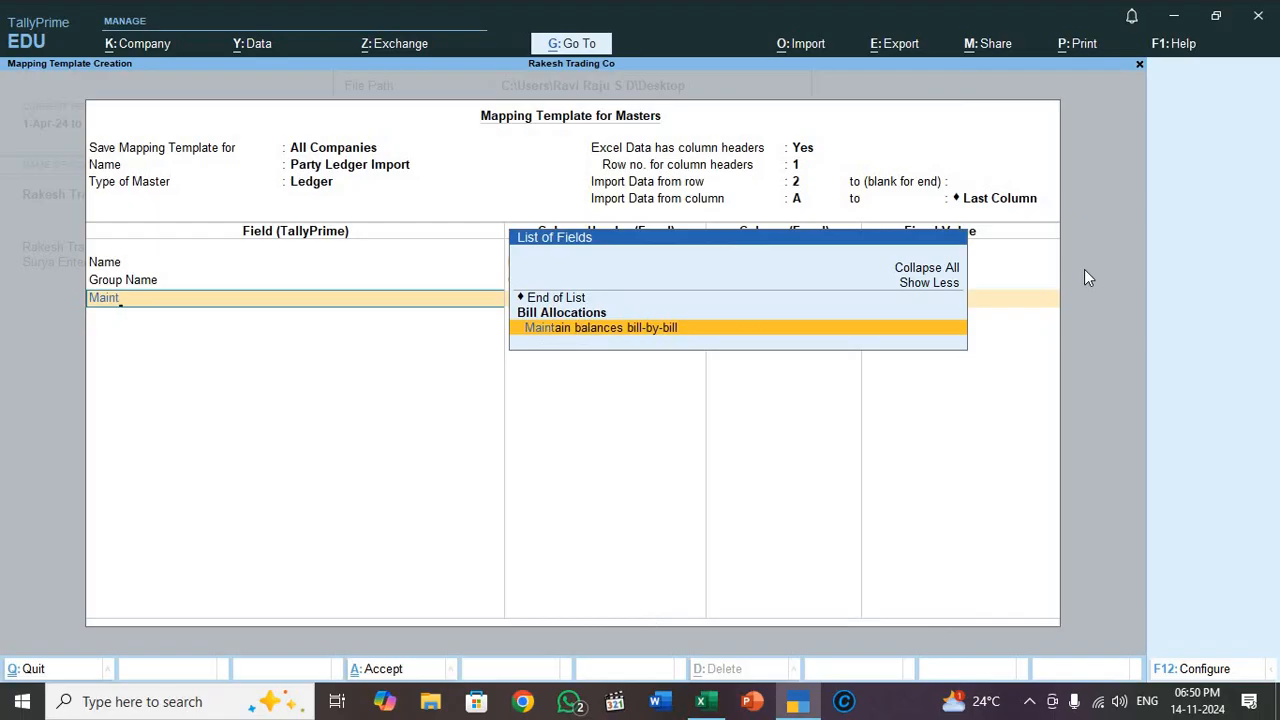
click(600, 328)
text(Def)
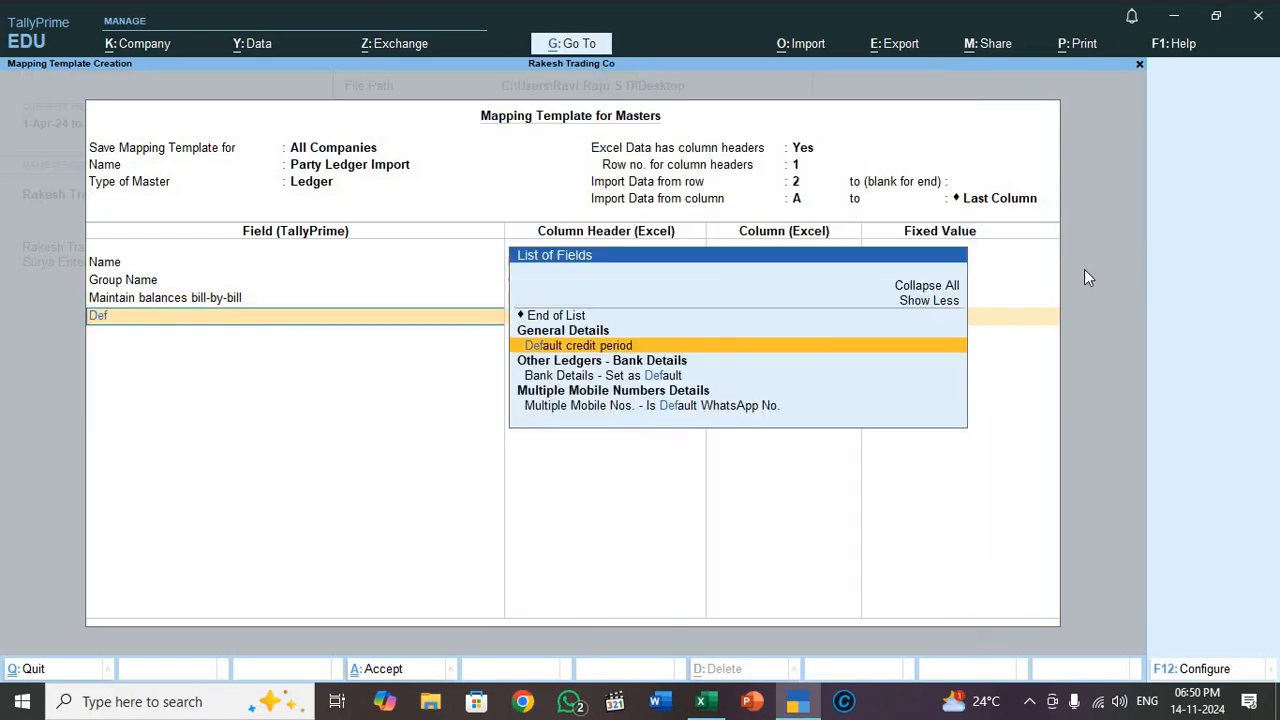
click(576, 344)
text(addre)
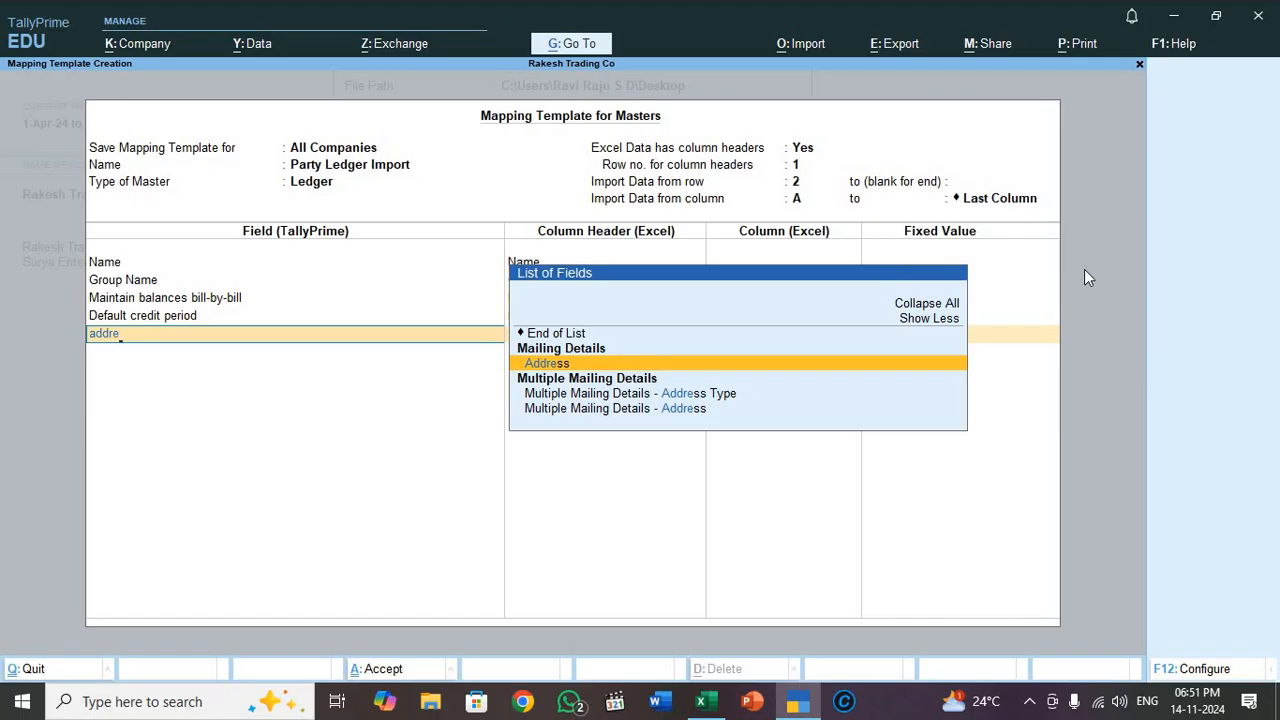
Add Address, State, Country and Pincode fields, linking Pincode to its Excel column.
click(548, 364)
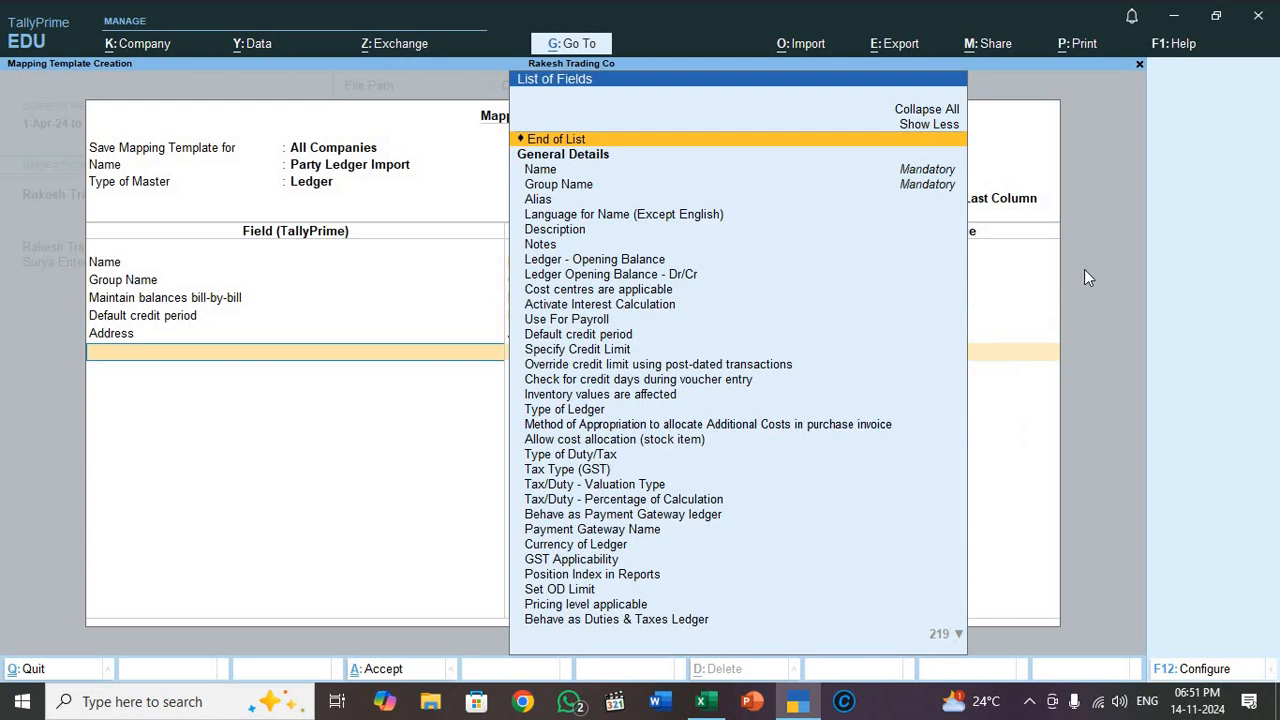
text(State)
click(294, 386)
text(Pinco)
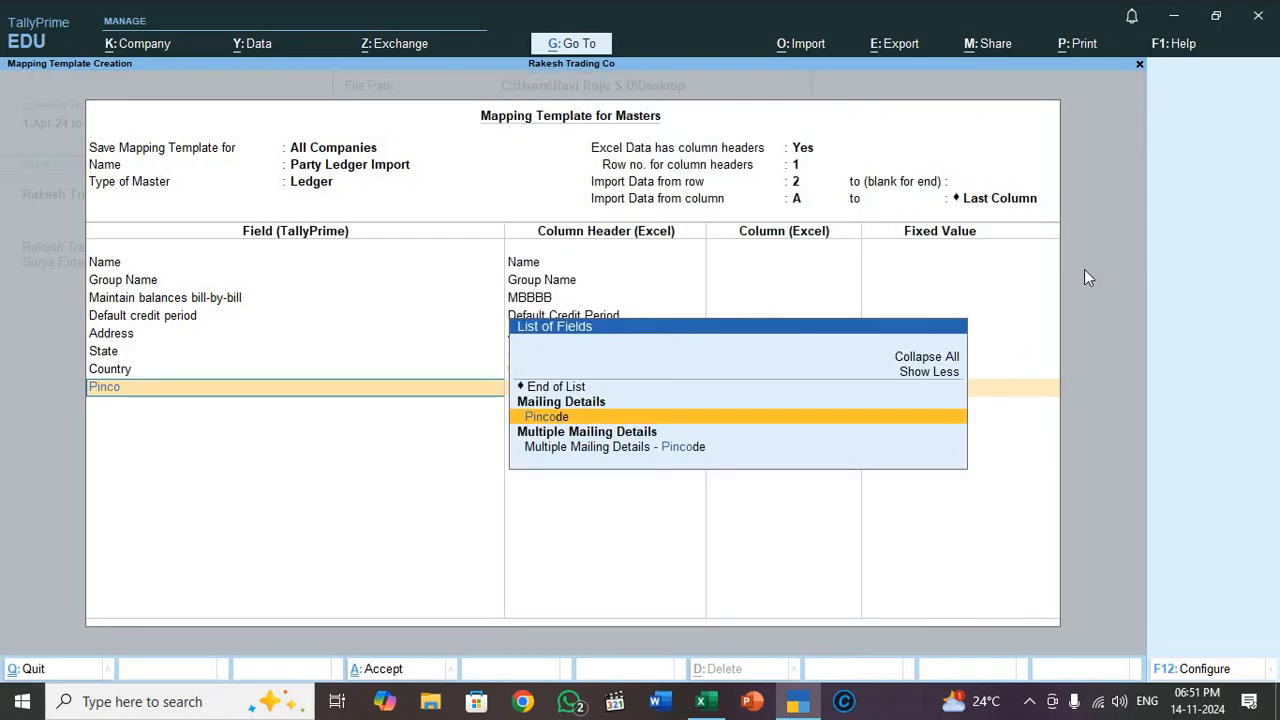
click(546, 416)
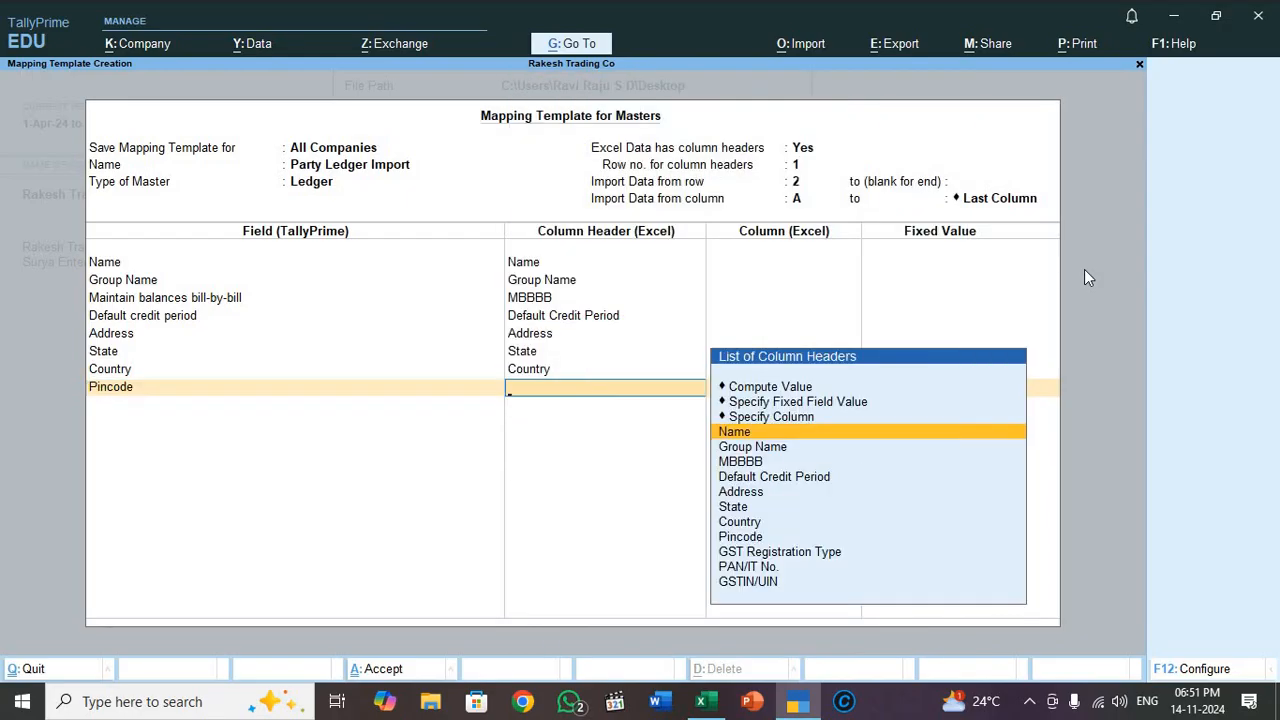
click(296, 404)
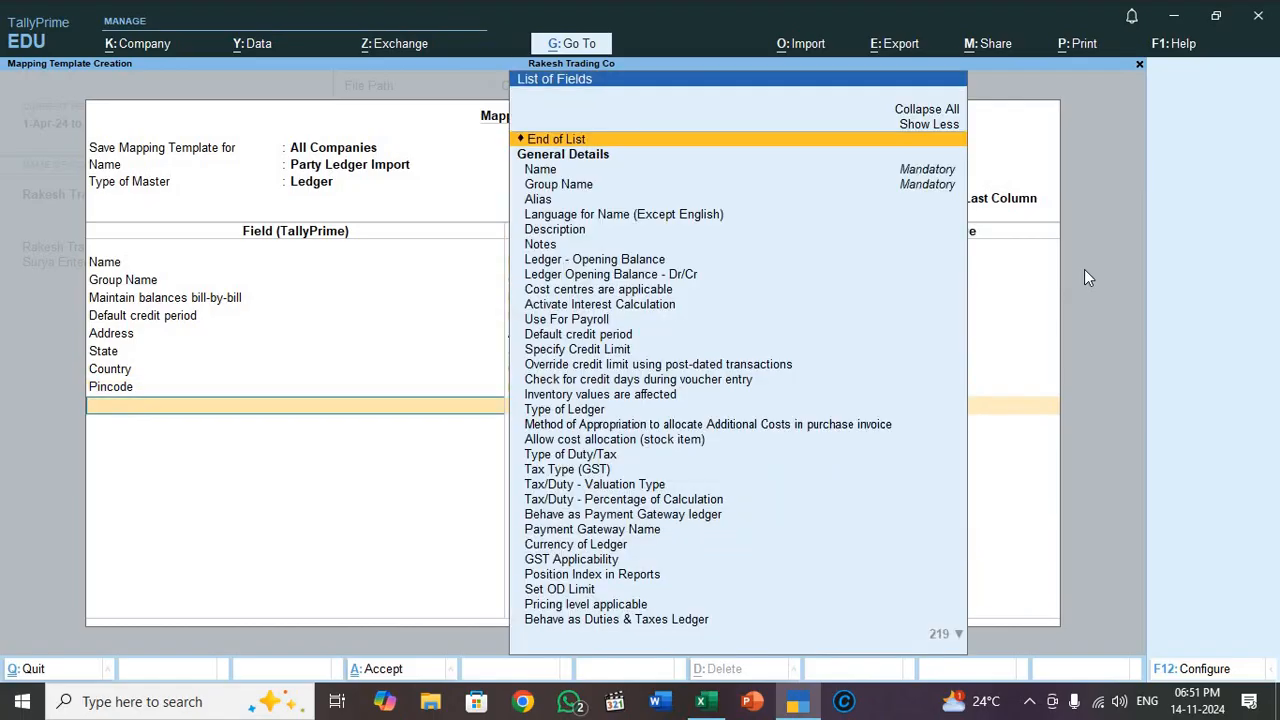
Add the GST Registration Type field to the mapping template.
text(Gs)
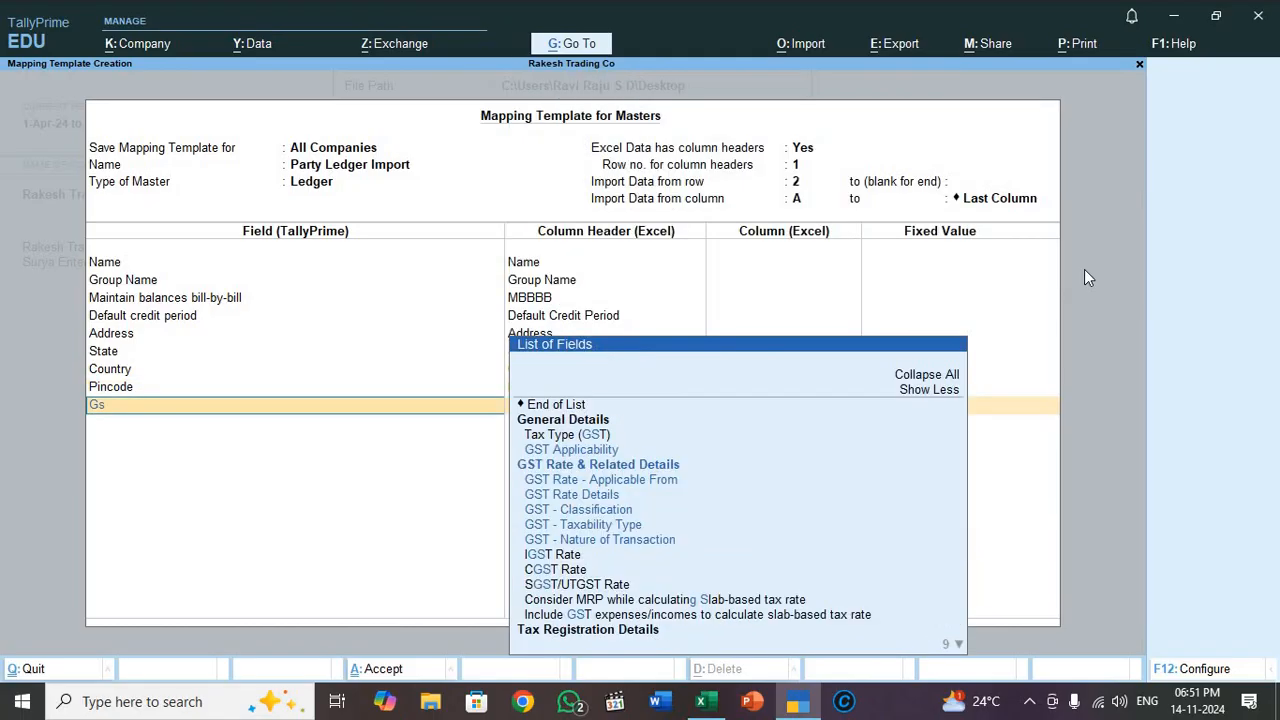
text(tre)
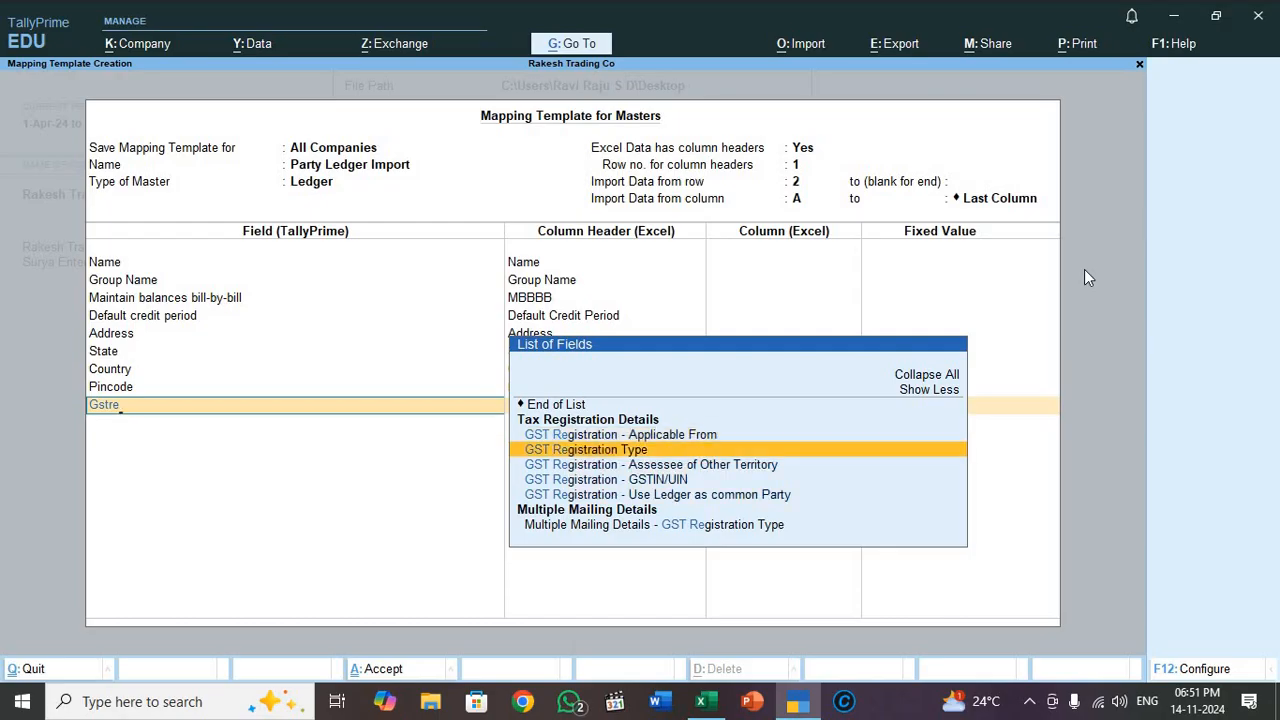
click(586, 448)
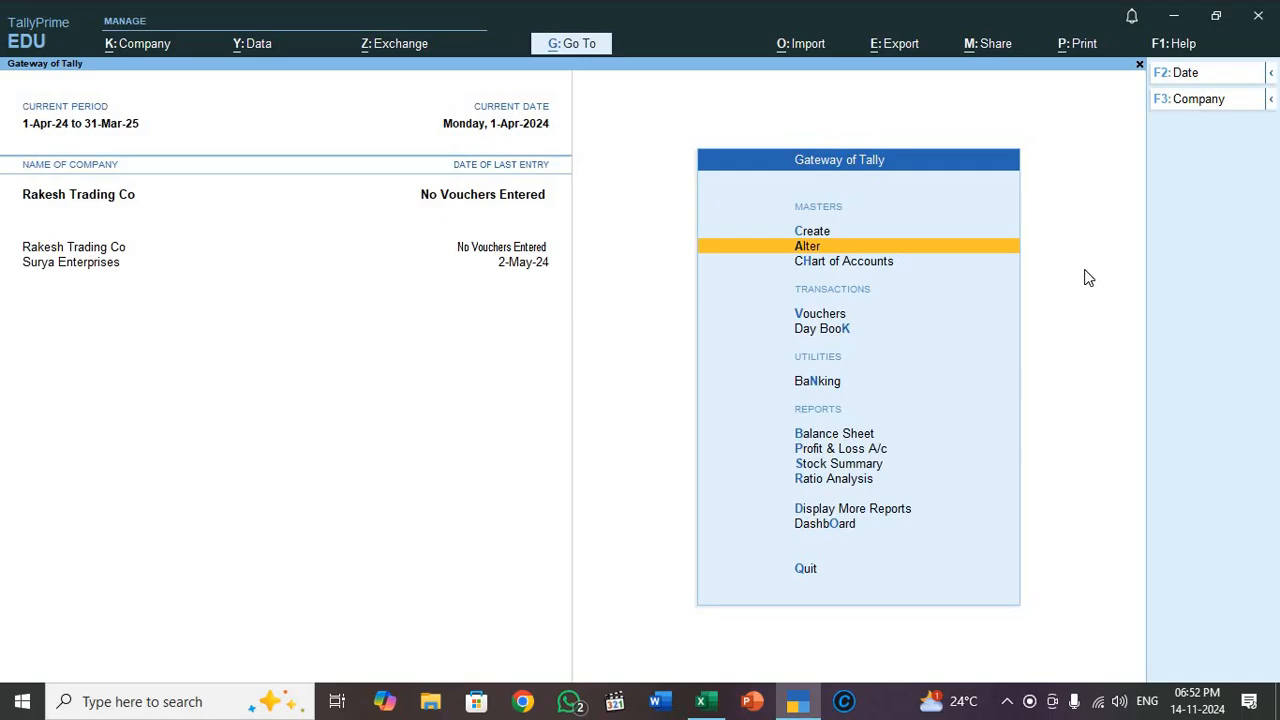
mouse_move(1004, 160)
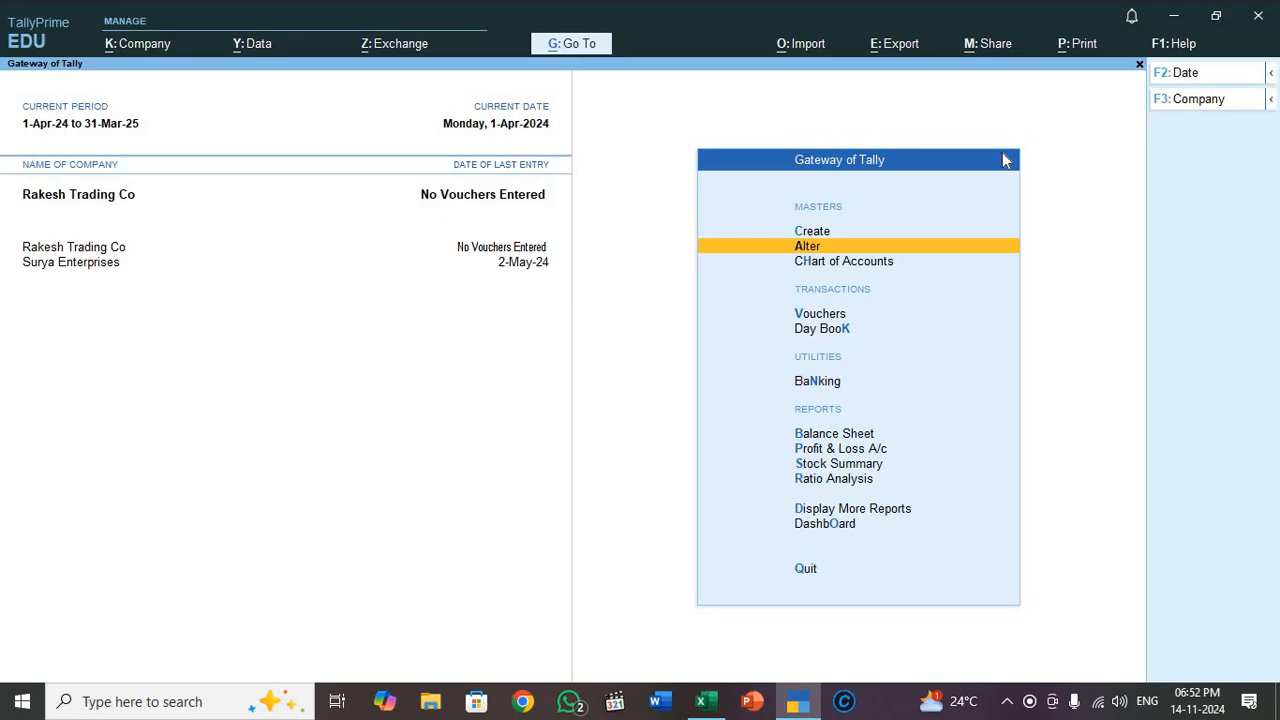
mouse_move(816, 56)
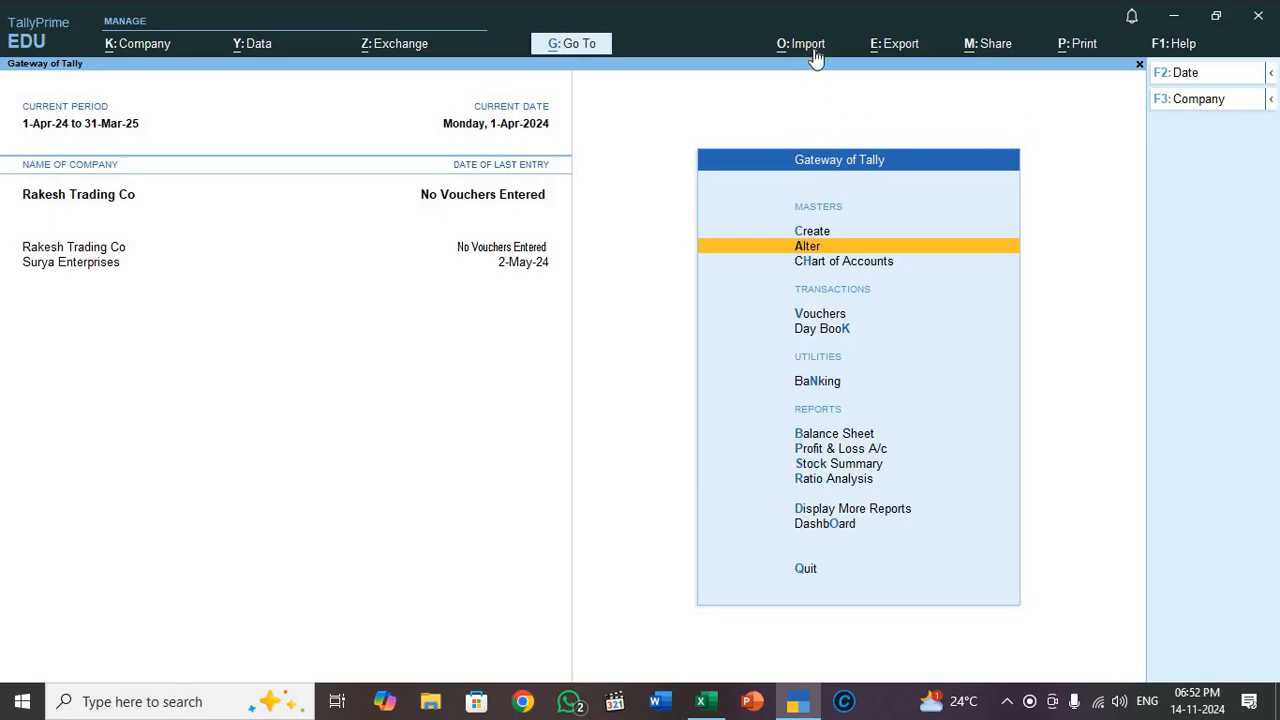
Start a masters import via Import > Masters.
click(800, 44)
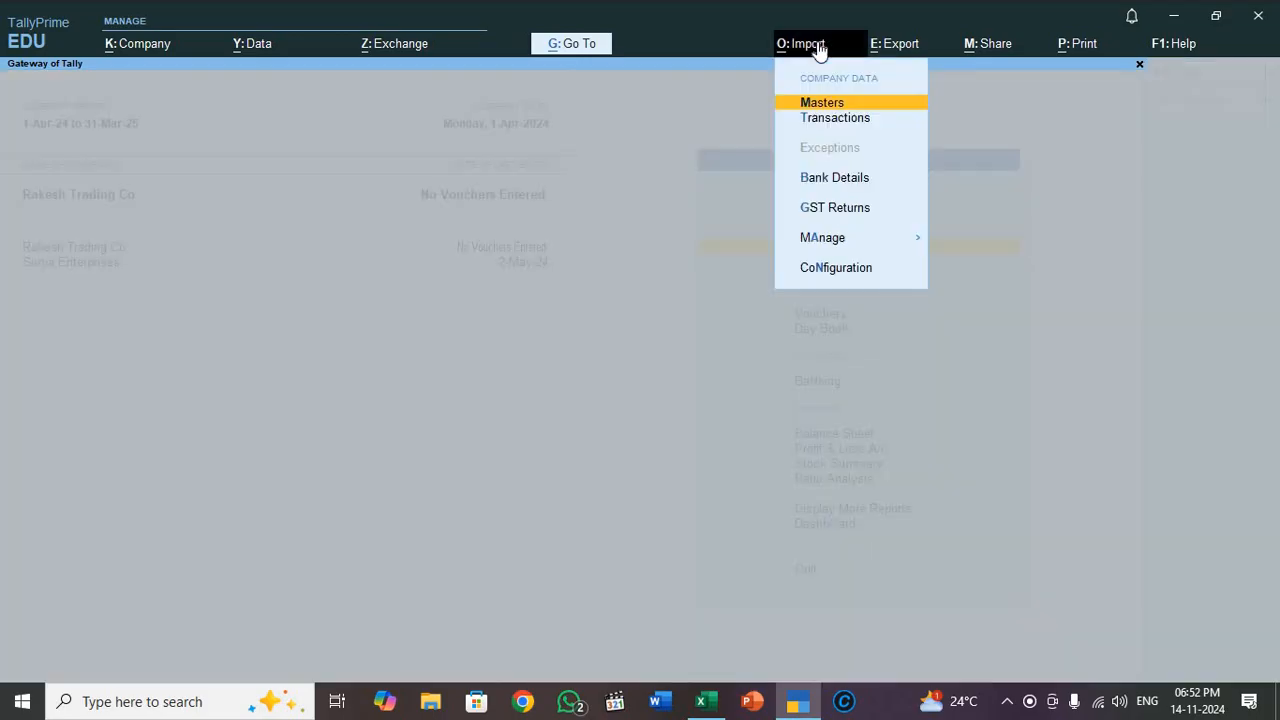
mouse_move(1112, 152)
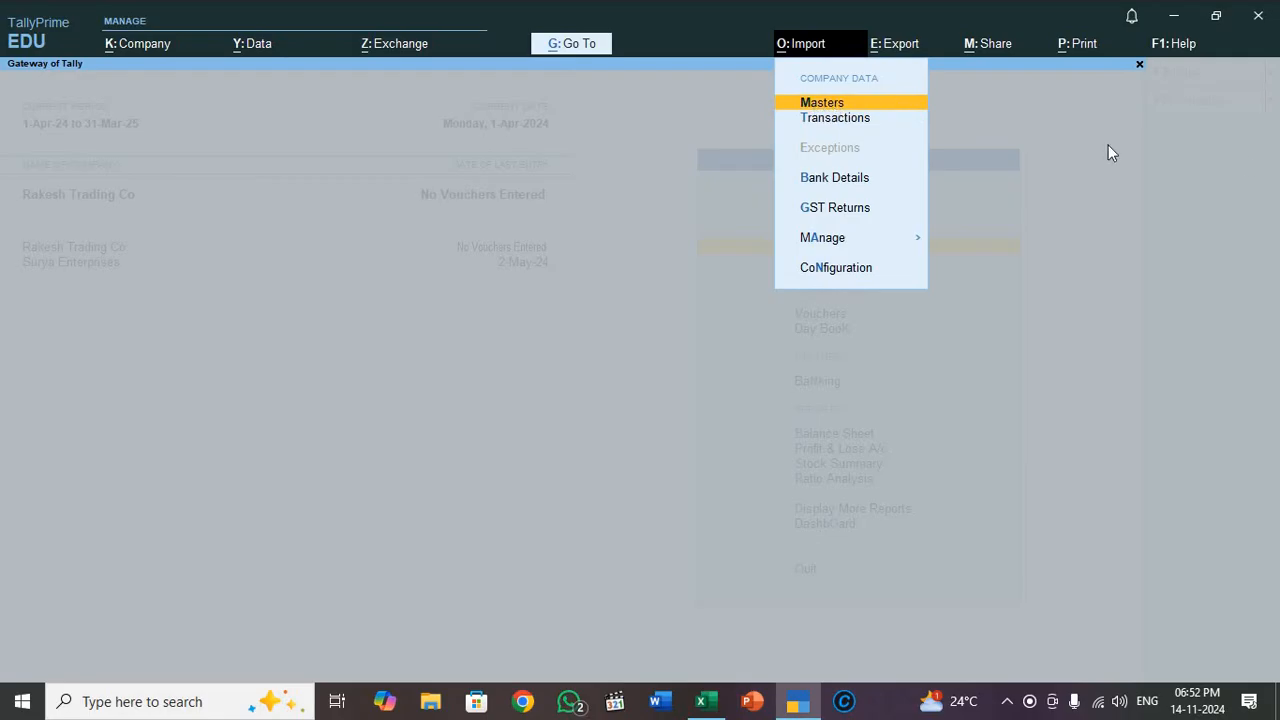
mouse_move(1256, 162)
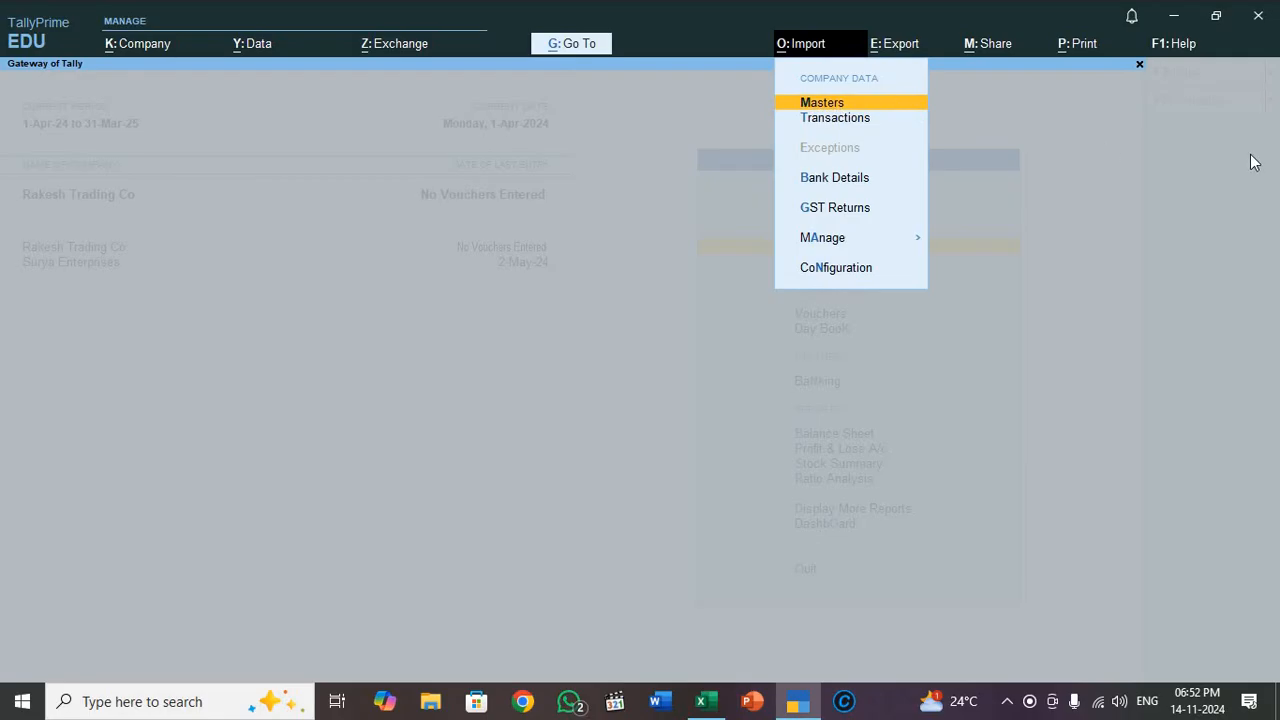
click(822, 102)
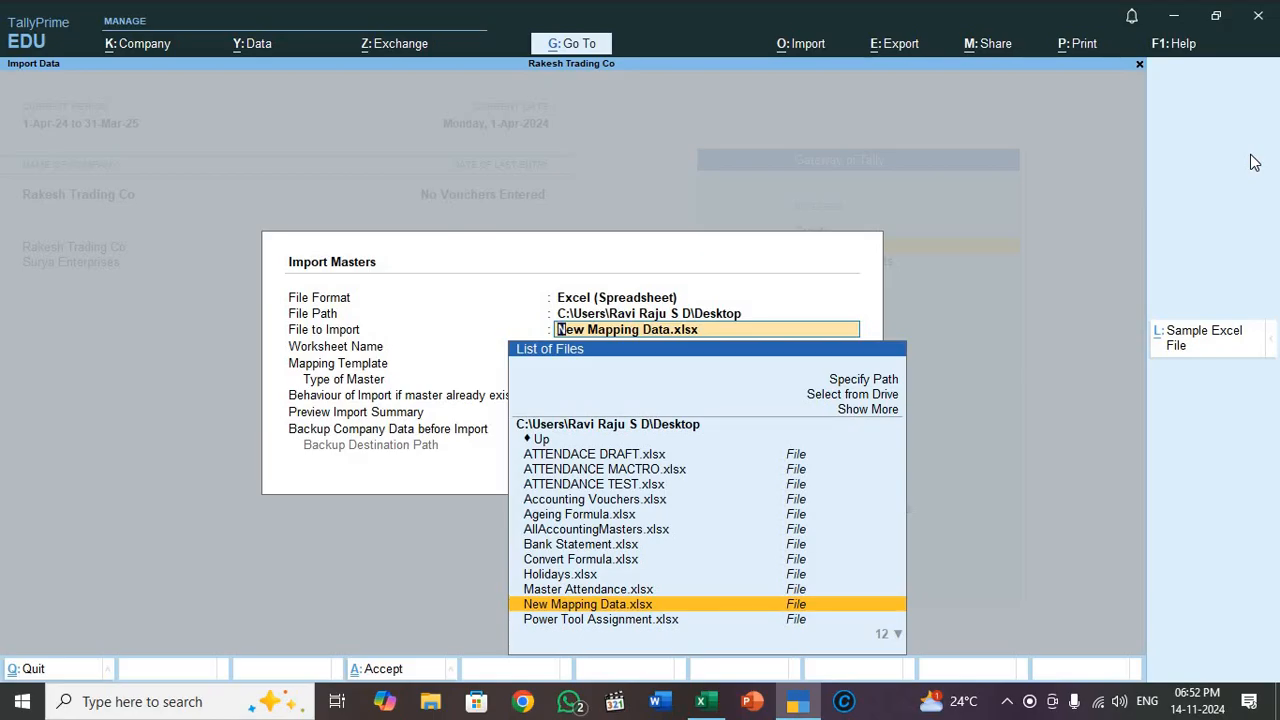
Import from New Mapping Data.xlsx, Party Ledger sheet, Party Ledger Import template, Ignore Duplicates behaviour.
click(588, 604)
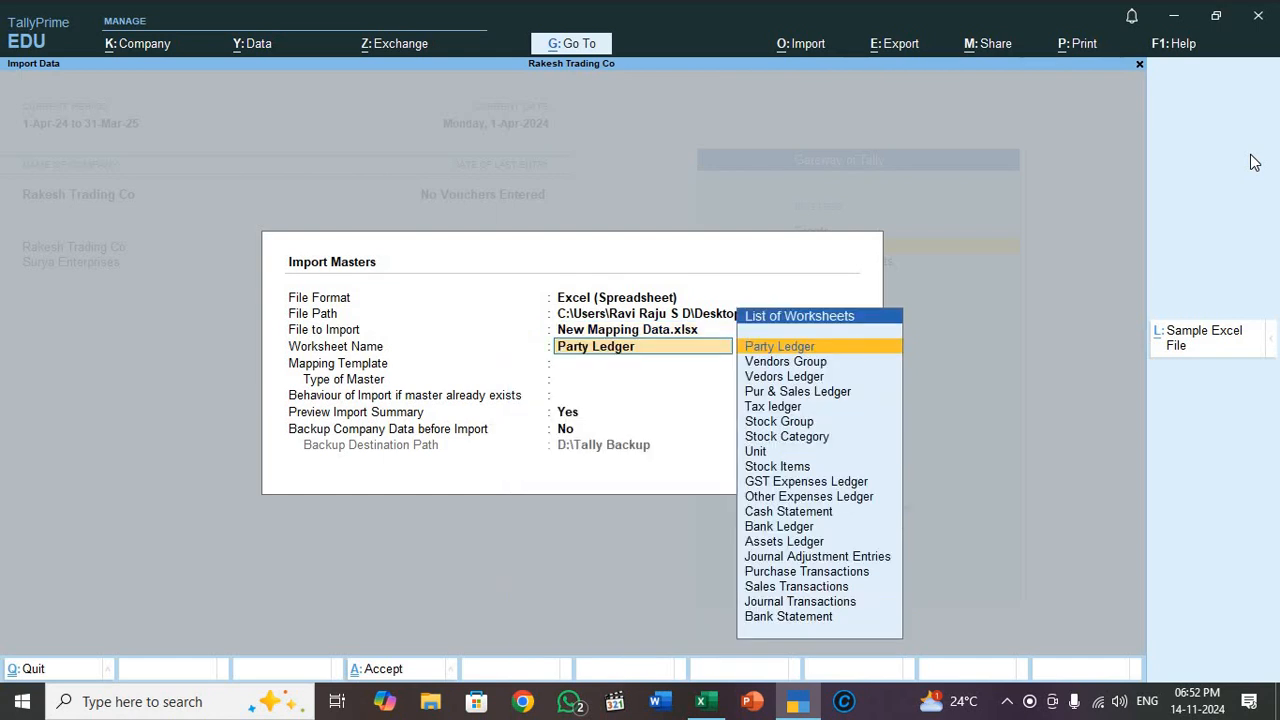
click(780, 346)
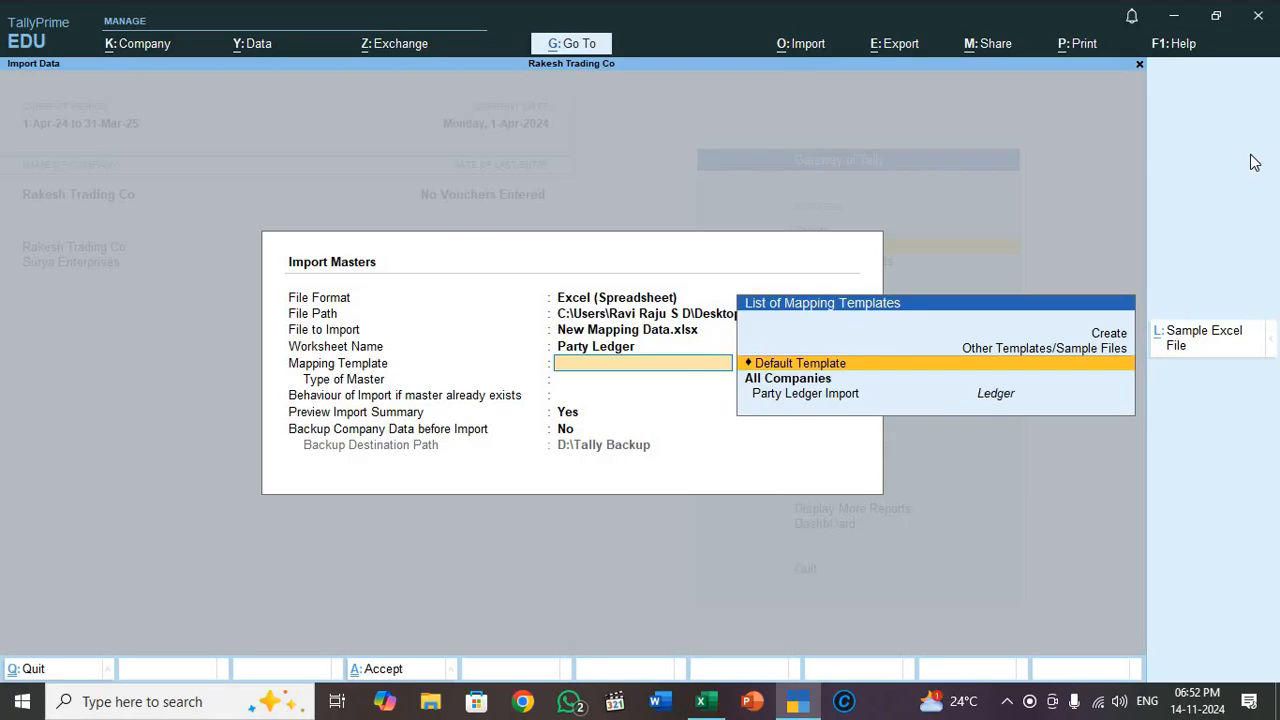
click(804, 392)
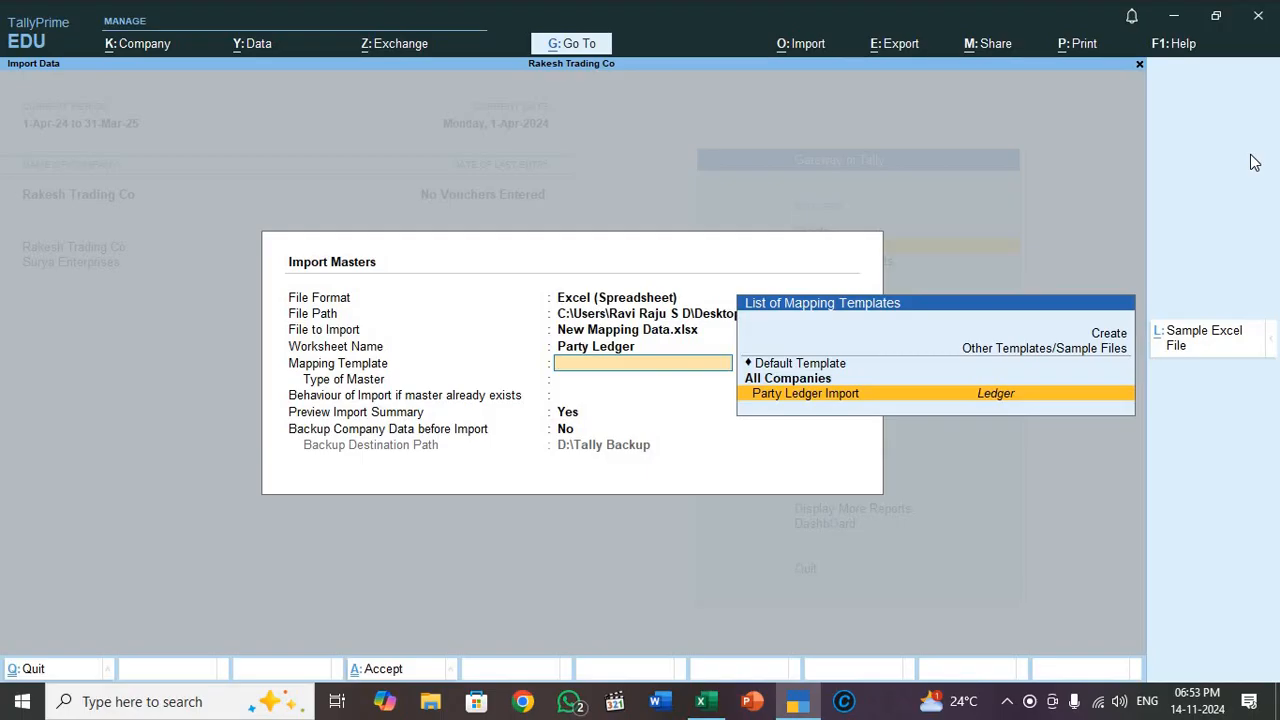
click(804, 392)
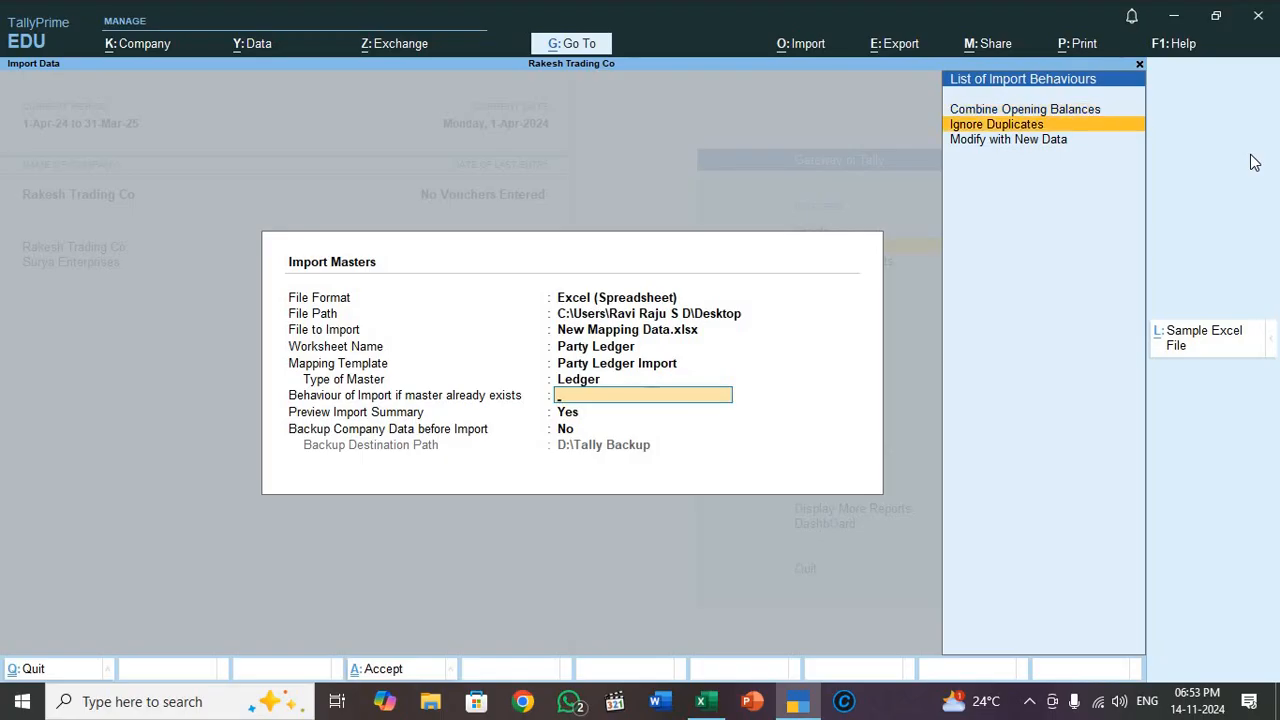
click(996, 124)
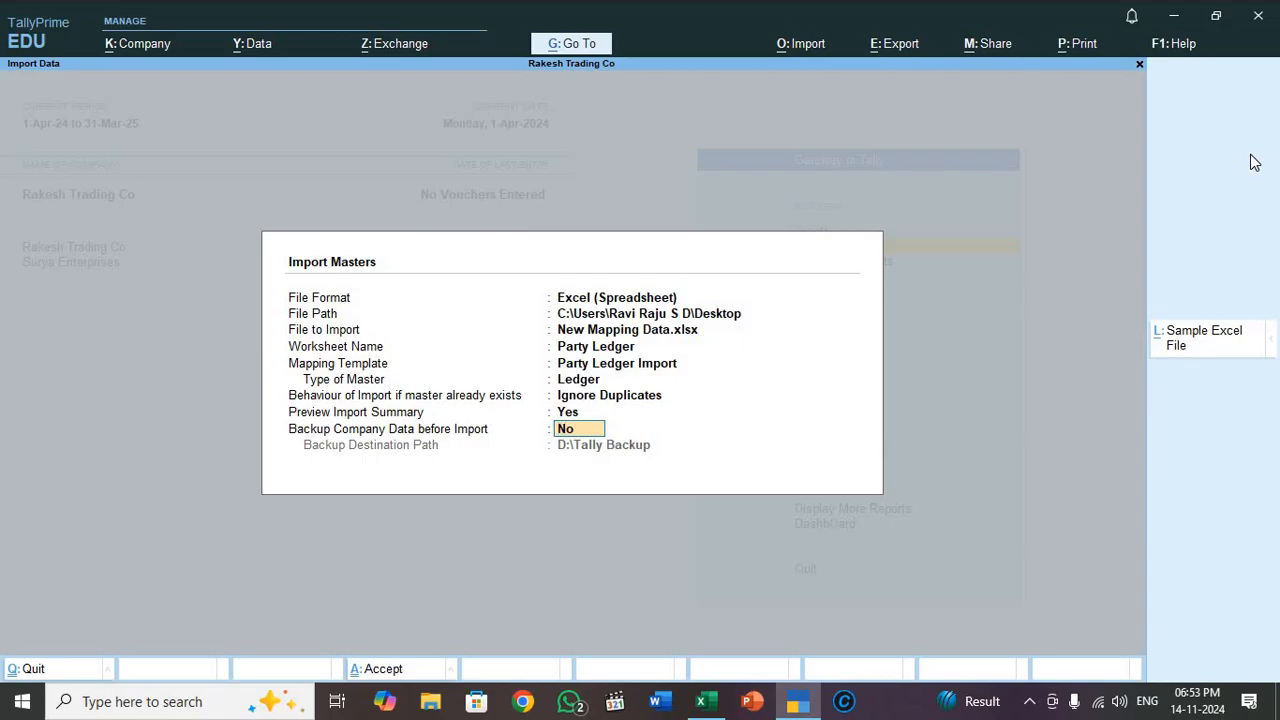
Review the 13-ledger summary (10 Sundry Debtors, 3 Sundry Creditors) and switch to the Excel workbook.
click(384, 668)
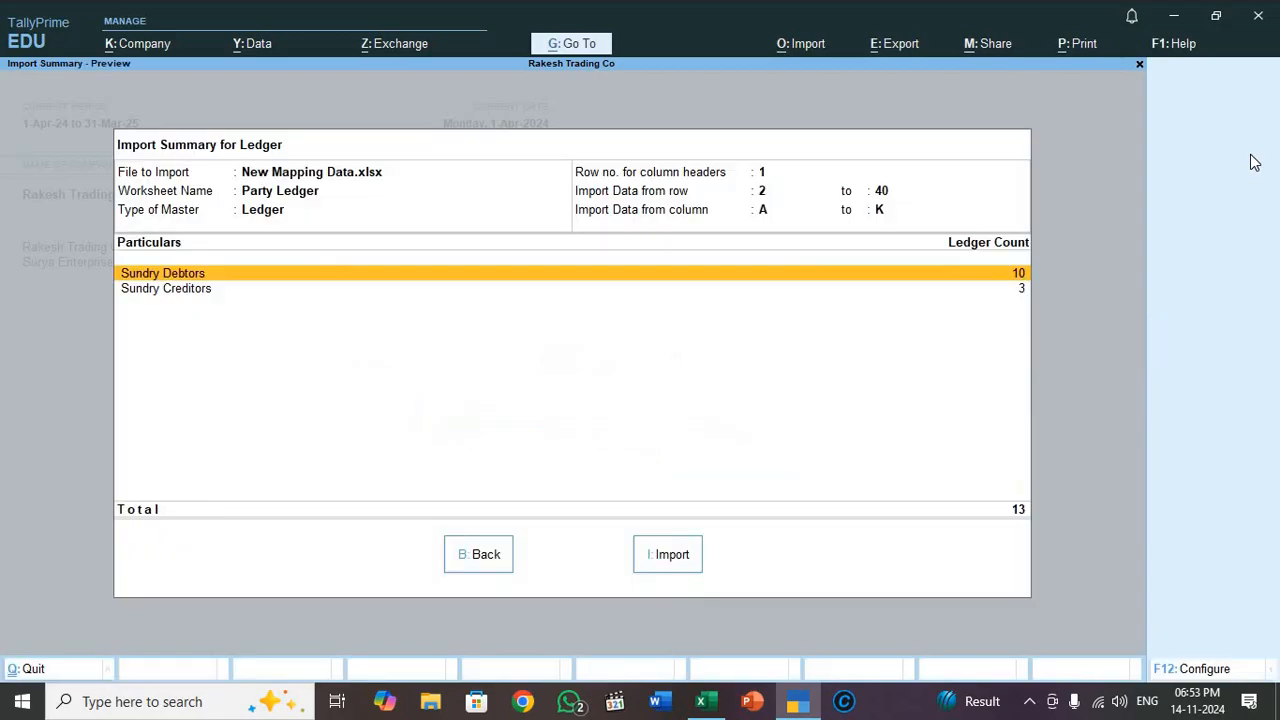
mouse_move(232, 270)
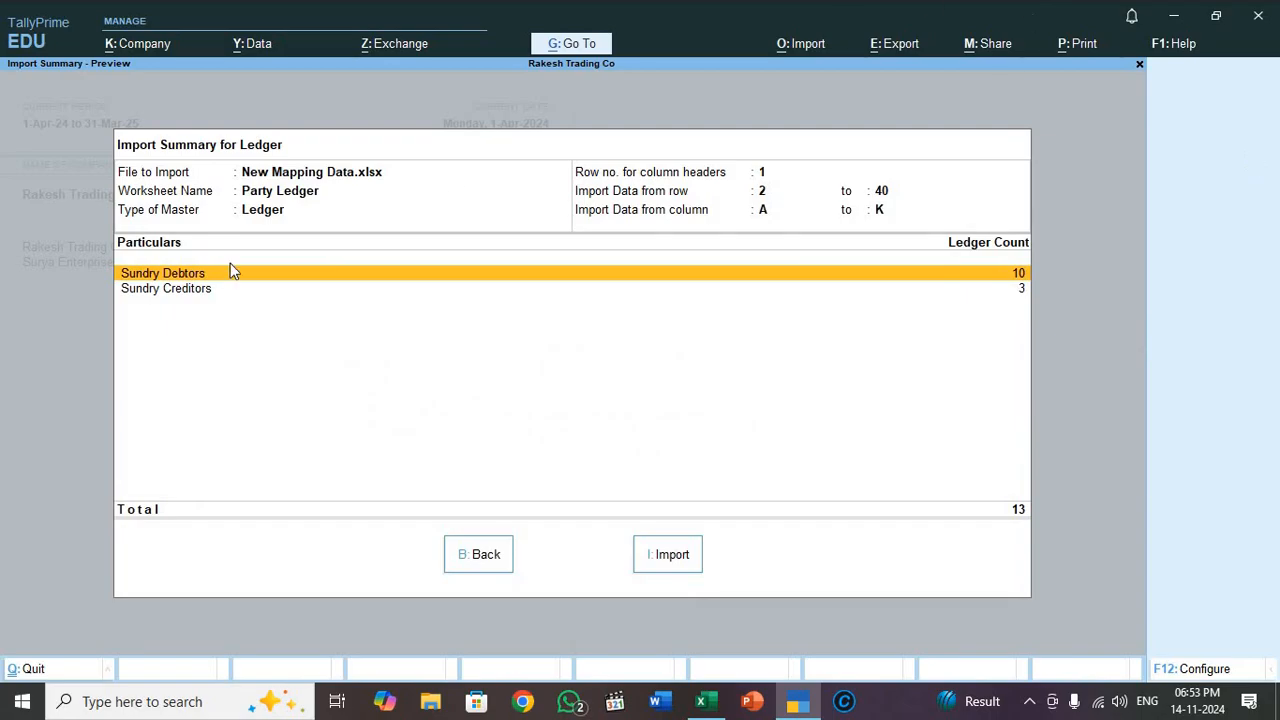
mouse_move(1008, 280)
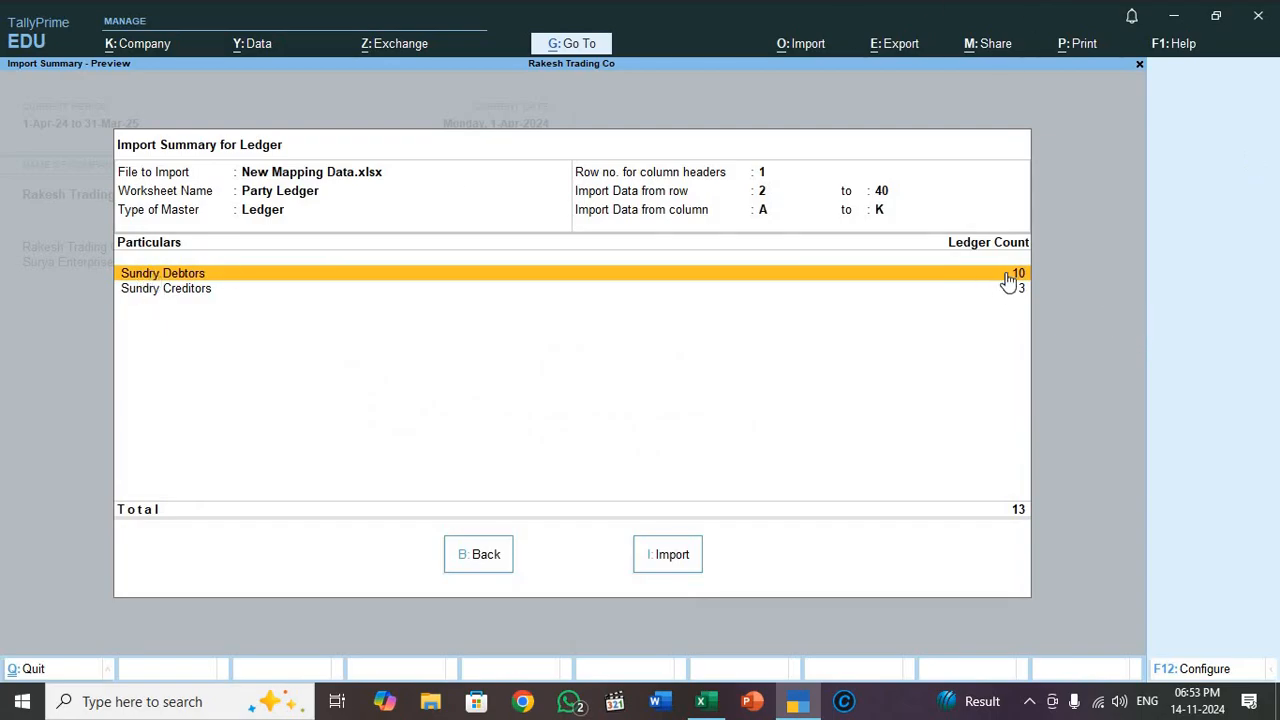
mouse_move(912, 332)
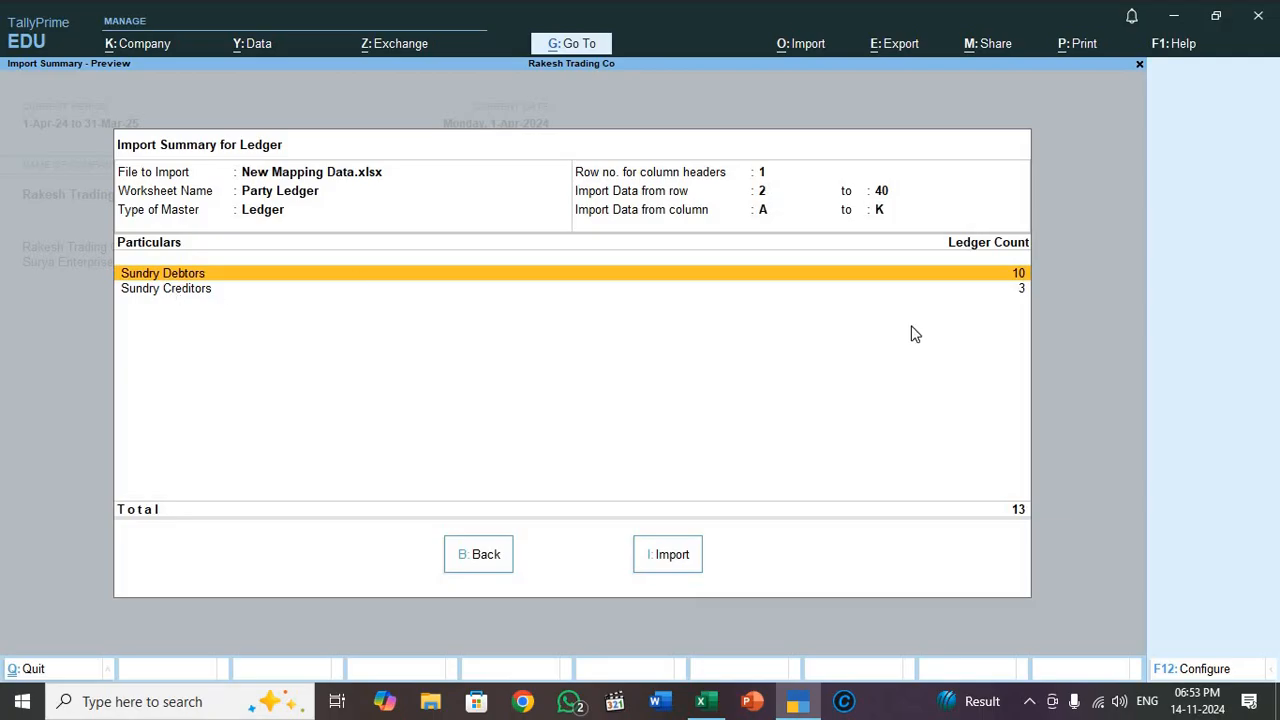
mouse_move(1006, 308)
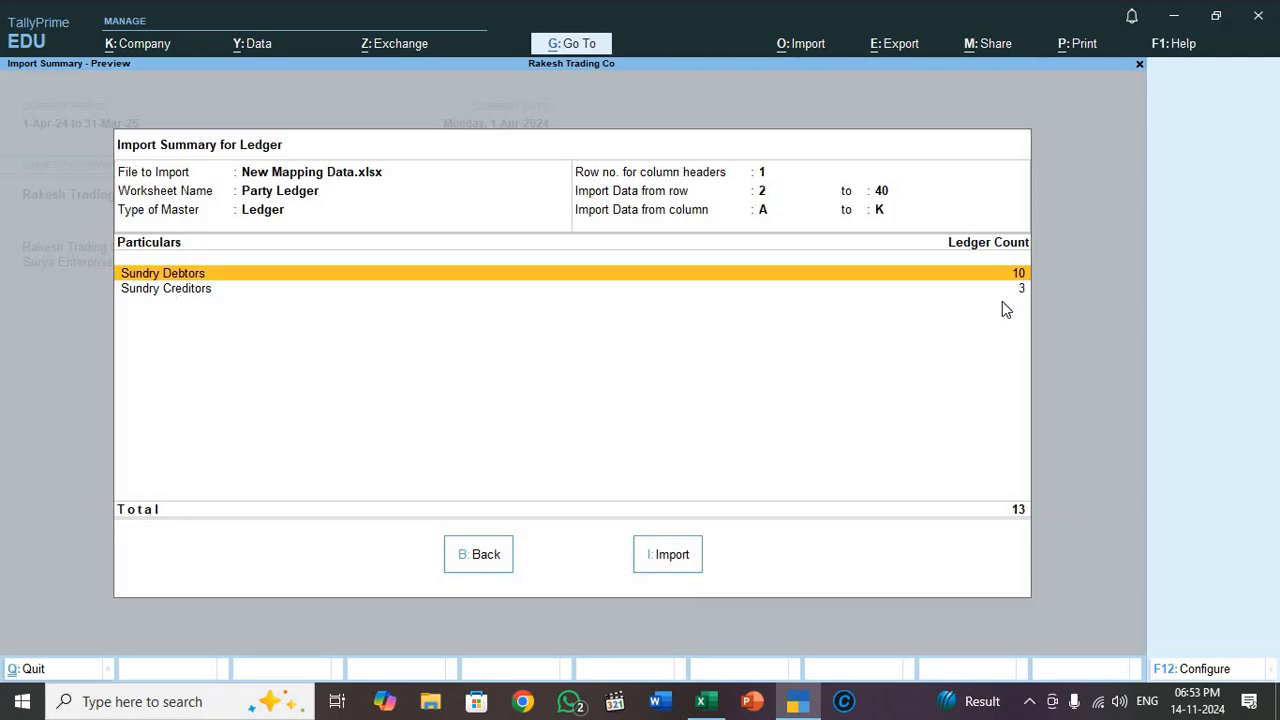
mouse_move(760, 458)
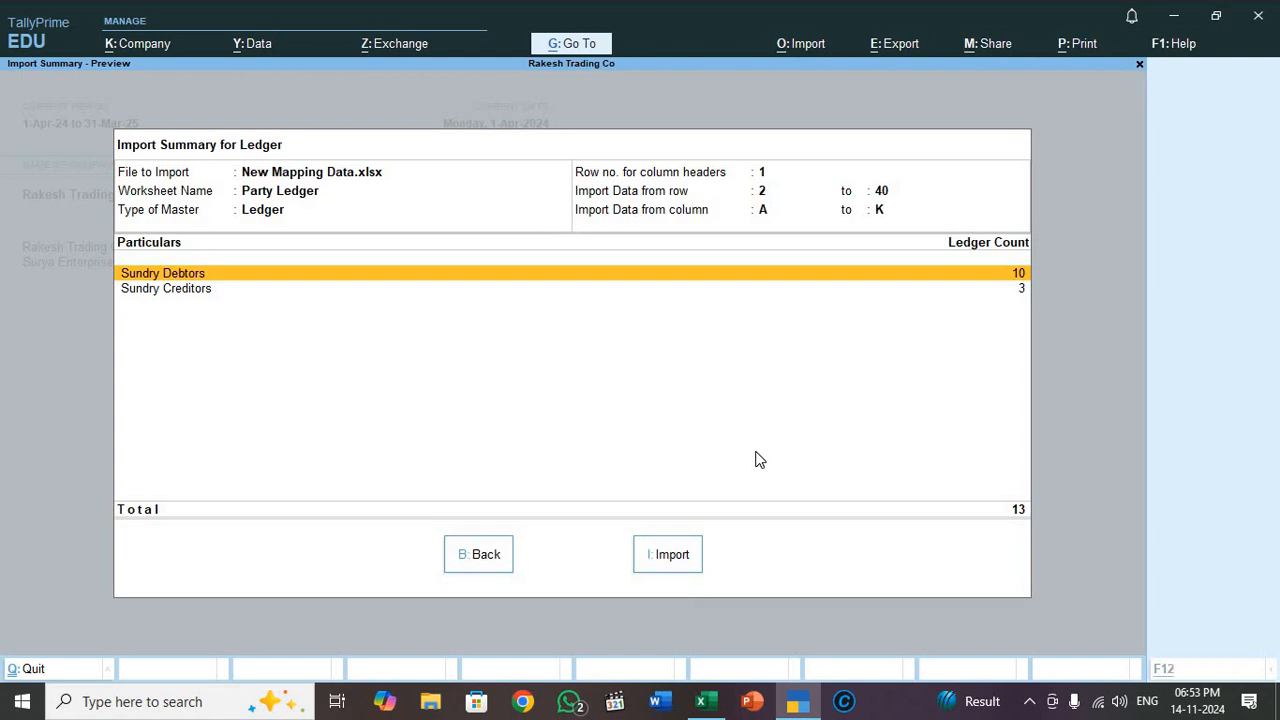
click(704, 700)
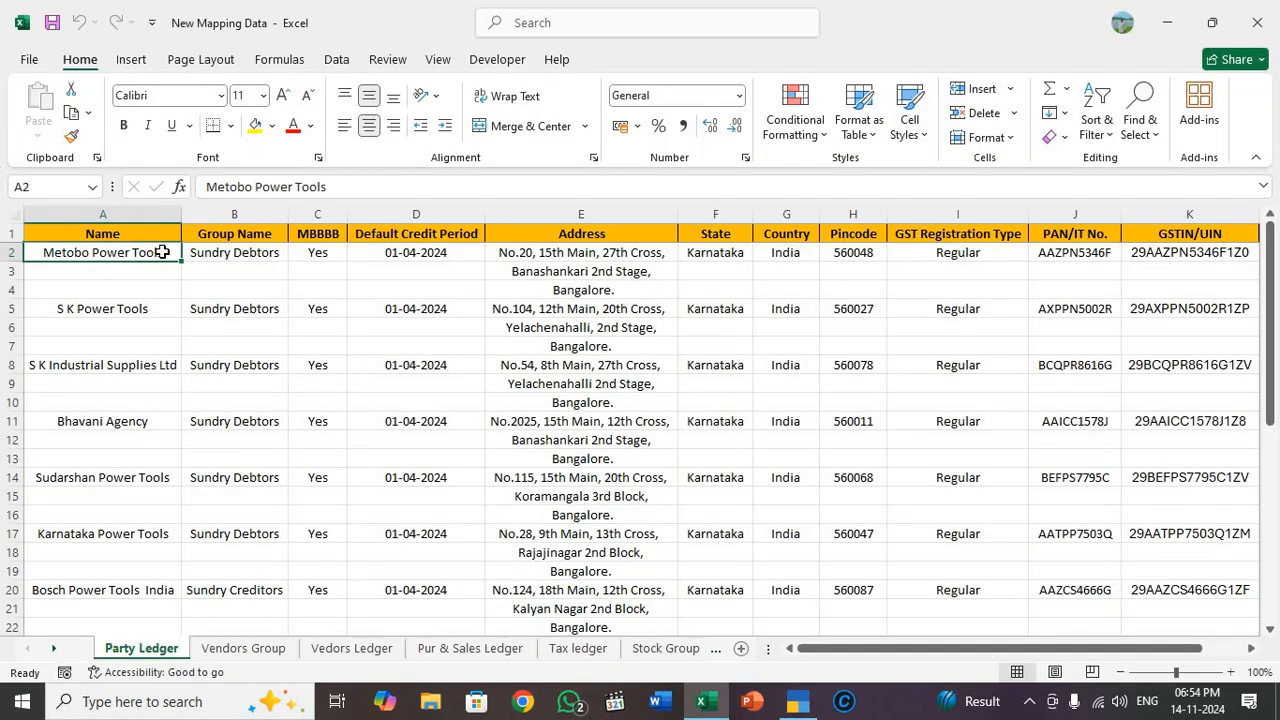
Inspect S K Power Tools, Sudarshan Power Tools and Bosch Power Tools India rows, scrolling to Rakesh Power Tools.
click(102, 308)
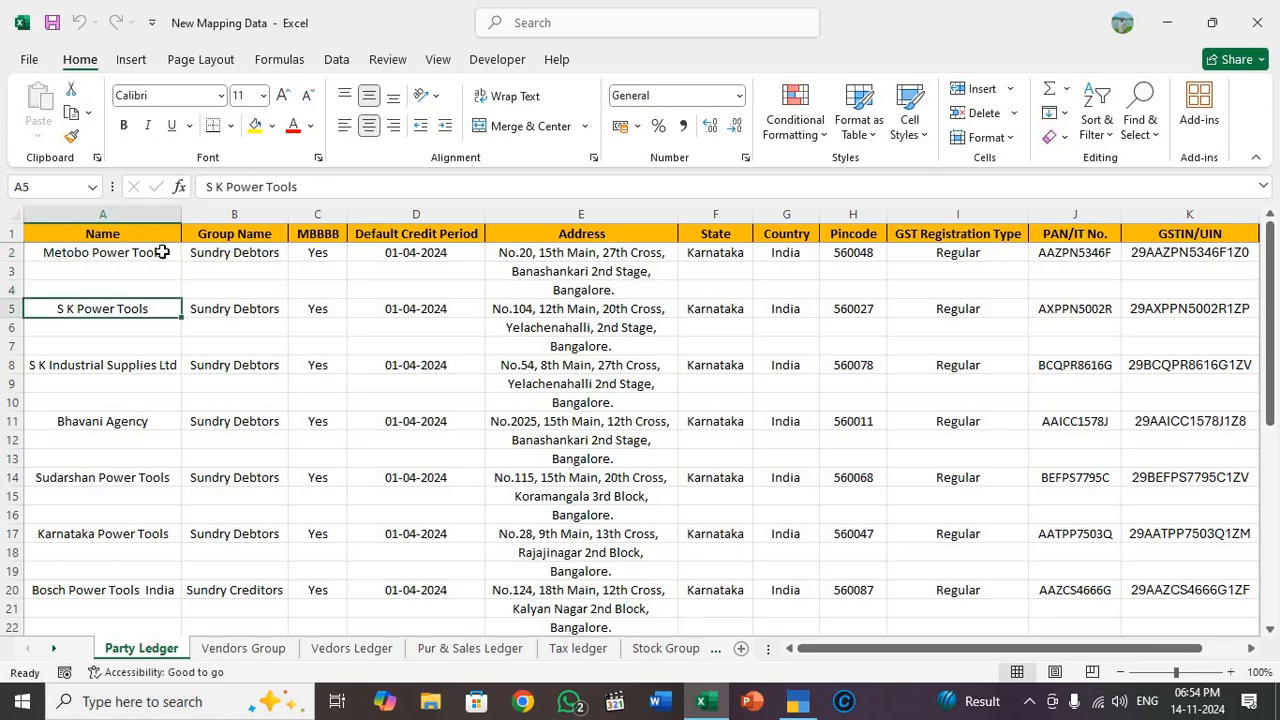
click(102, 476)
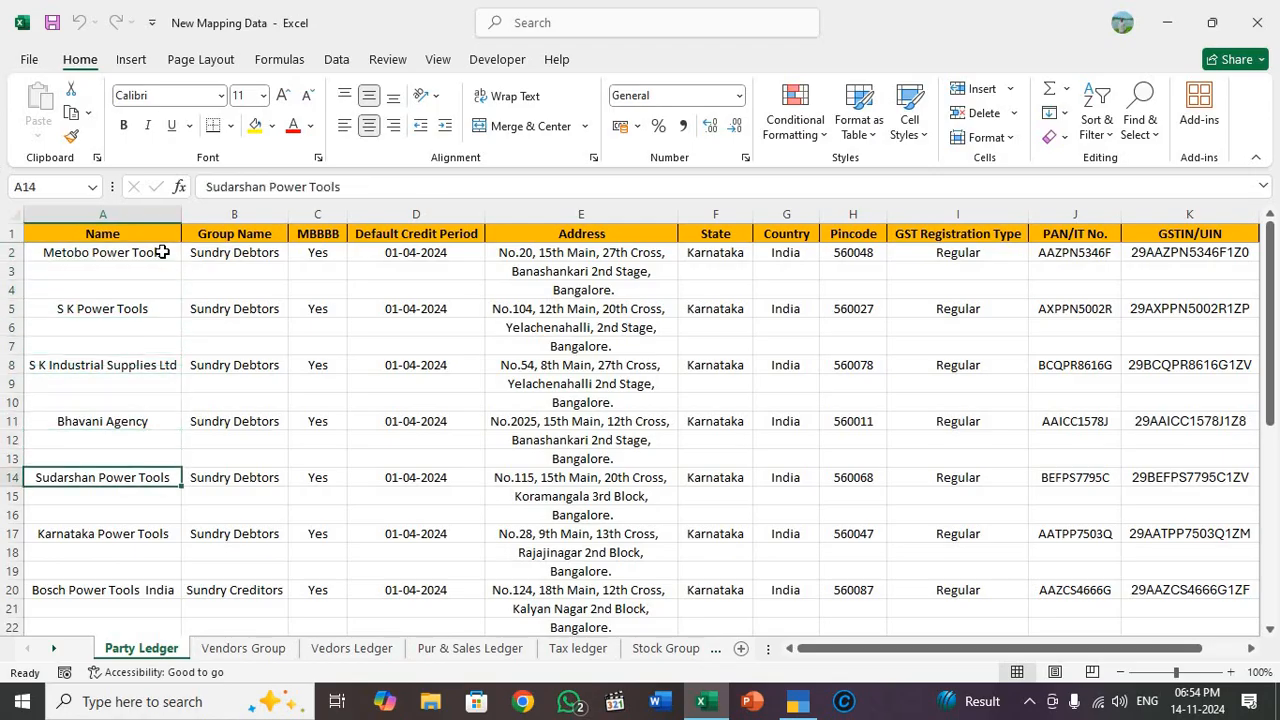
click(102, 588)
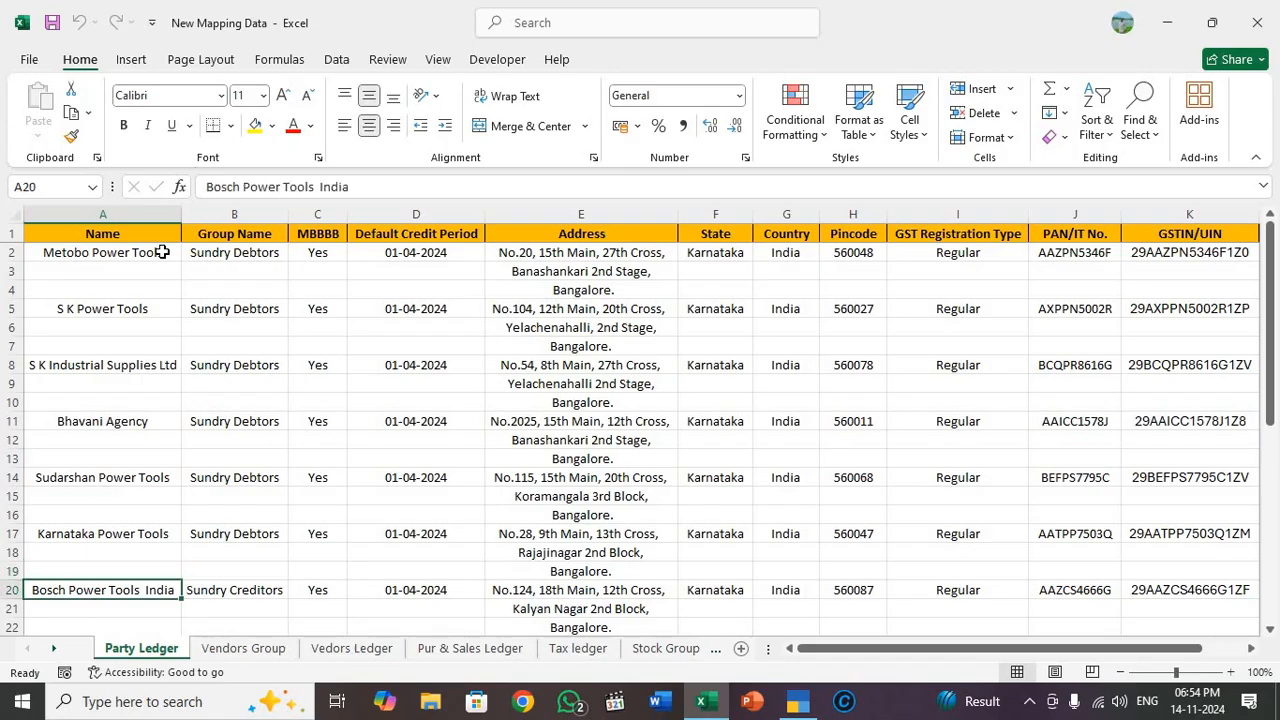
scroll(down, 3)
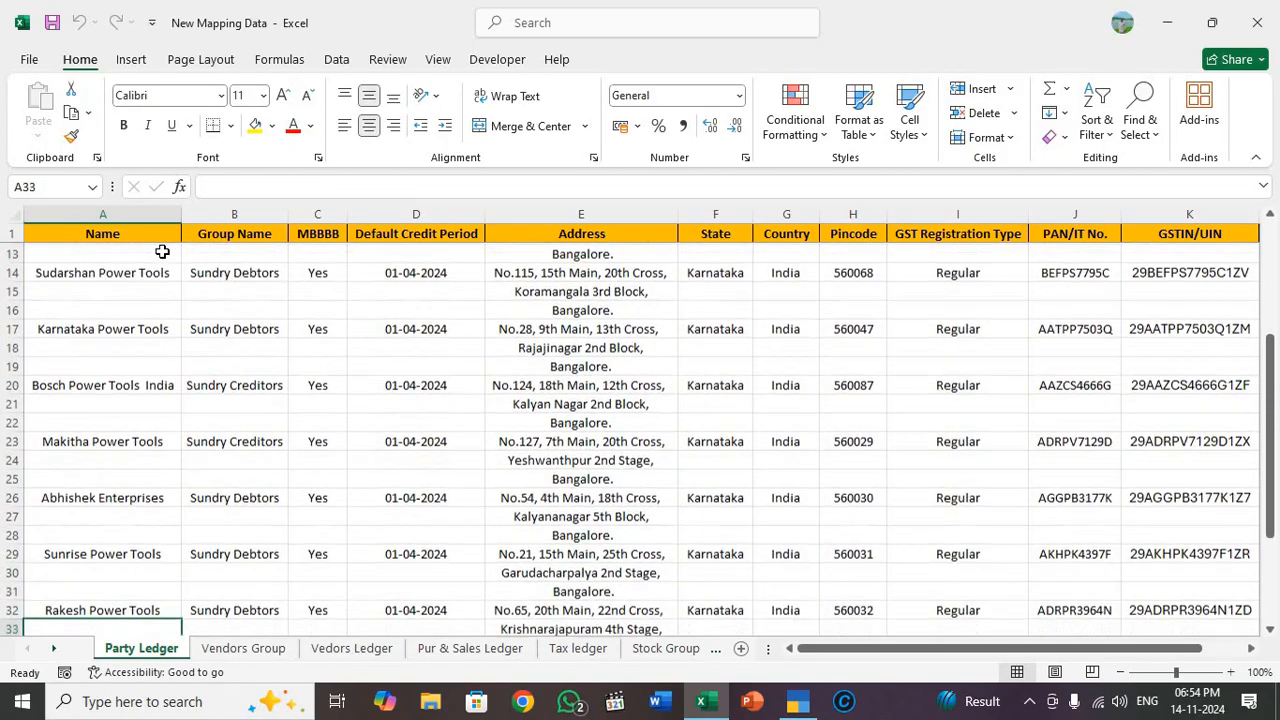
scroll(down, 3)
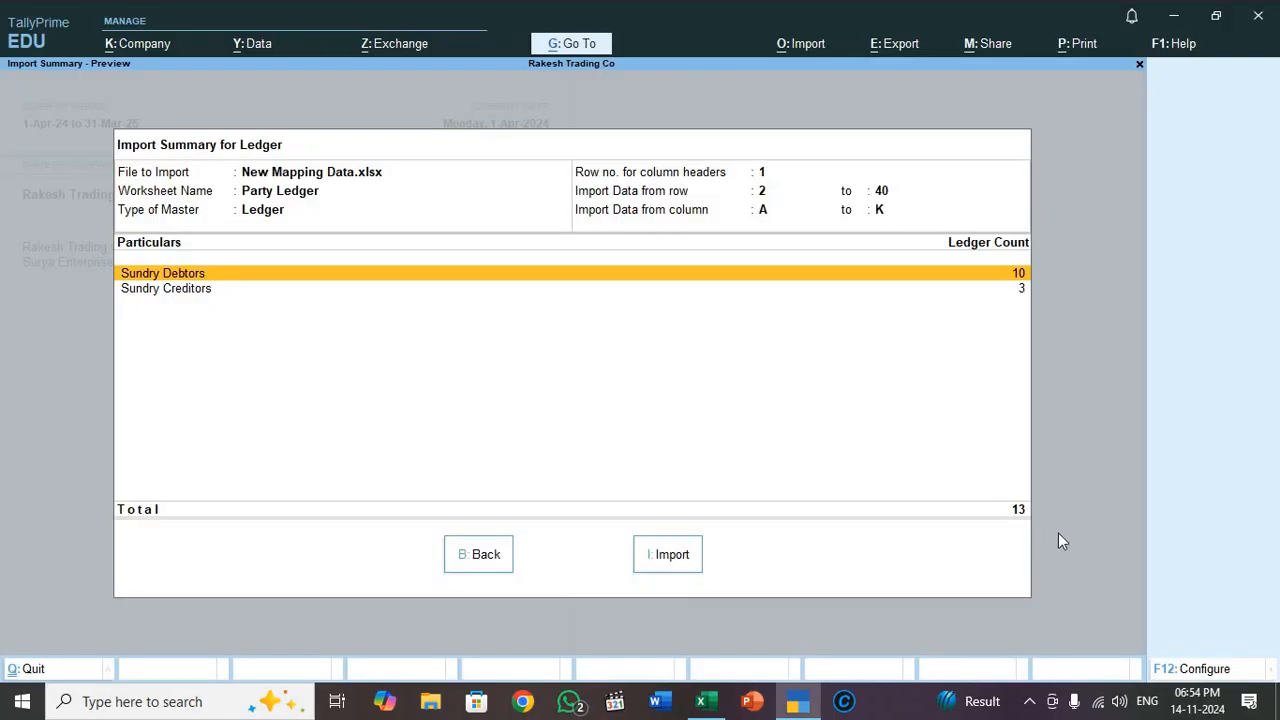
mouse_move(1024, 516)
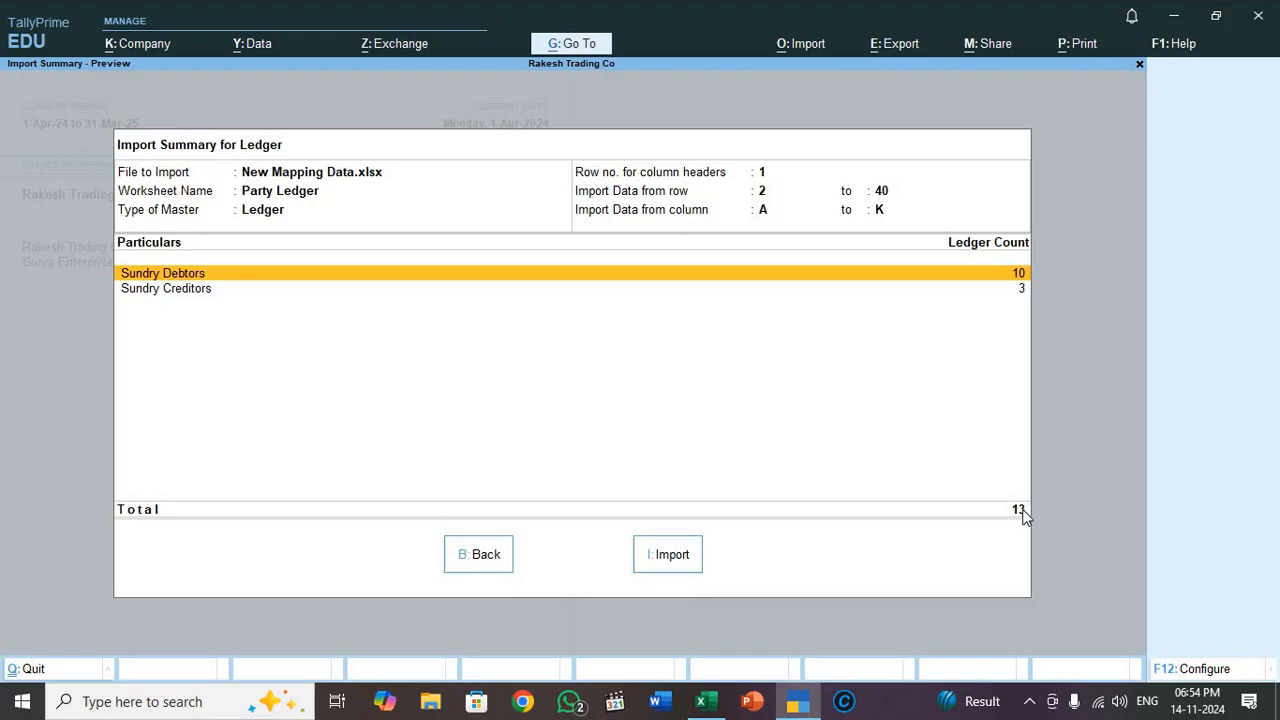
mouse_move(404, 328)
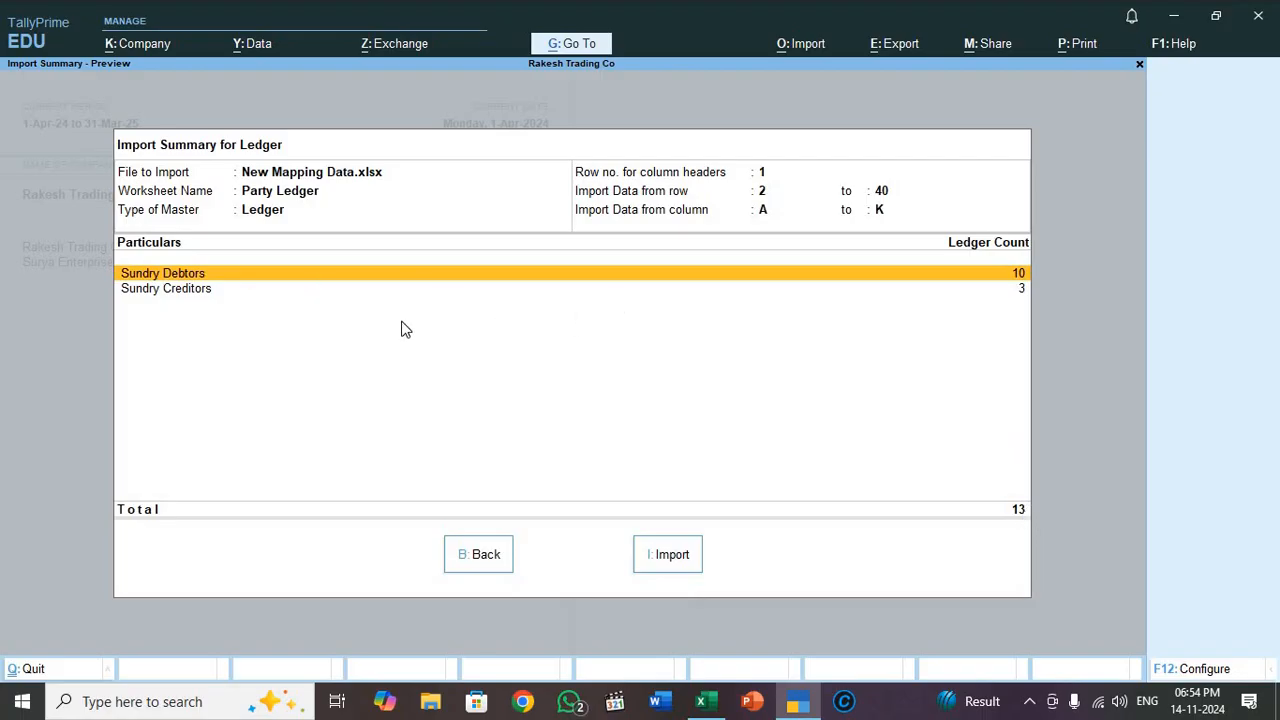
mouse_move(1028, 328)
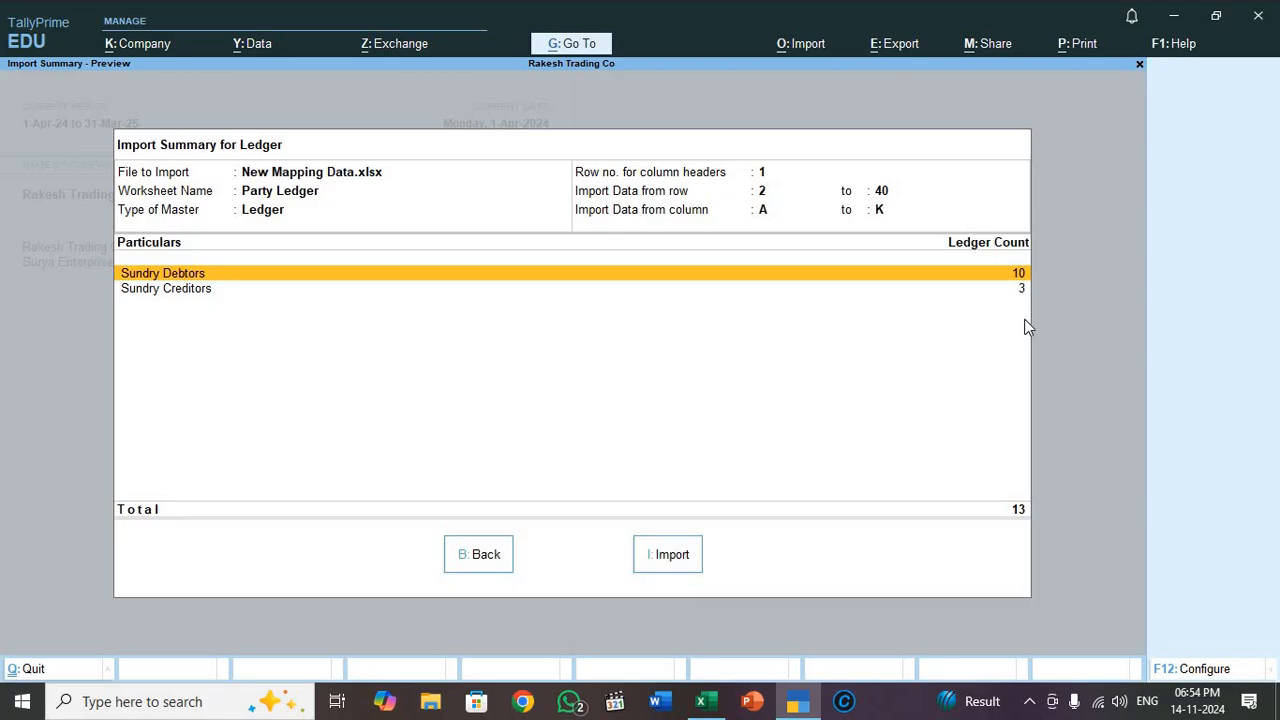
mouse_move(830, 392)
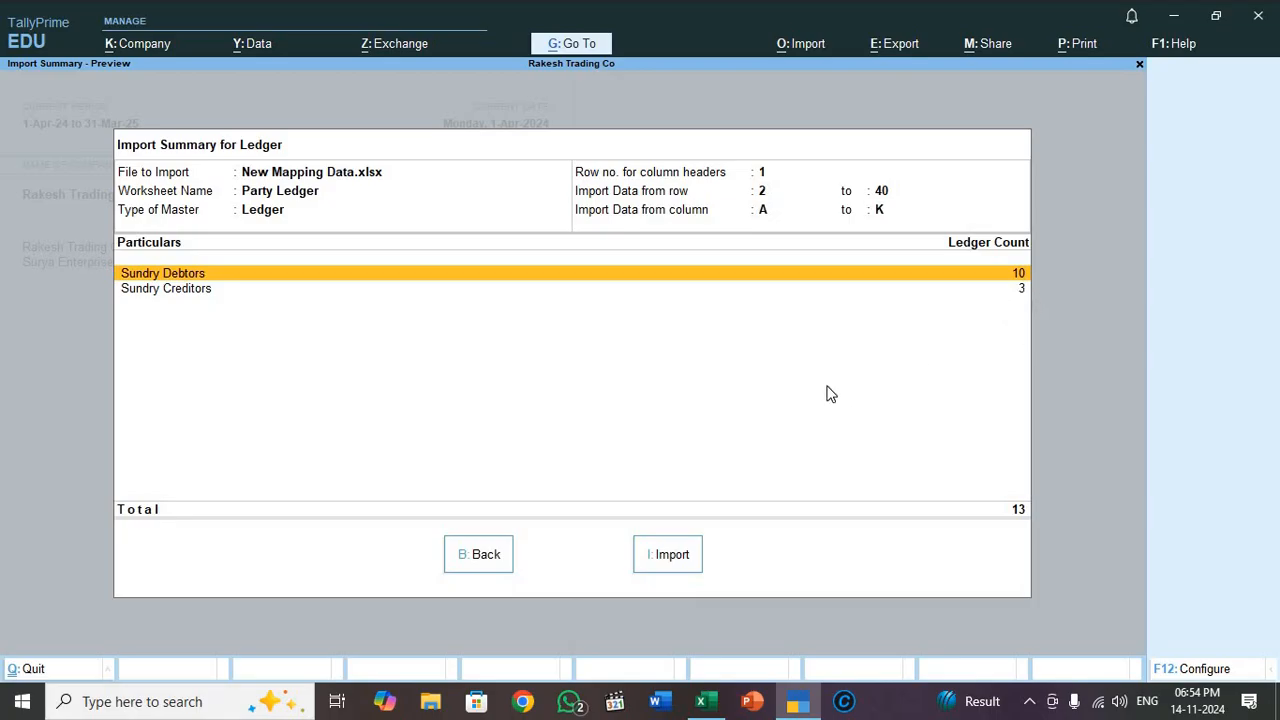
mouse_move(668, 554)
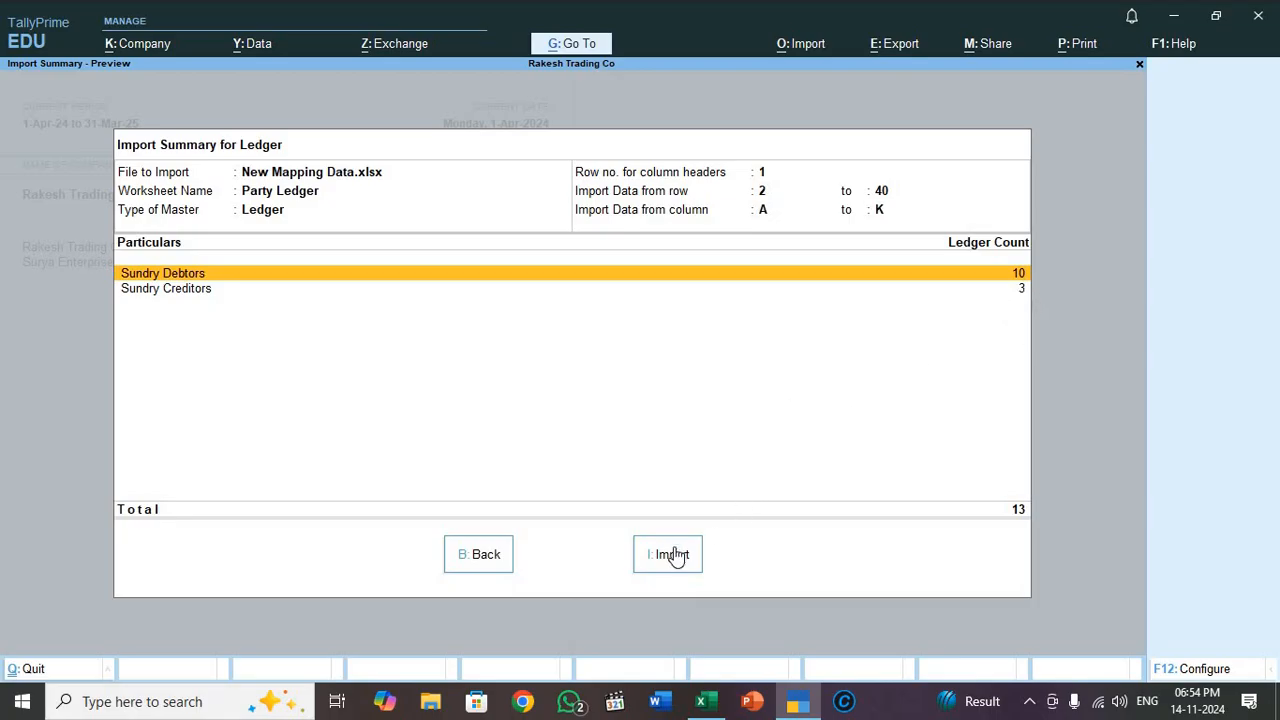
Import the 13 party ledgers from the Import Summary.
click(668, 554)
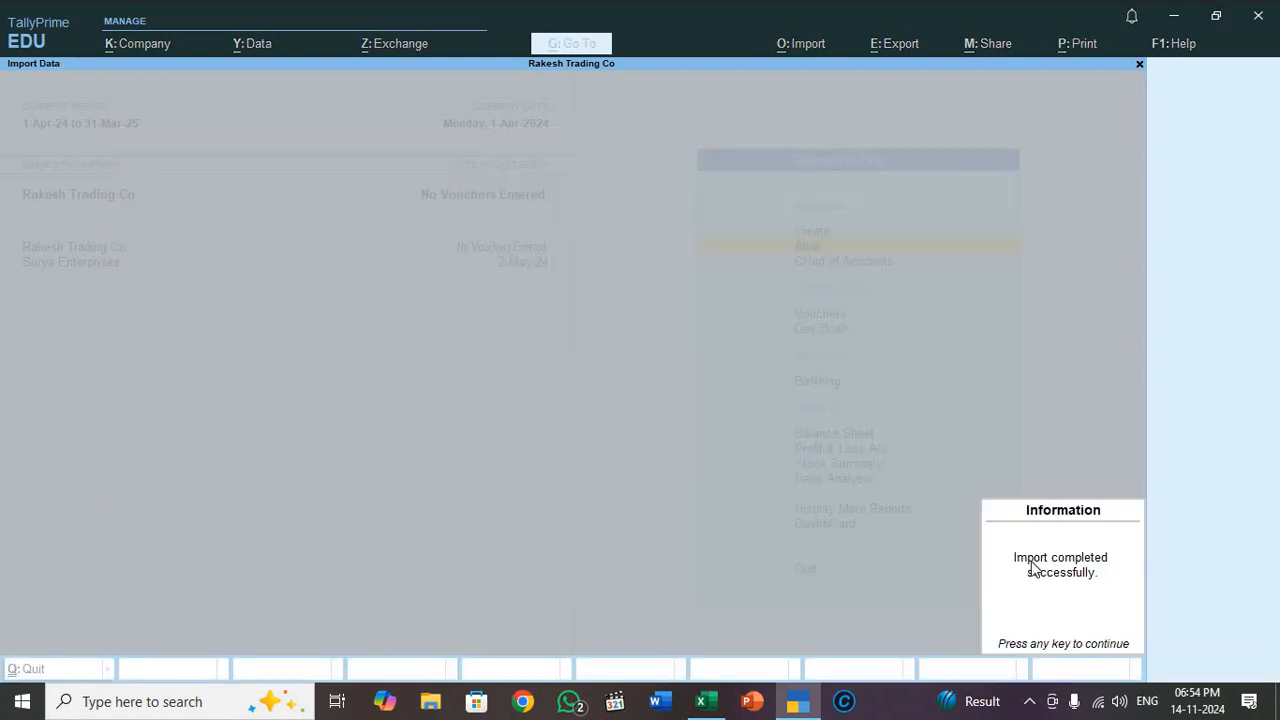
mouse_move(1024, 652)
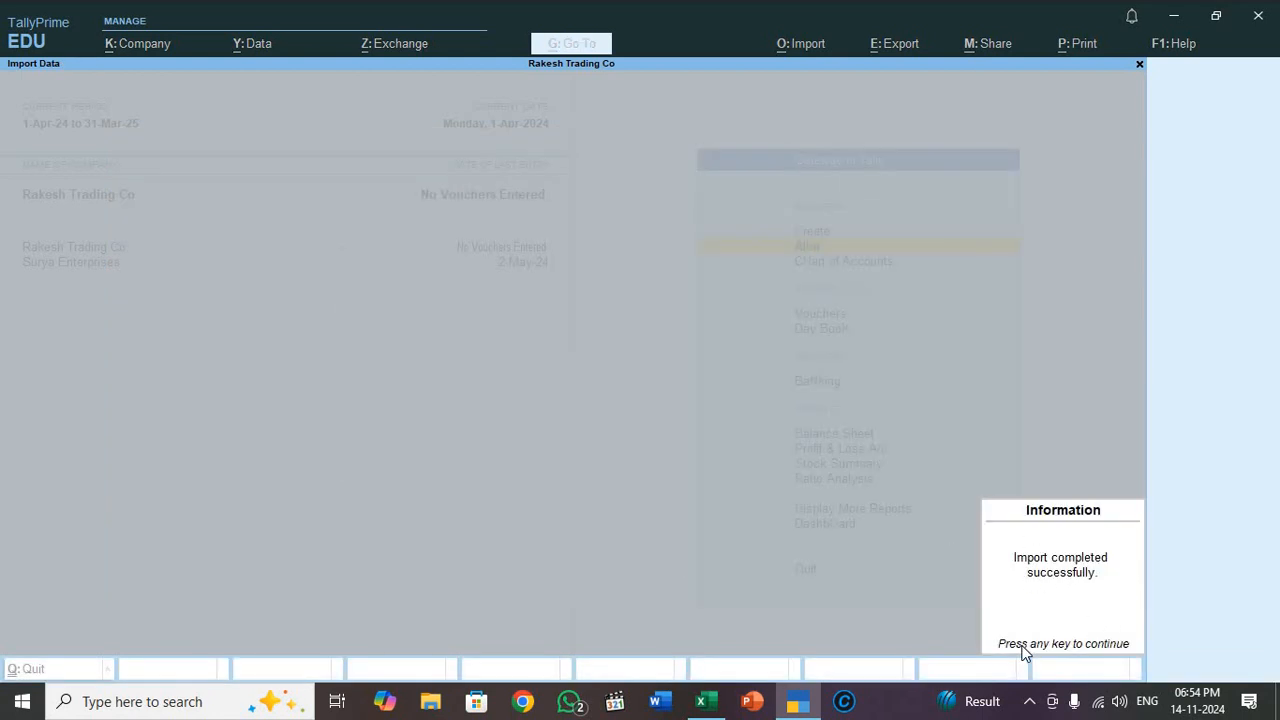
mouse_move(1108, 648)
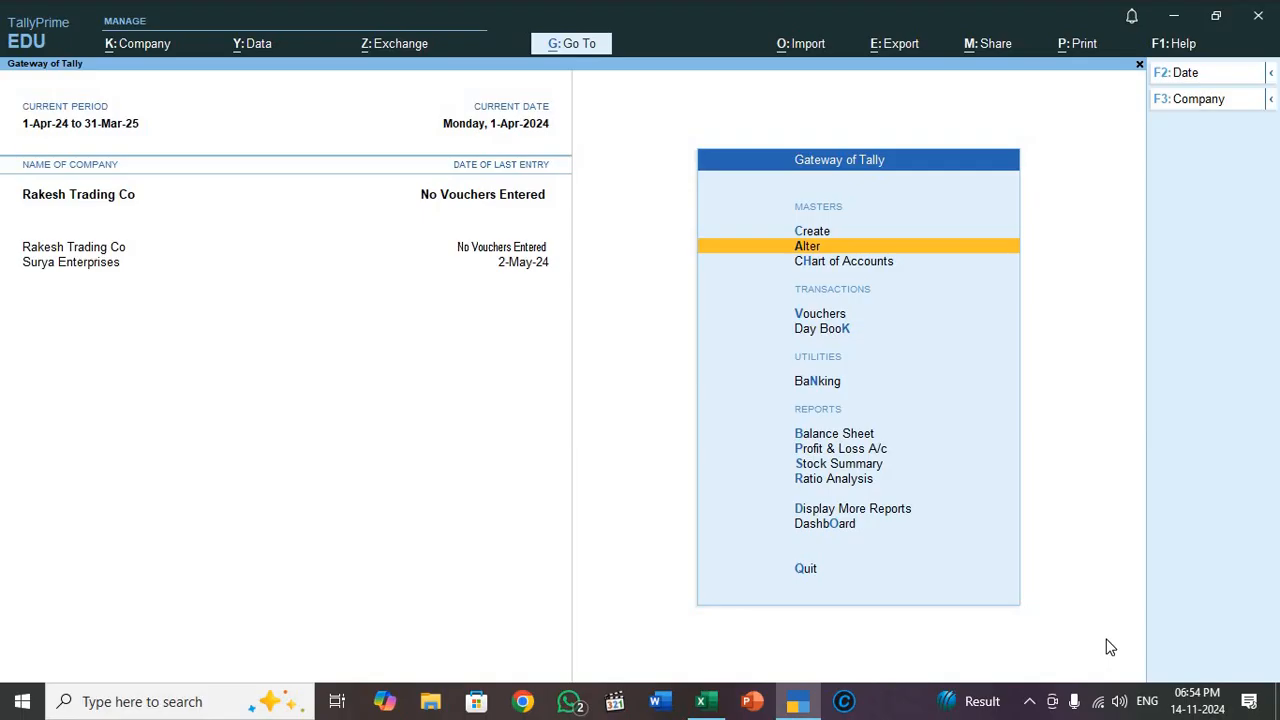
Back out of Alter to the Gateway and list all Ledgers in the Chart of Accounts.
click(808, 244)
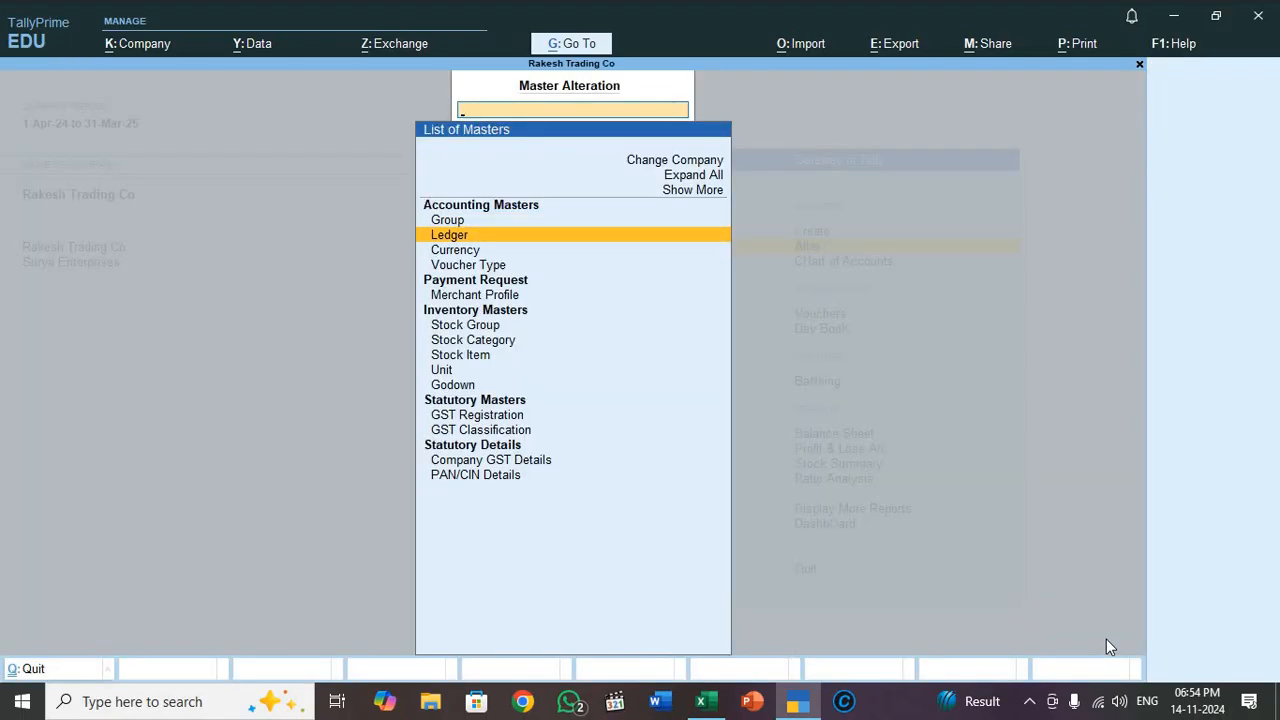
key(Escape)
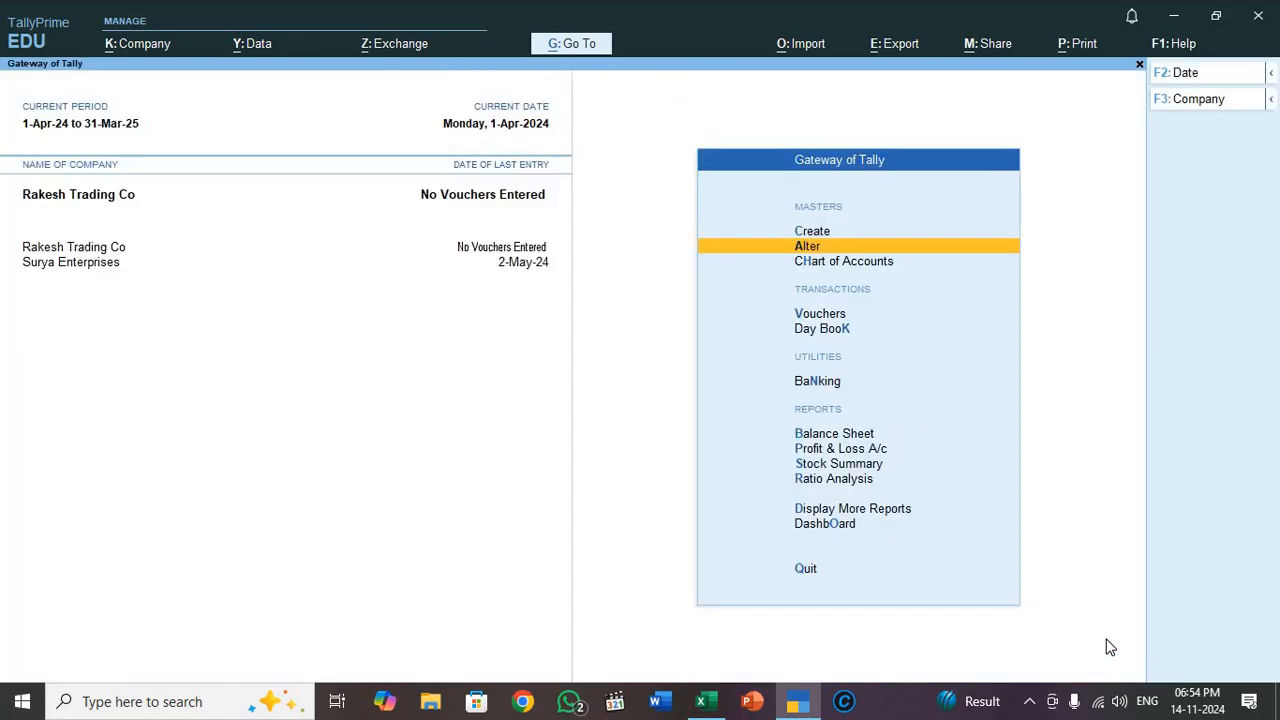
click(844, 260)
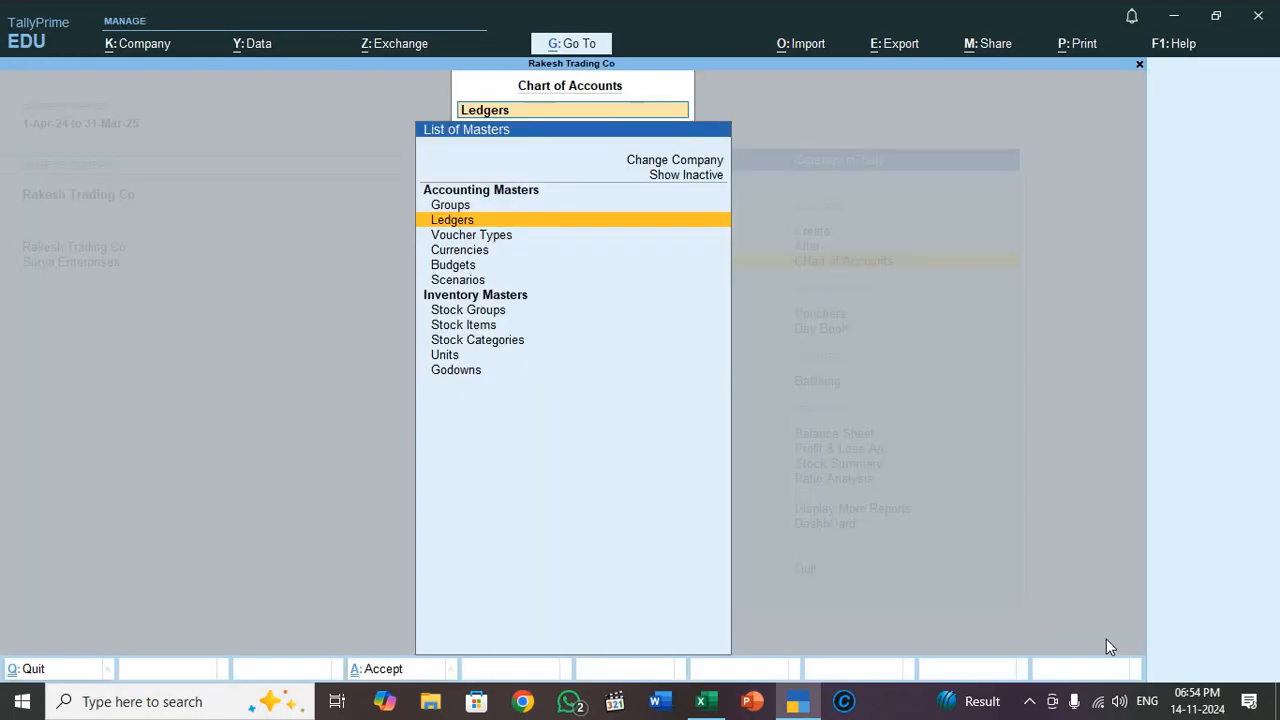
click(452, 218)
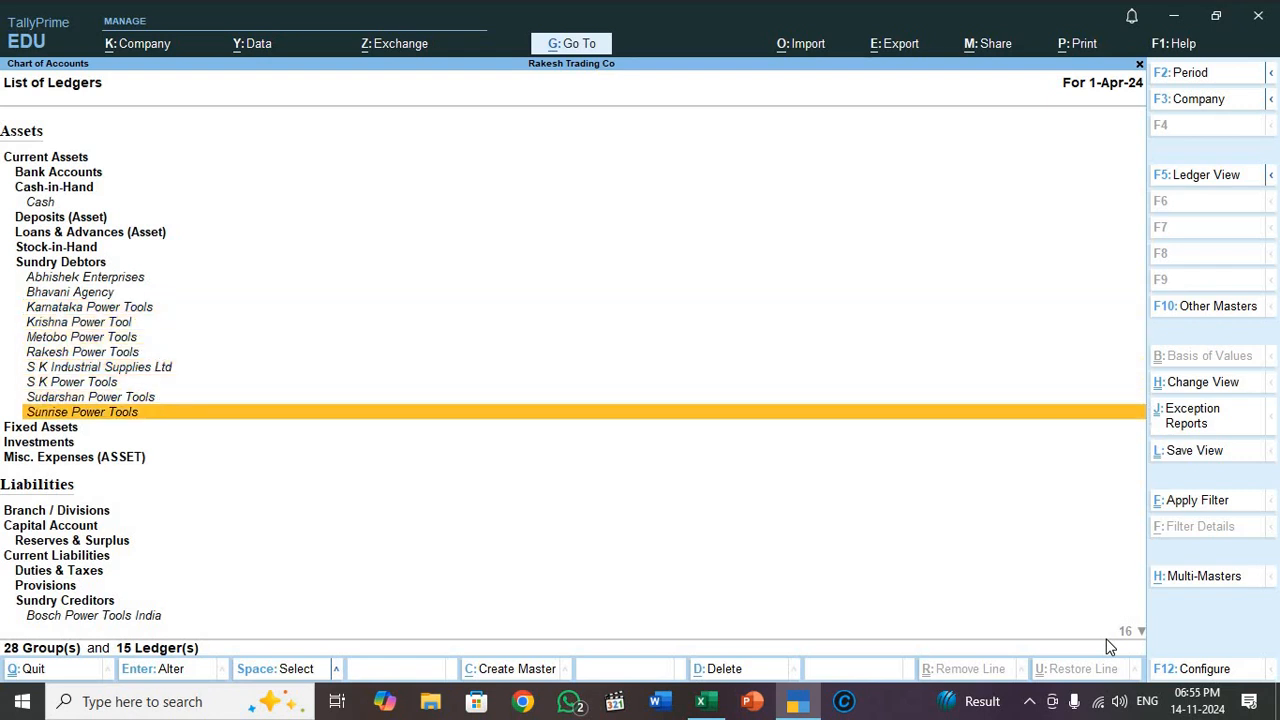
Scroll down to the creditor ledgers and select Bosch Power Tools India for alteration.
click(44, 584)
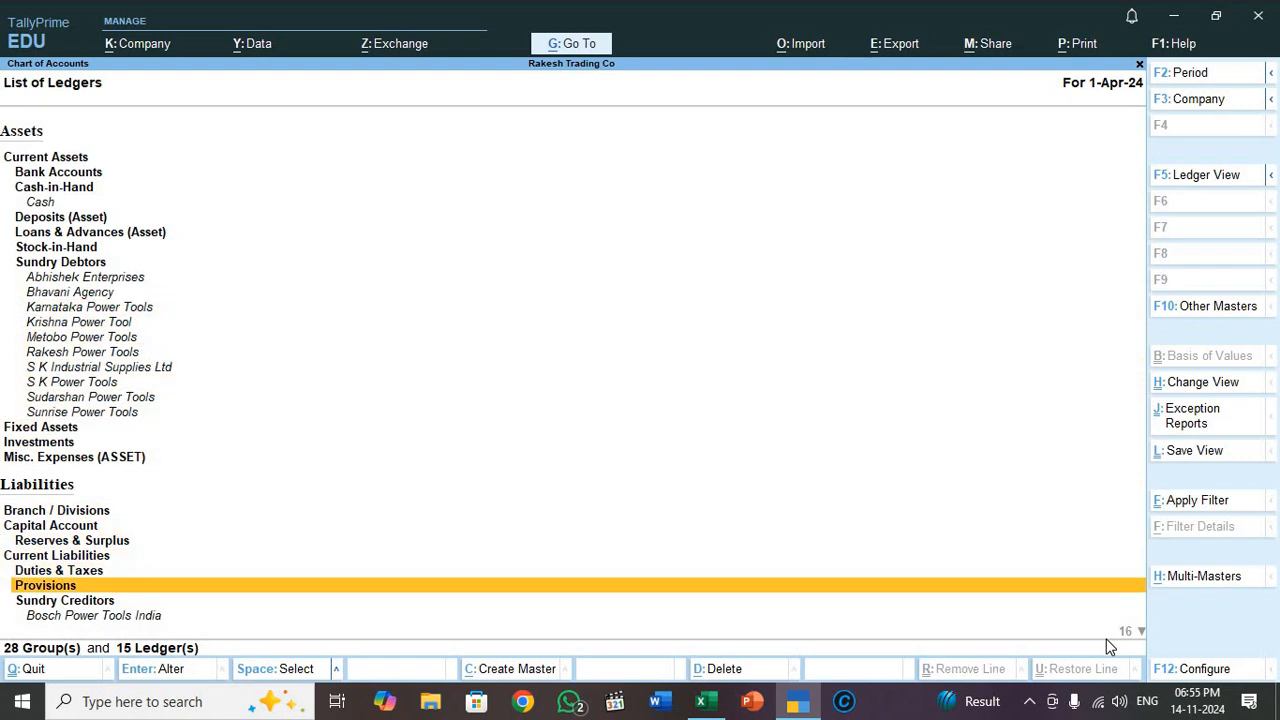
scroll(down, 3)
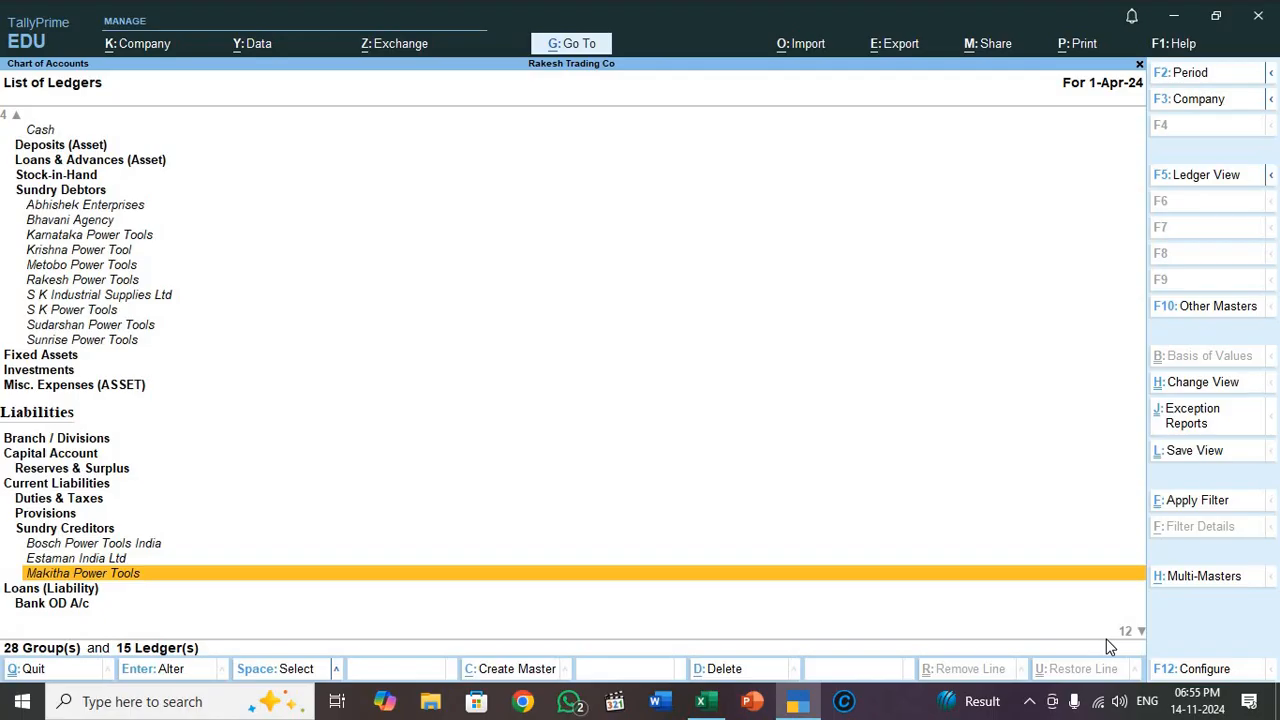
key(Up)
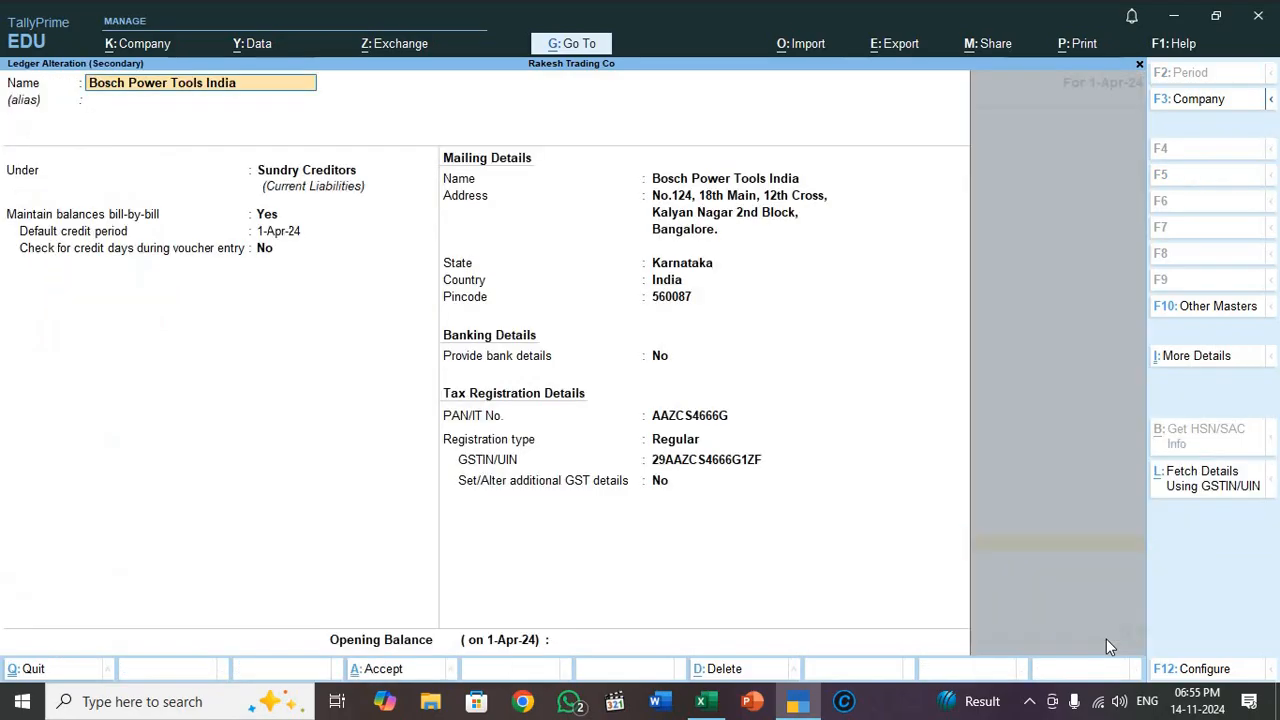
click(340, 168)
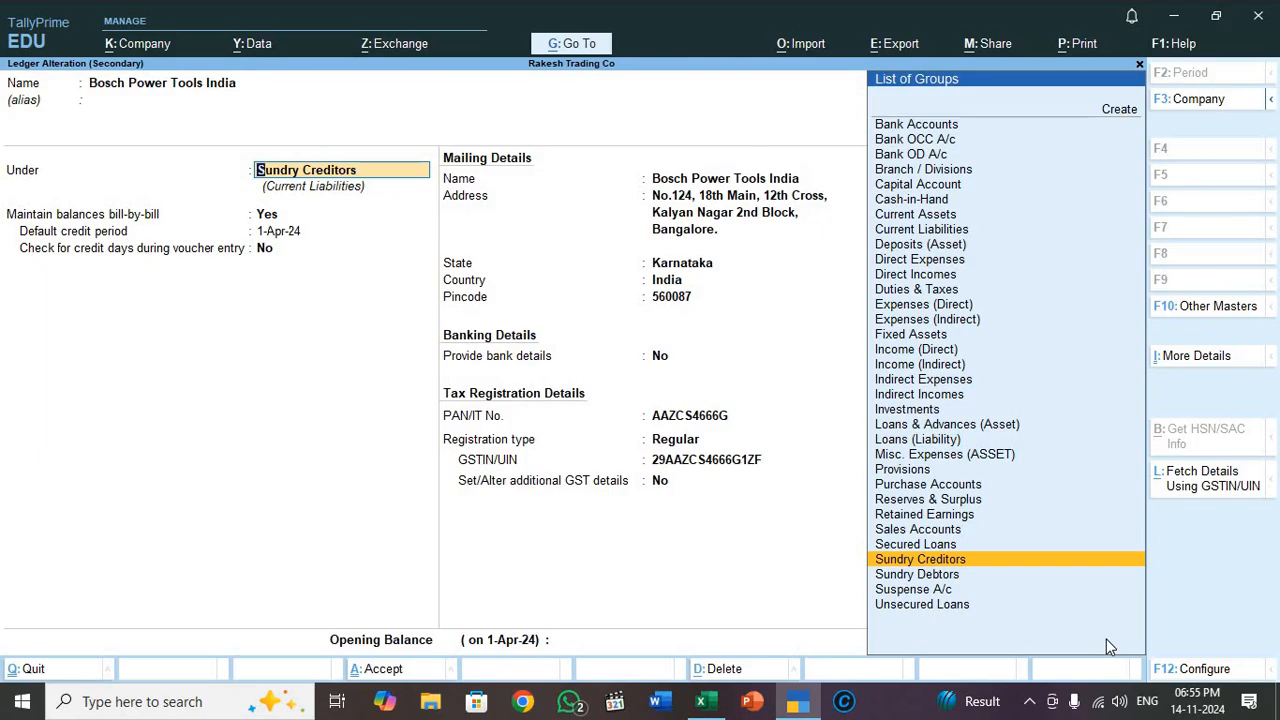
click(920, 560)
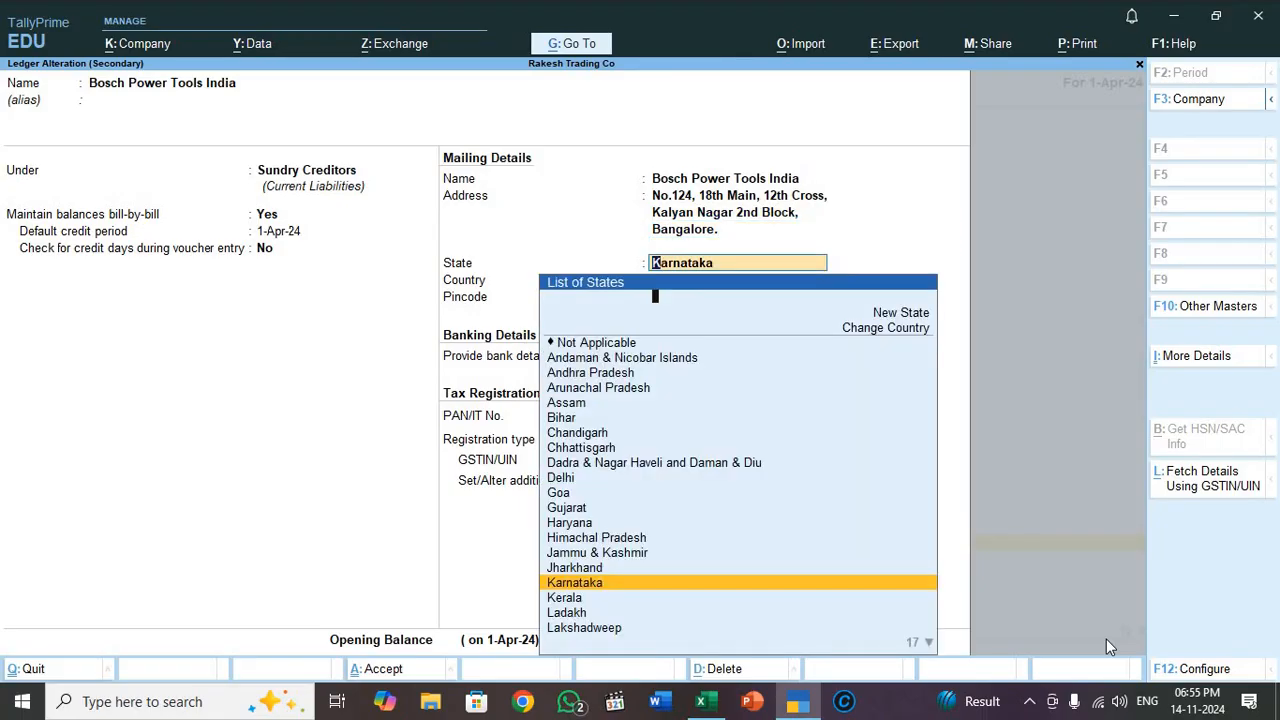
click(574, 582)
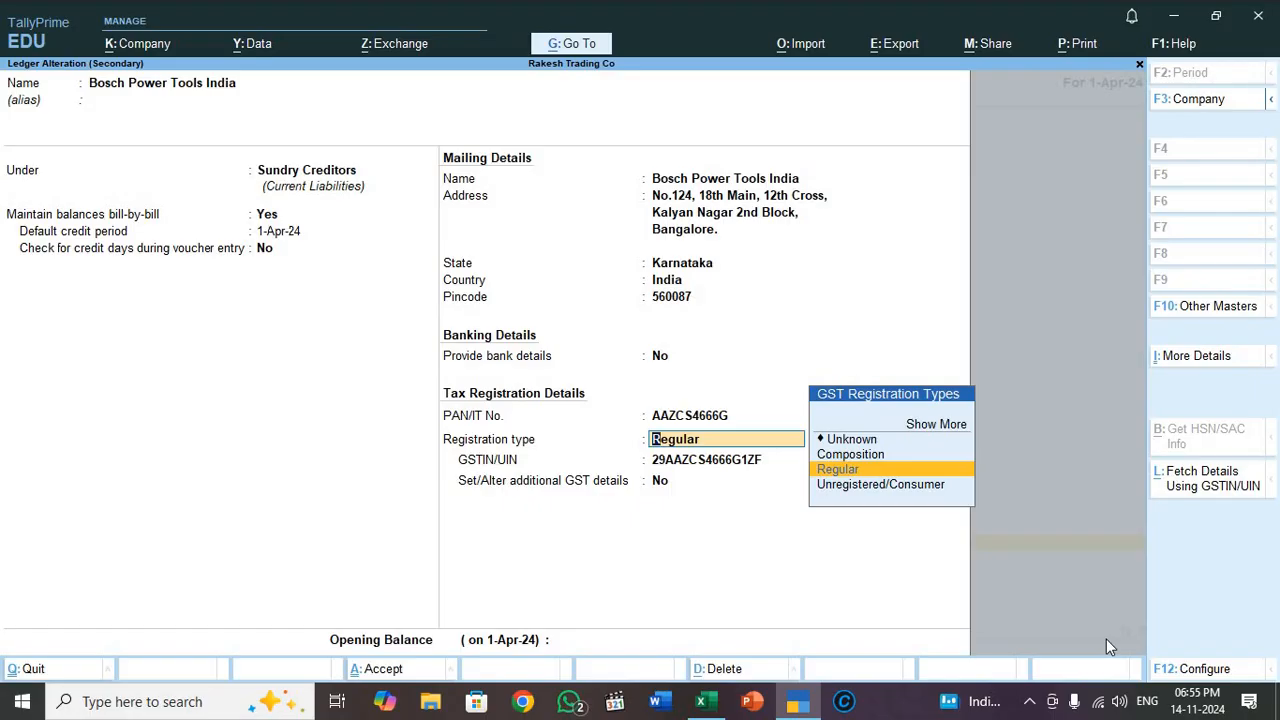
click(836, 468)
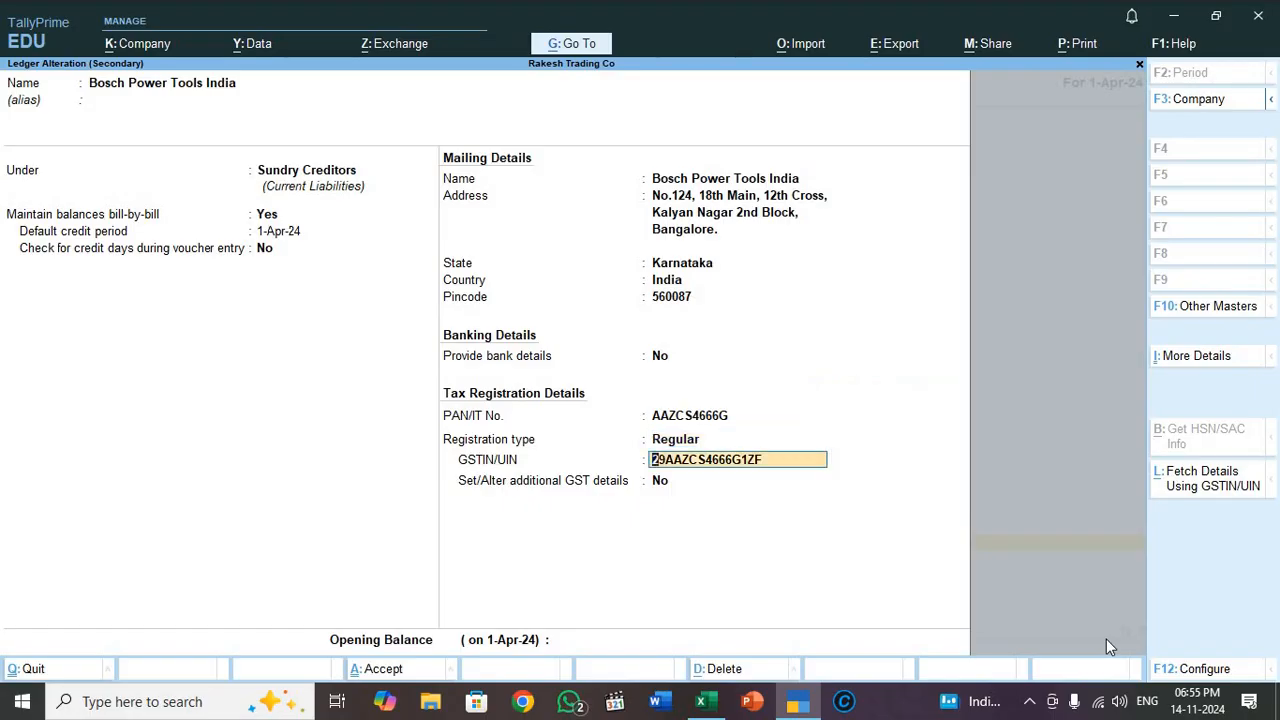